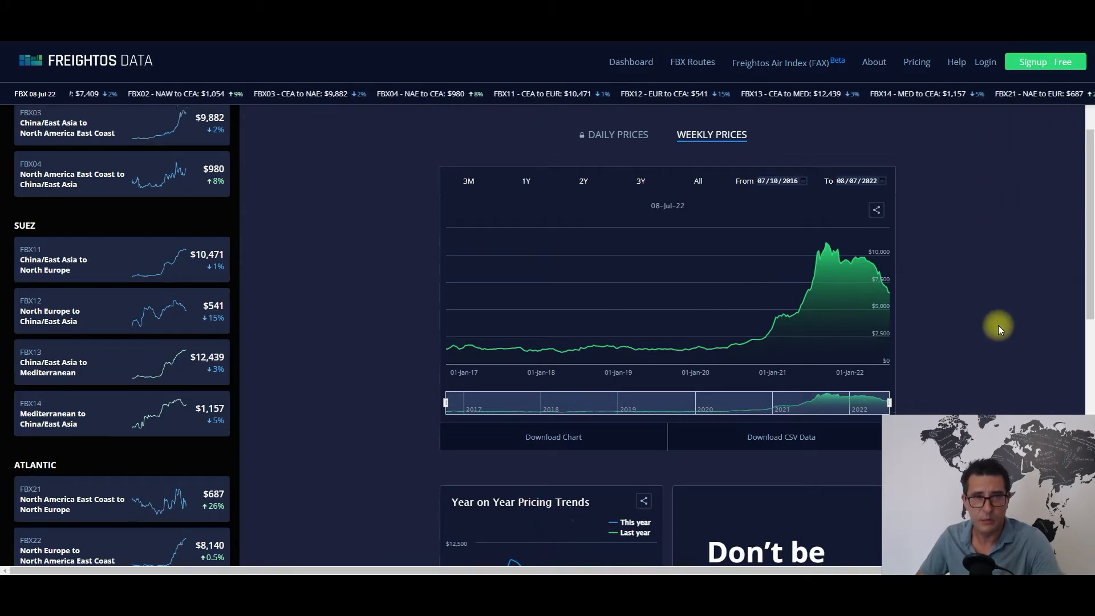
{"action": "scroll", "scroll_direction": "up", "scroll_amount": 3}
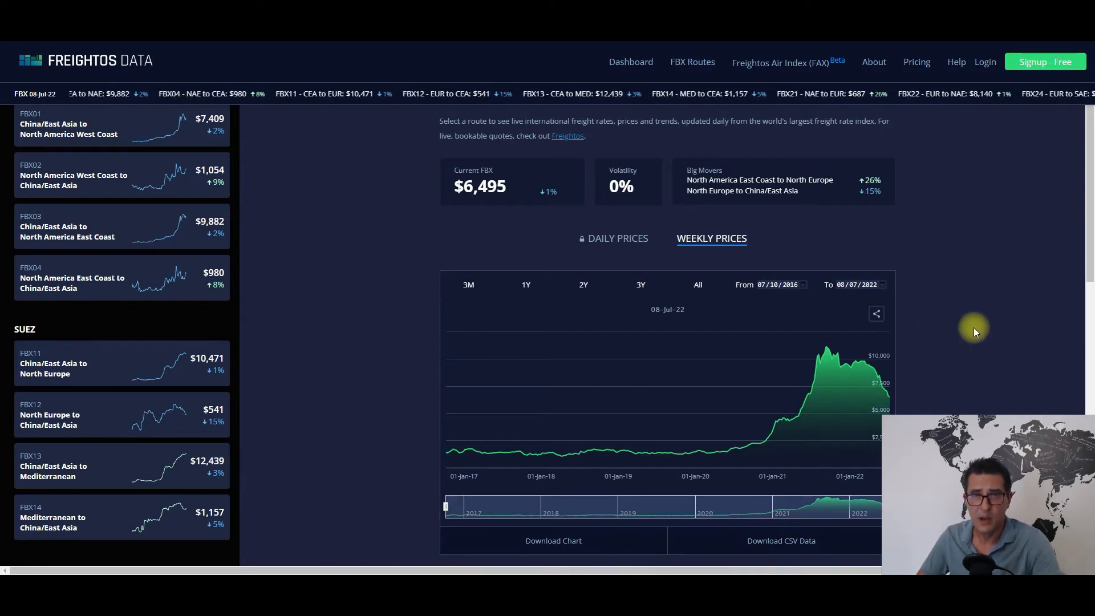
{"action": "scroll", "scroll_direction": "down", "scroll_amount": 3}
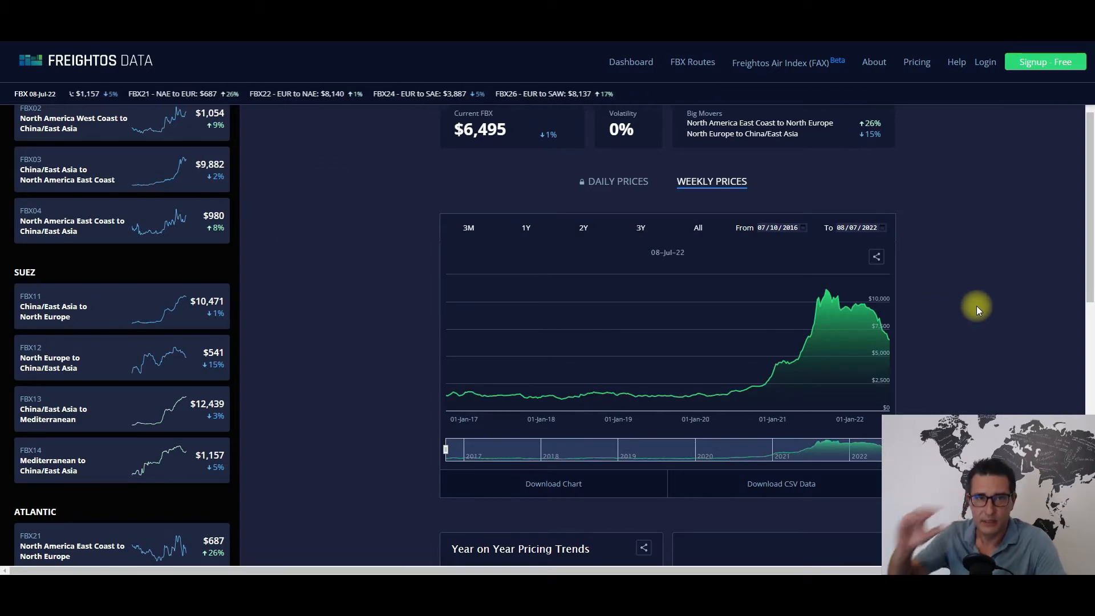
{"action": "scroll", "scroll_direction": "up", "scroll_amount": 3}
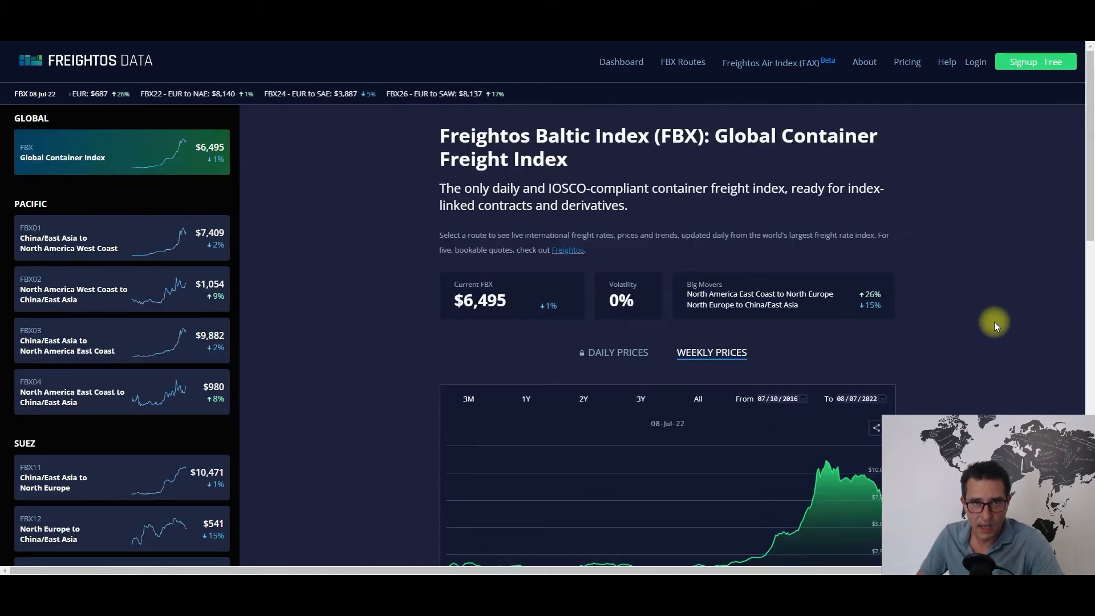
{"action": "scroll", "scroll_direction": "down", "scroll_amount": 3}
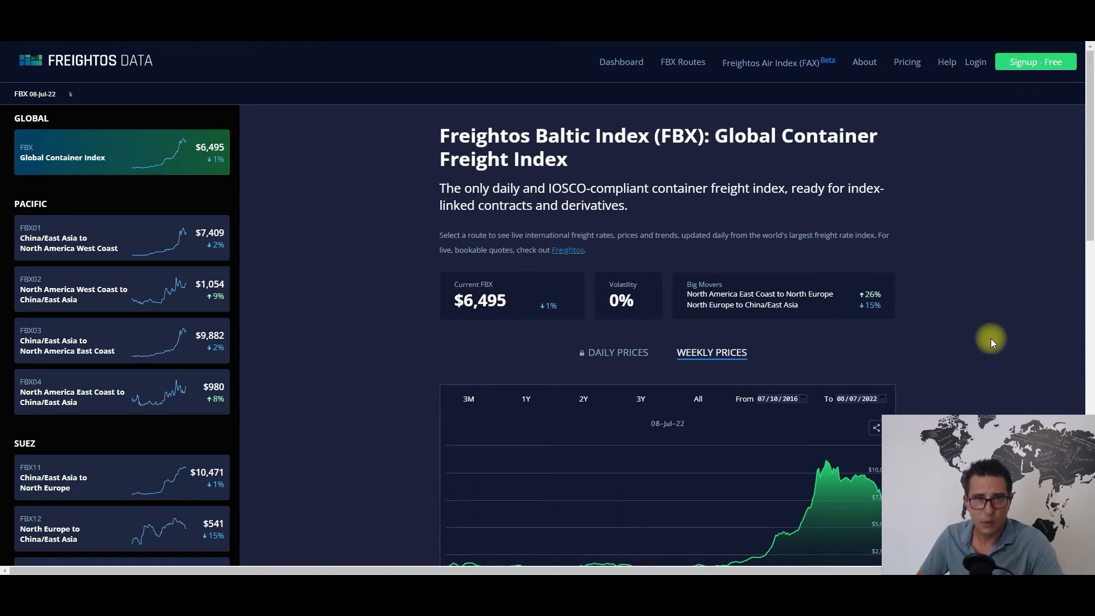
{"action": "scroll", "scroll_direction": "down", "scroll_amount": 3}
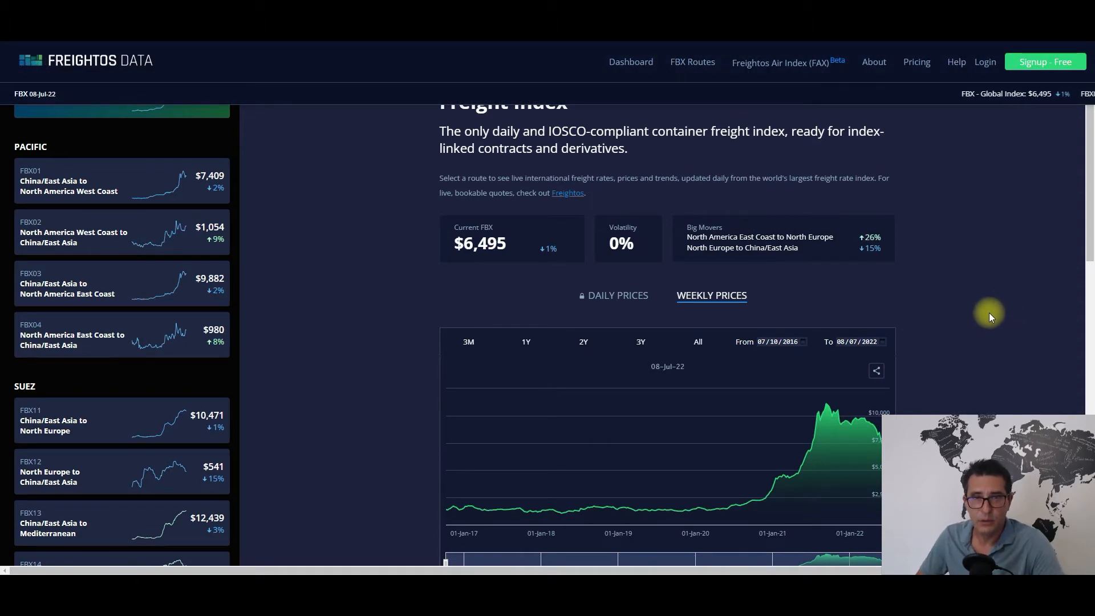
{"action": "mouse_move", "coordinate": [979, 308]}
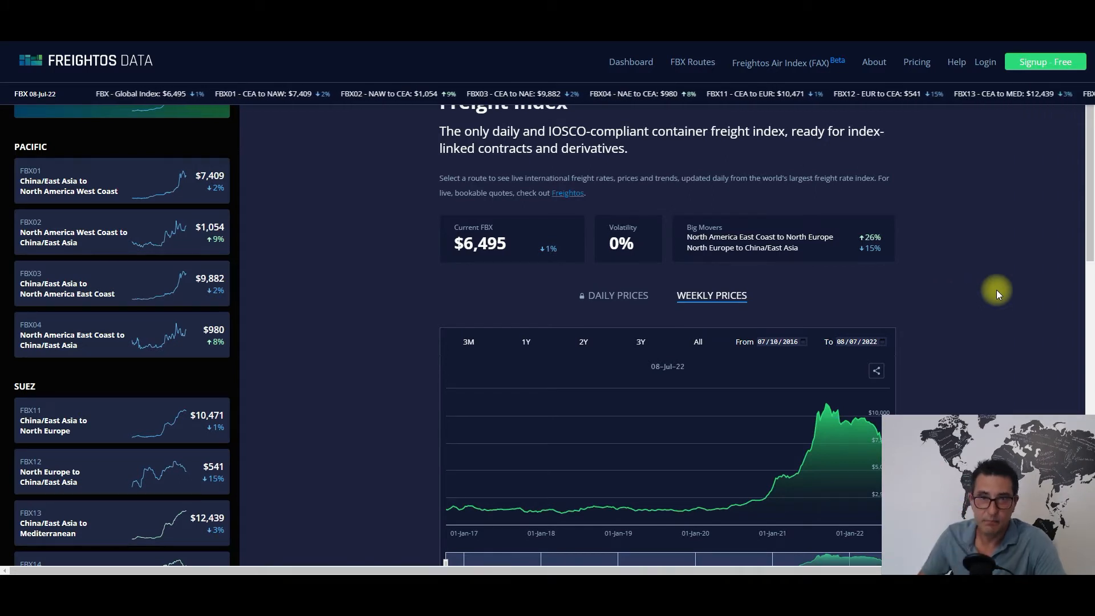
{"action": "mouse_move", "coordinate": [1014, 270]}
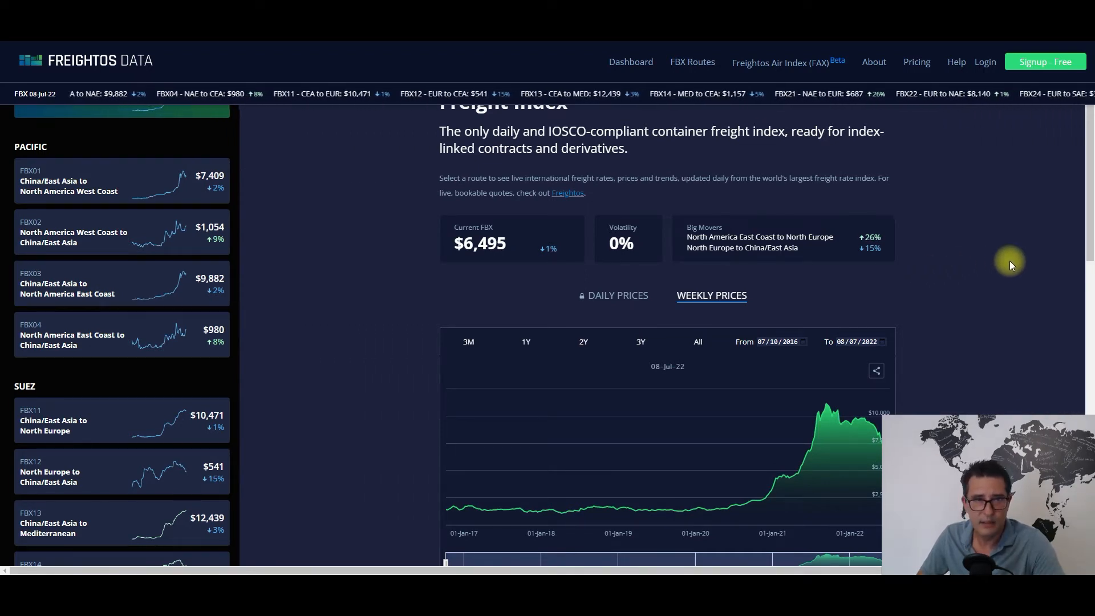
{"action": "mouse_move", "coordinate": [996, 267]}
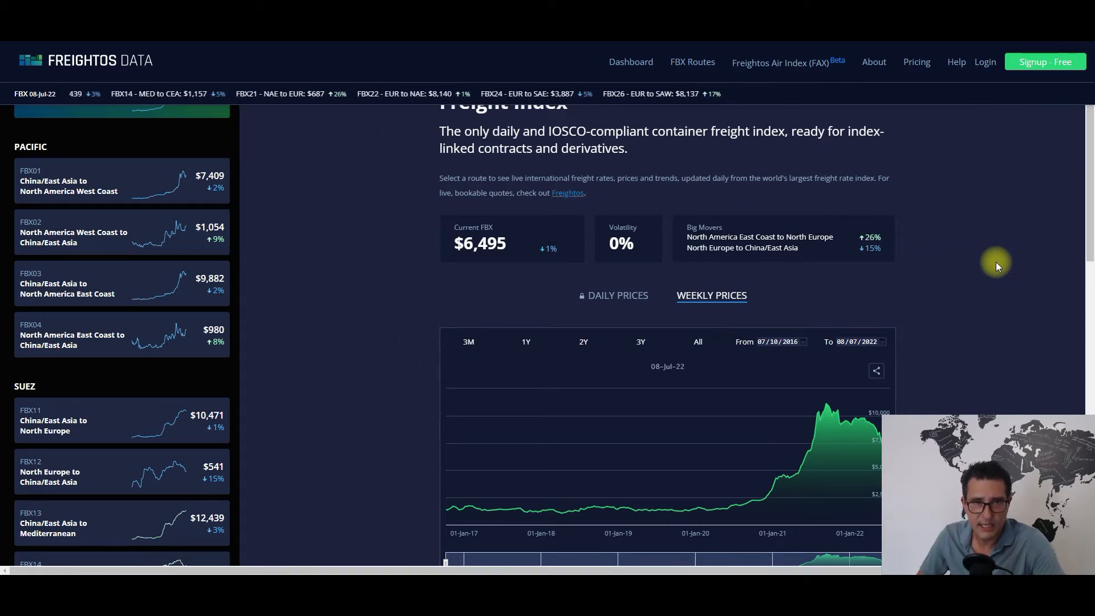
{"action": "mouse_move", "coordinate": [991, 261]}
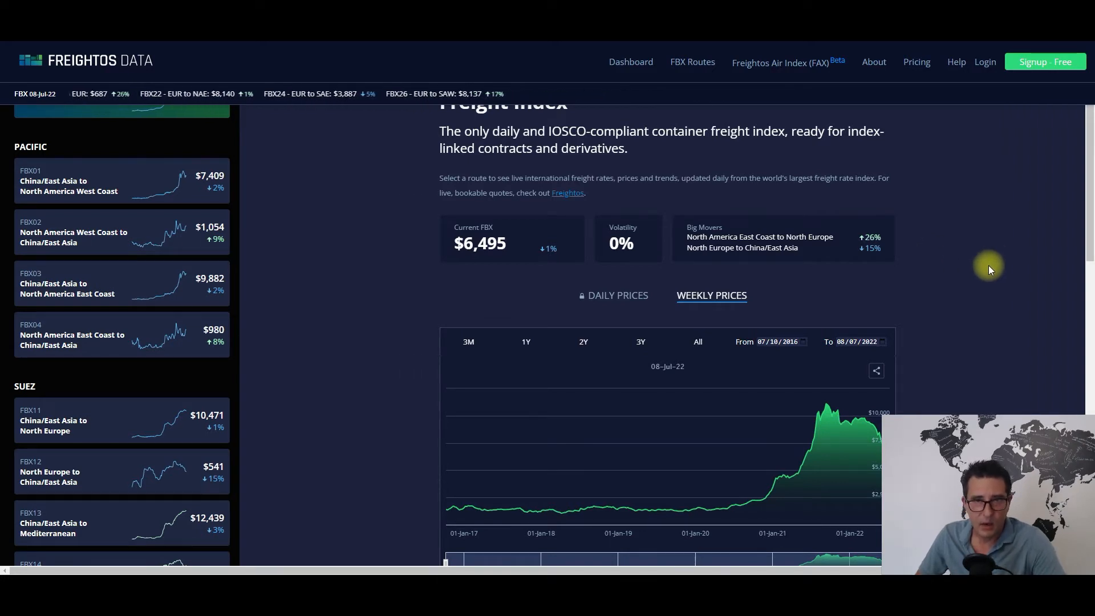
{"action": "mouse_move", "coordinate": [978, 266]}
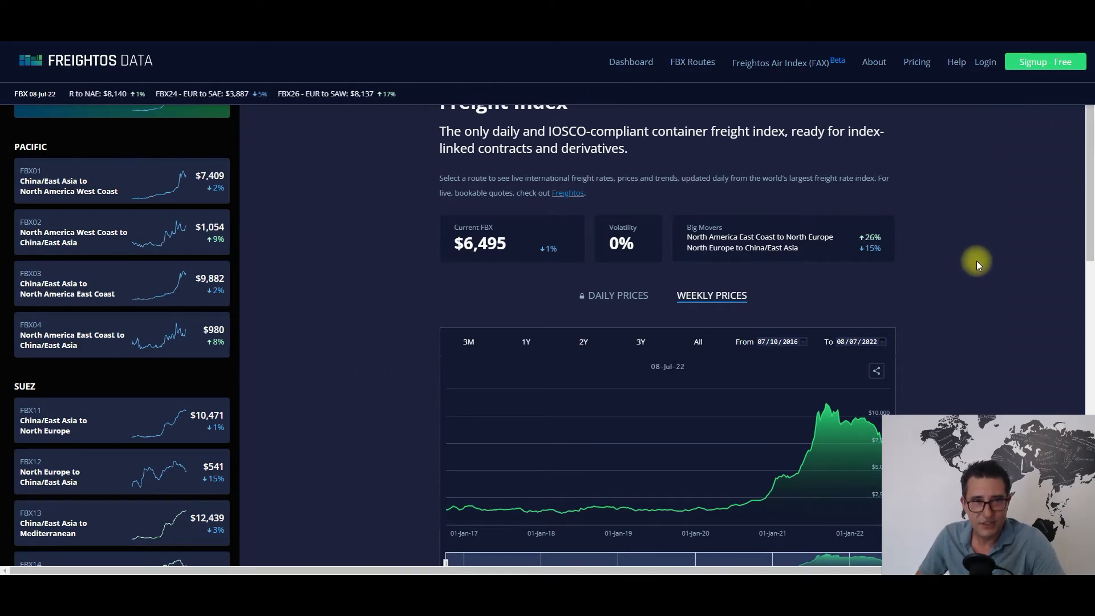
{"action": "scroll", "scroll_direction": "down", "scroll_amount": 3}
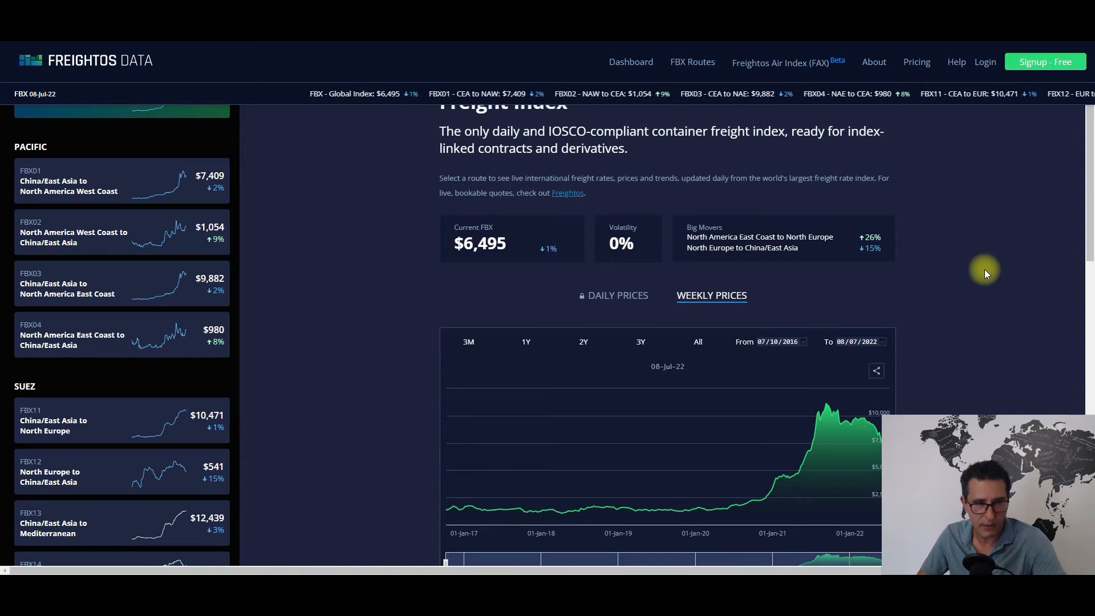
{"action": "mouse_move", "coordinate": [1011, 270]}
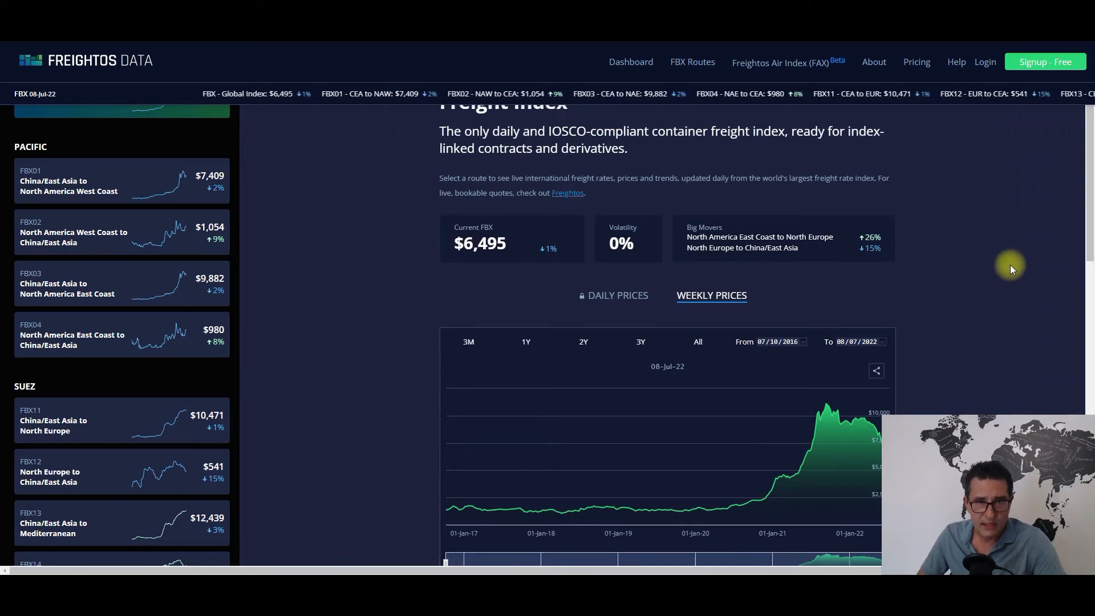
{"action": "scroll", "scroll_direction": "up", "scroll_amount": 3}
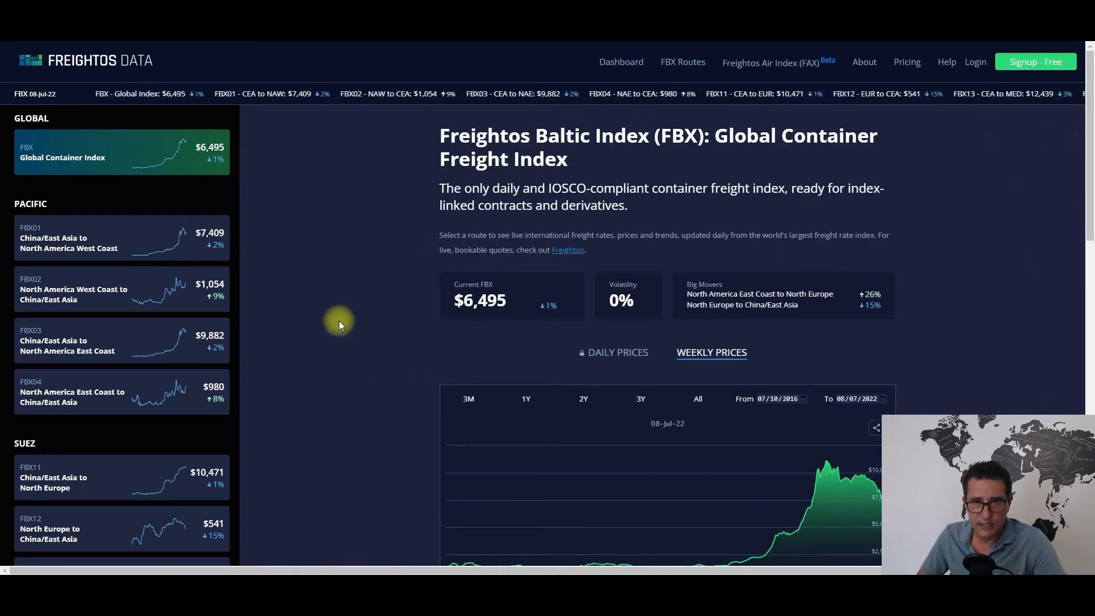
{"action": "scroll", "scroll_direction": "down", "scroll_amount": 3}
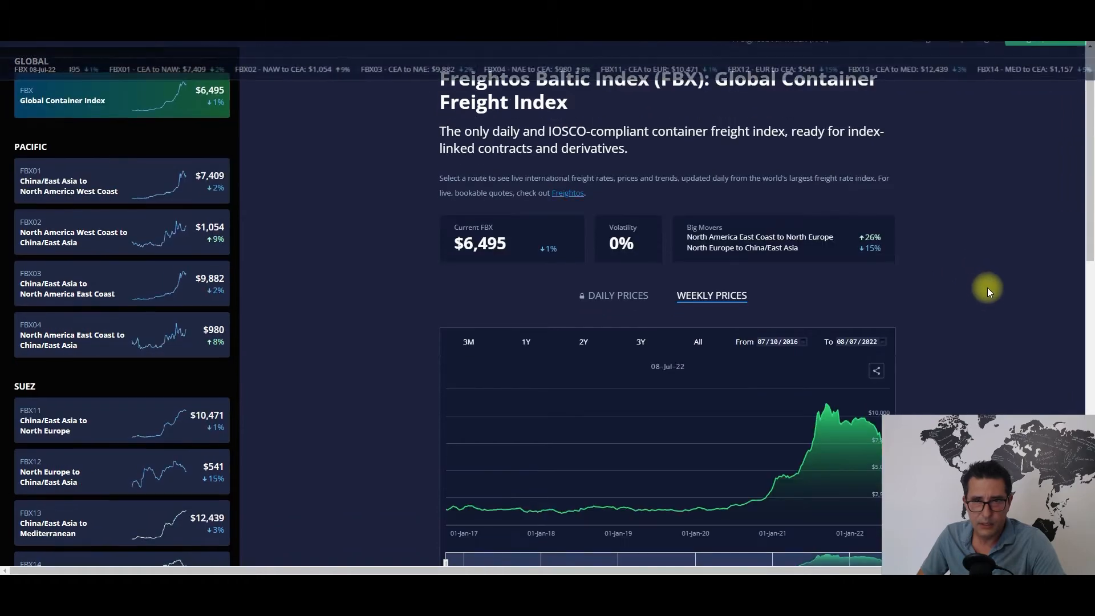
{"action": "scroll", "scroll_direction": "up", "scroll_amount": 3}
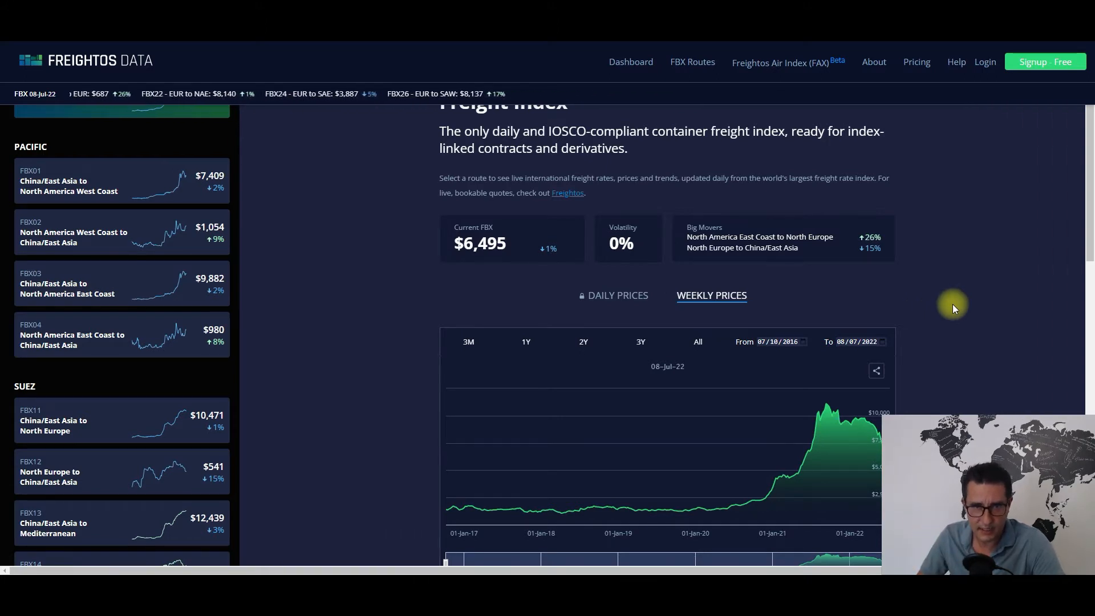
{"action": "mouse_move", "coordinate": [277, 349]}
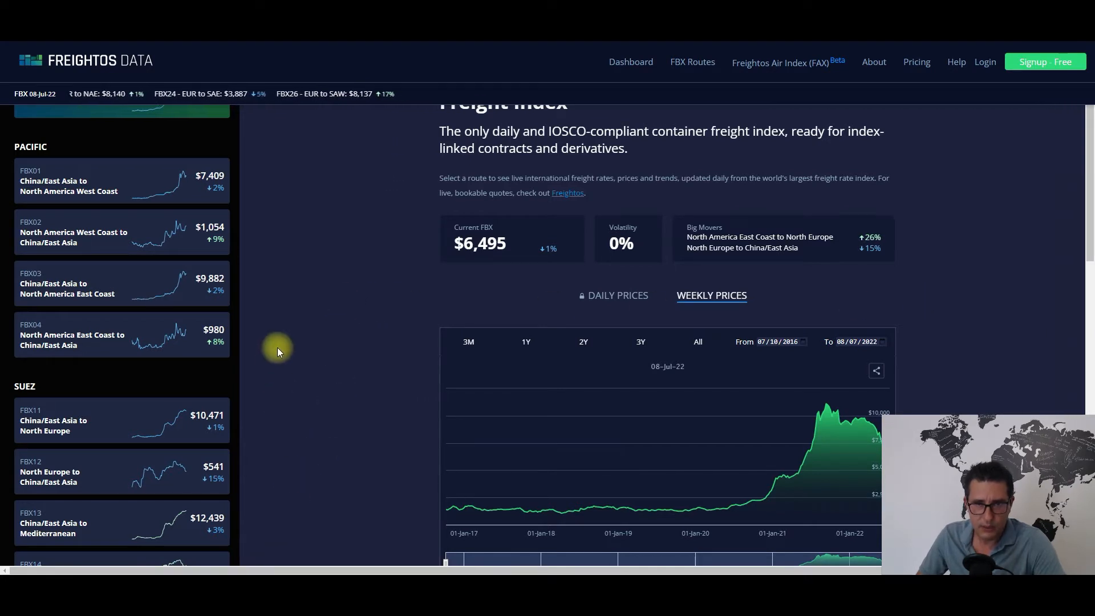
{"action": "mouse_move", "coordinate": [277, 331]}
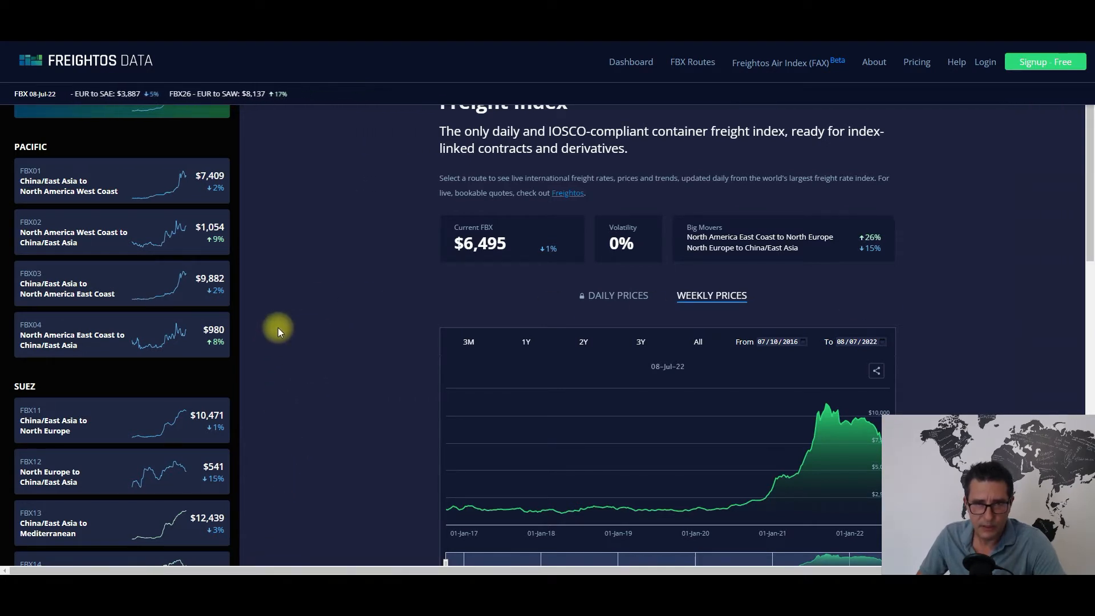
{"action": "mouse_move", "coordinate": [292, 293]}
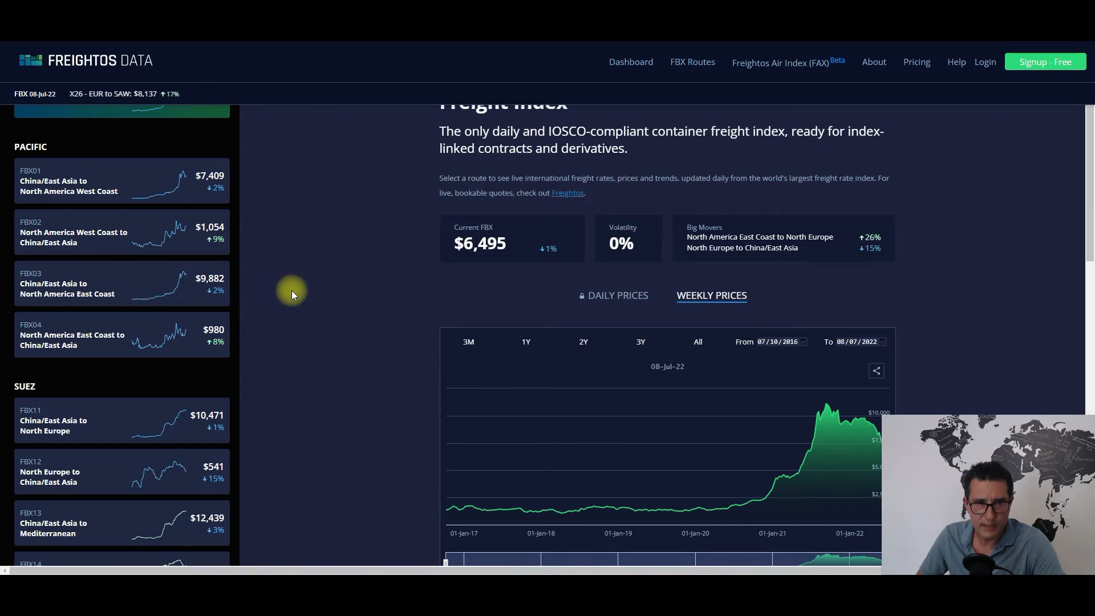
{"action": "scroll", "scroll_direction": "up", "scroll_amount": 3}
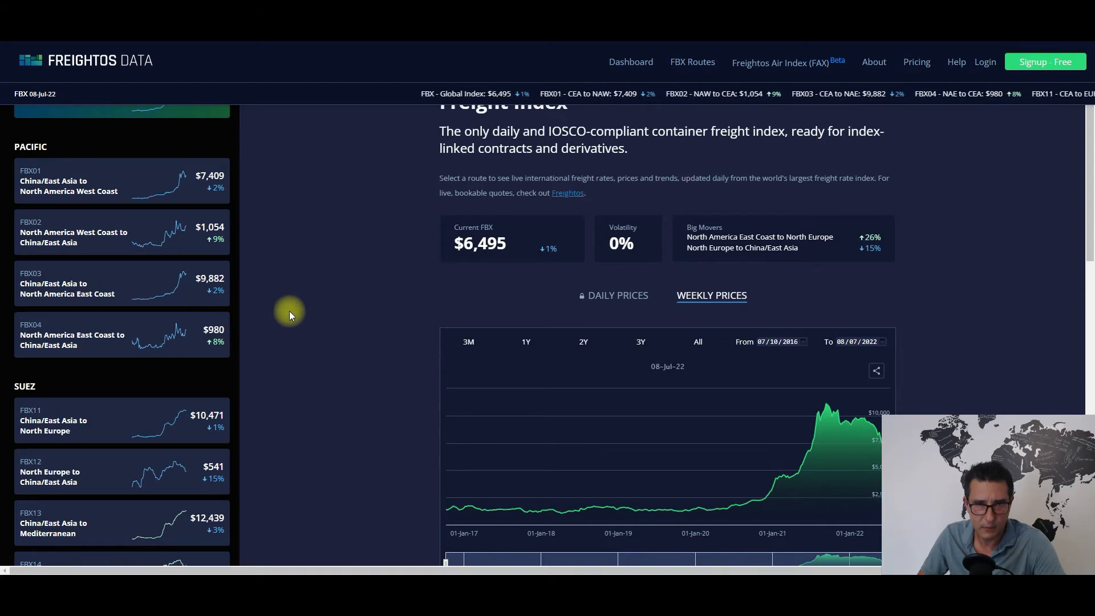
{"action": "scroll", "scroll_direction": "down", "scroll_amount": 3}
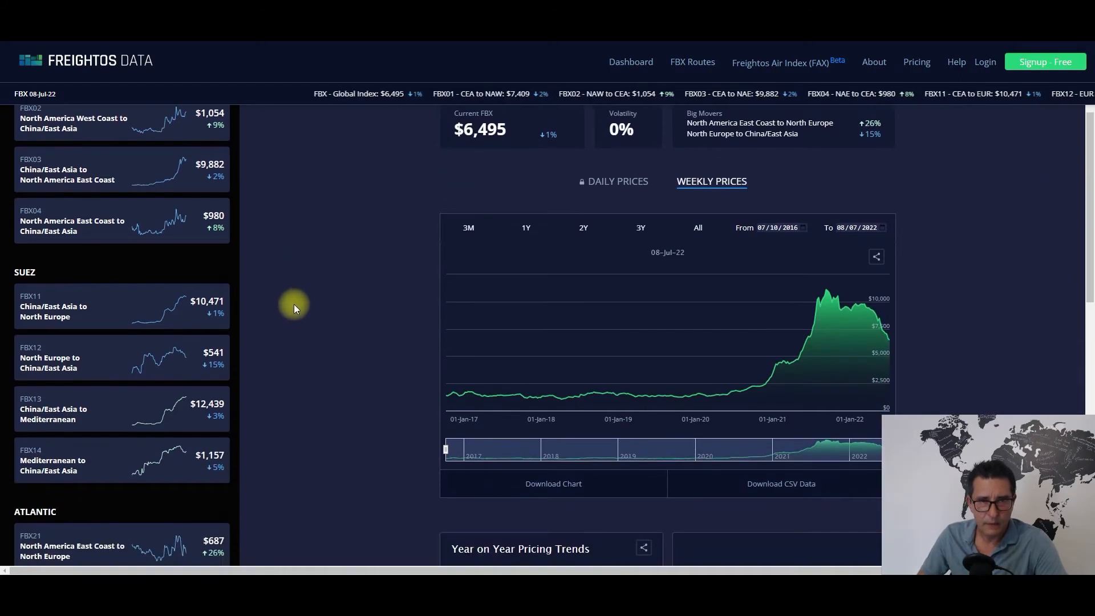
{"action": "scroll", "scroll_direction": "down", "scroll_amount": 3}
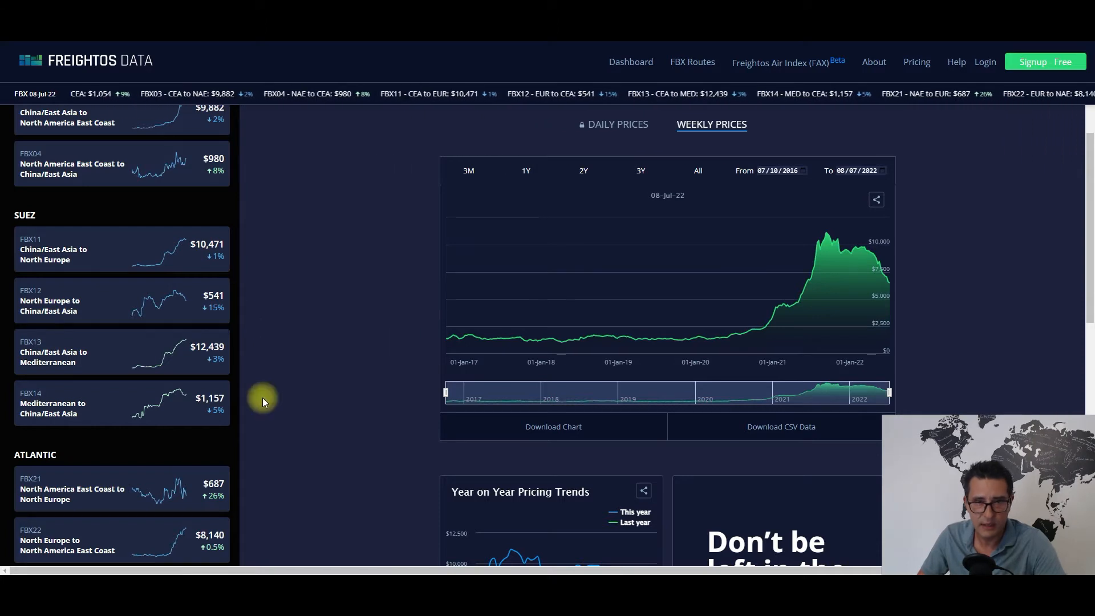
{"action": "scroll", "scroll_direction": "down", "scroll_amount": 3}
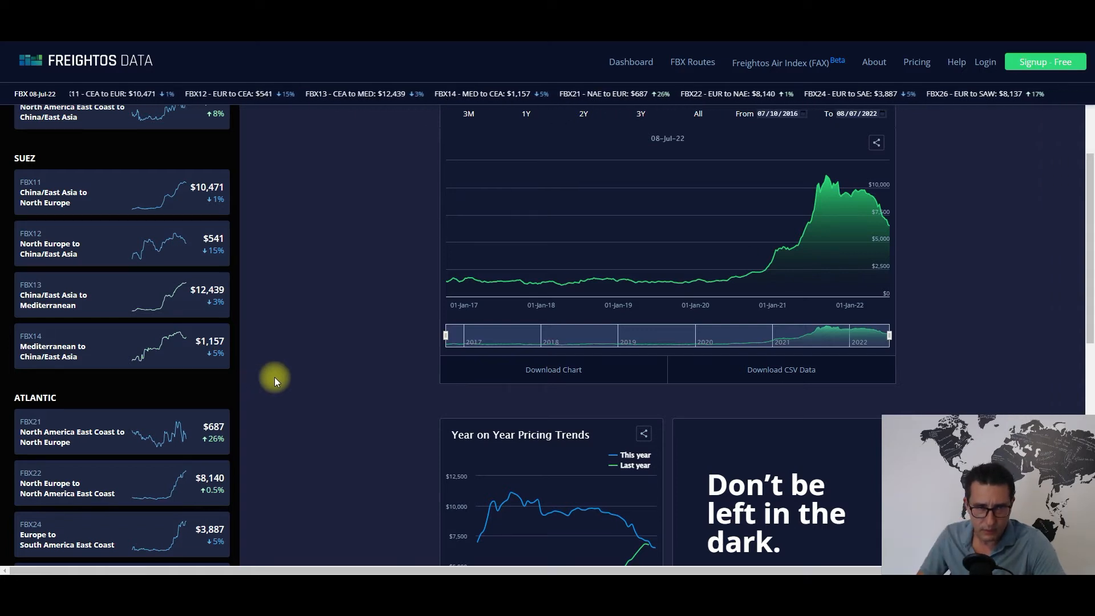
{"action": "mouse_move", "coordinate": [236, 313]}
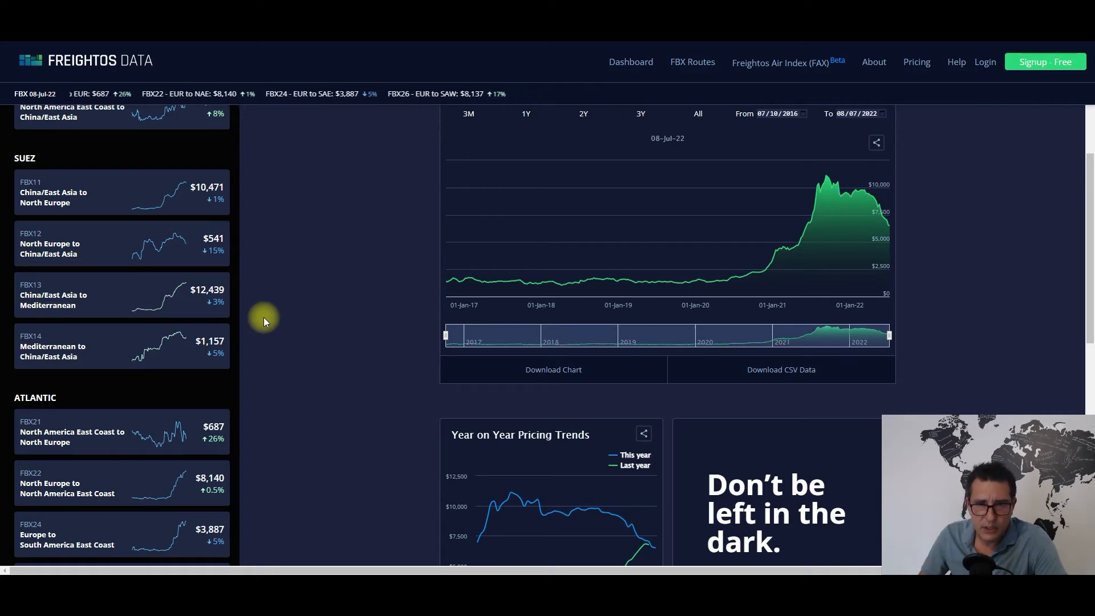
{"action": "scroll", "scroll_direction": "up", "scroll_amount": 3}
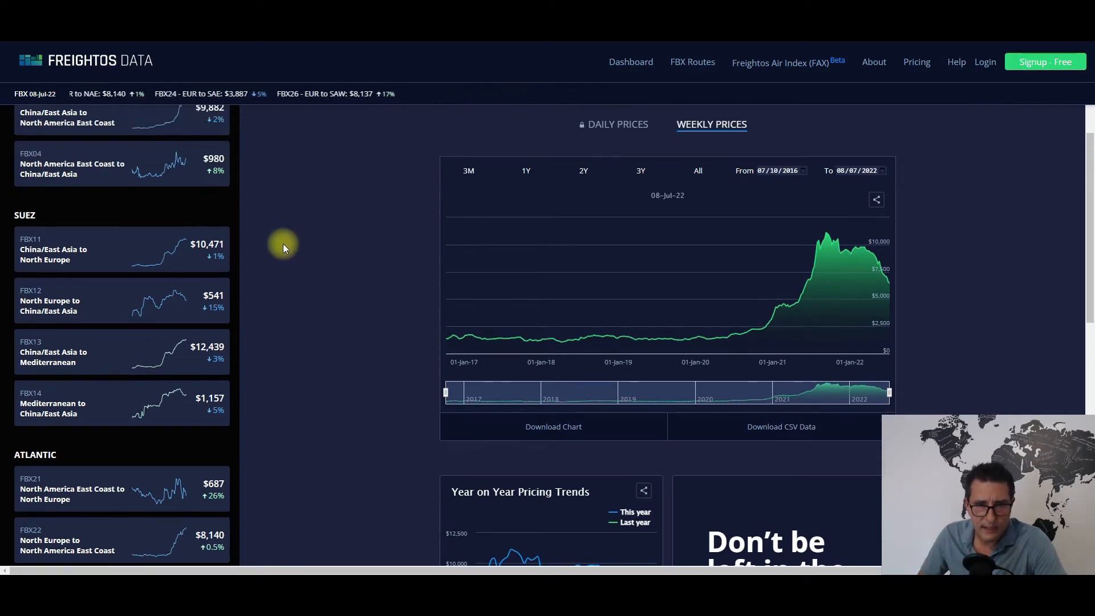
{"action": "mouse_move", "coordinate": [279, 261]}
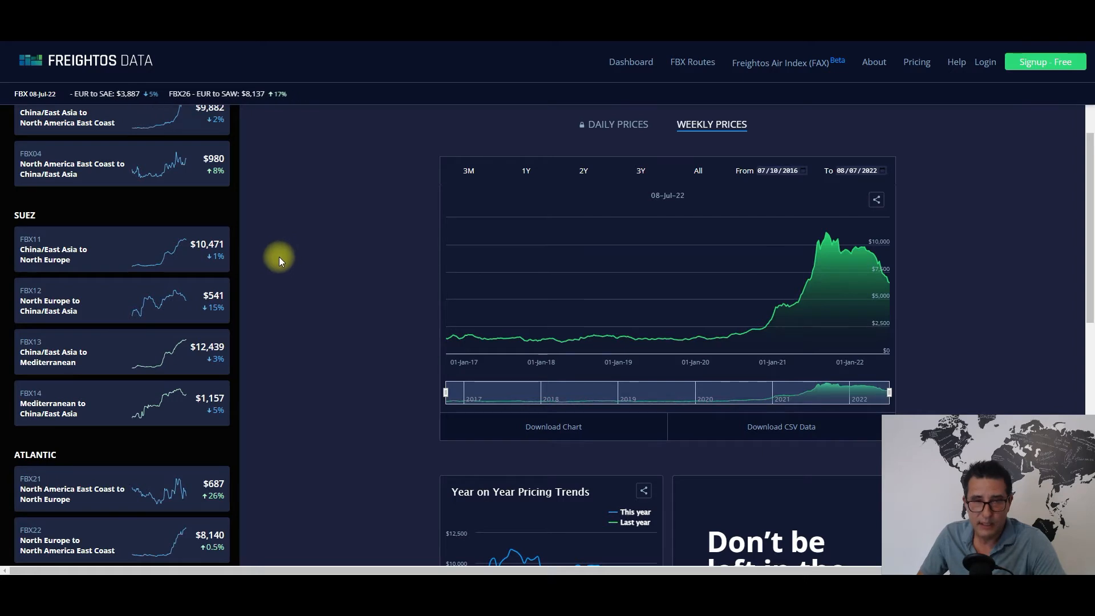
{"action": "mouse_move", "coordinate": [293, 272]}
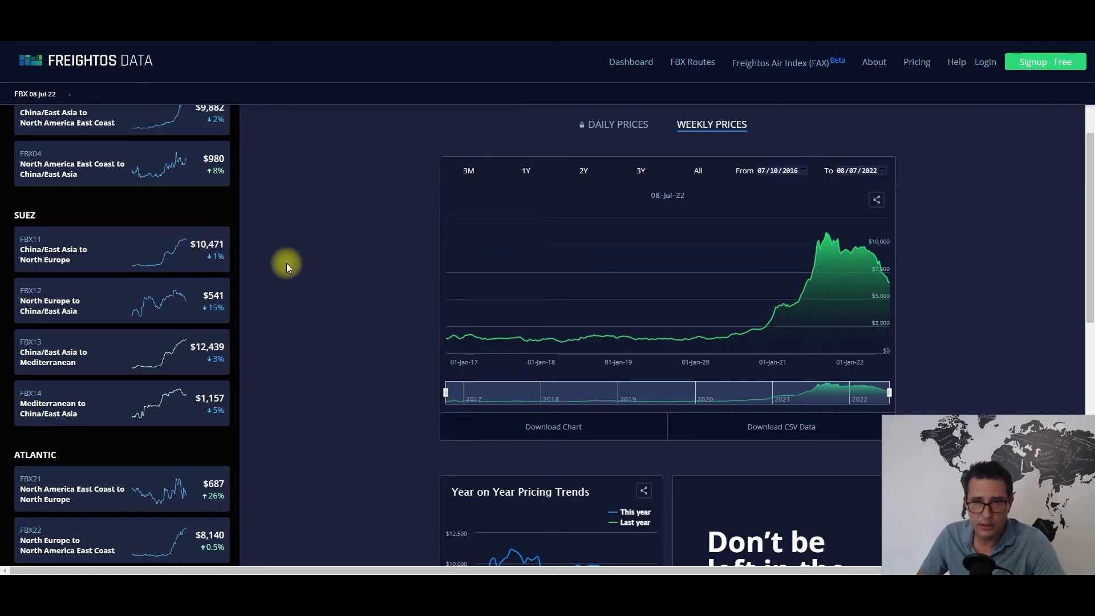
{"action": "mouse_move", "coordinate": [286, 261]}
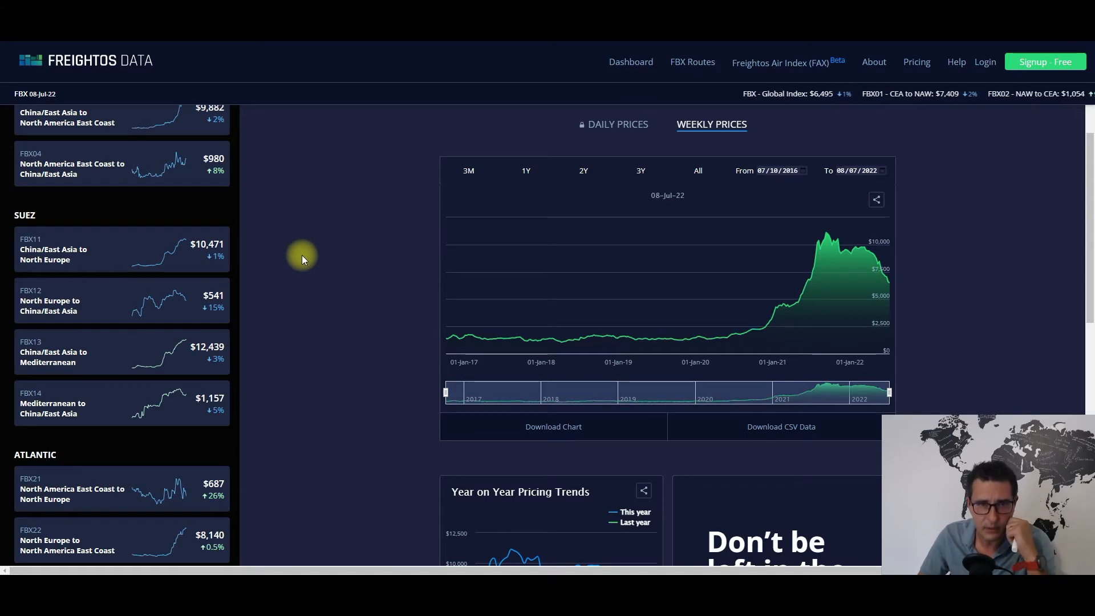
{"action": "mouse_move", "coordinate": [287, 261]}
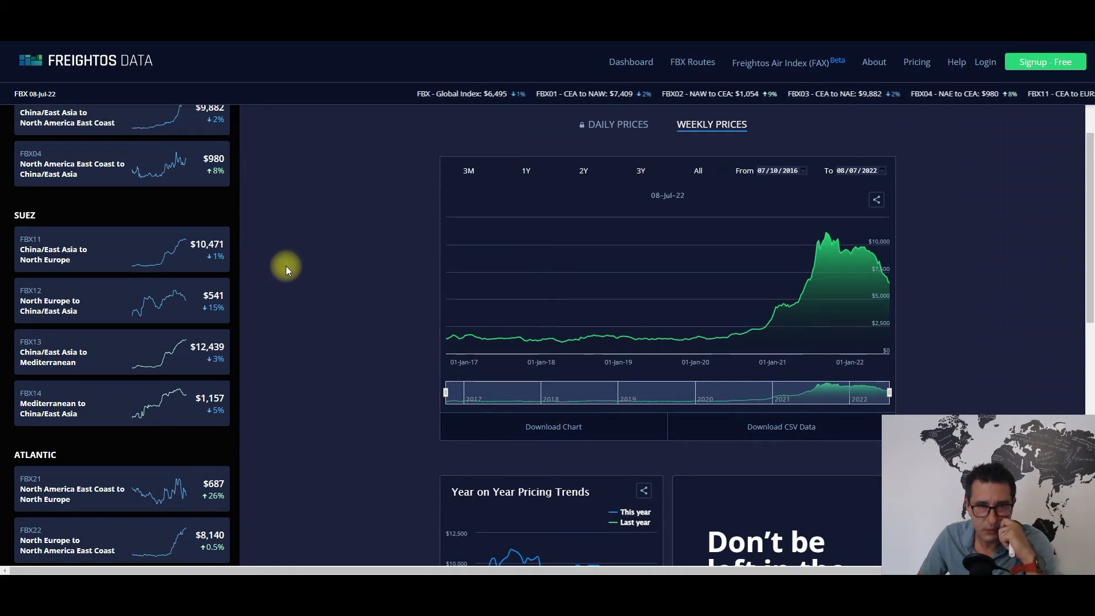
{"action": "scroll", "scroll_direction": "down", "scroll_amount": 3}
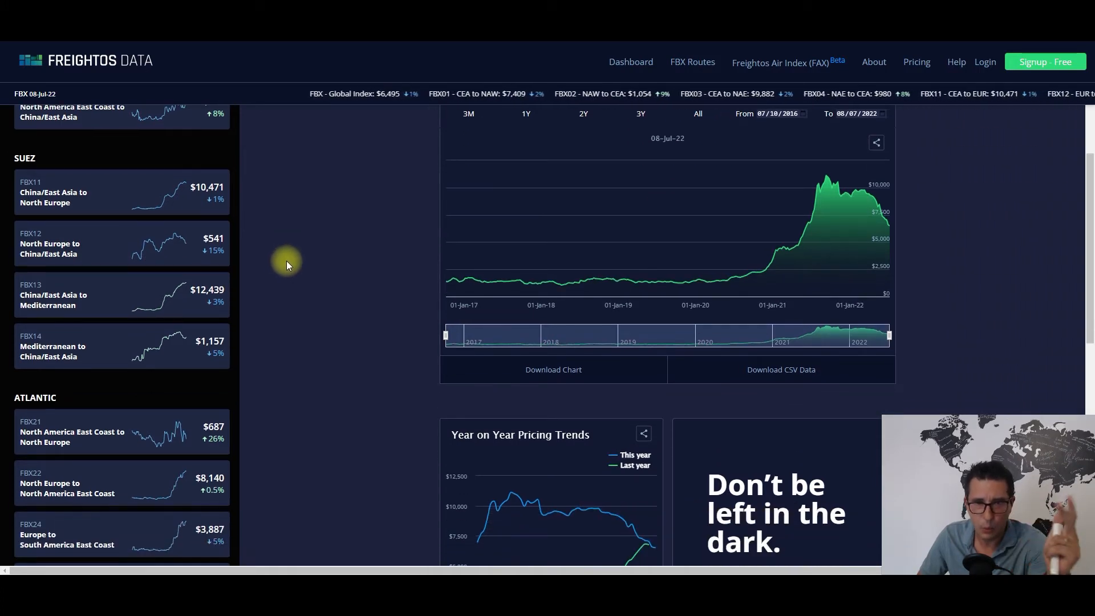
{"action": "scroll", "scroll_direction": "down", "scroll_amount": 3}
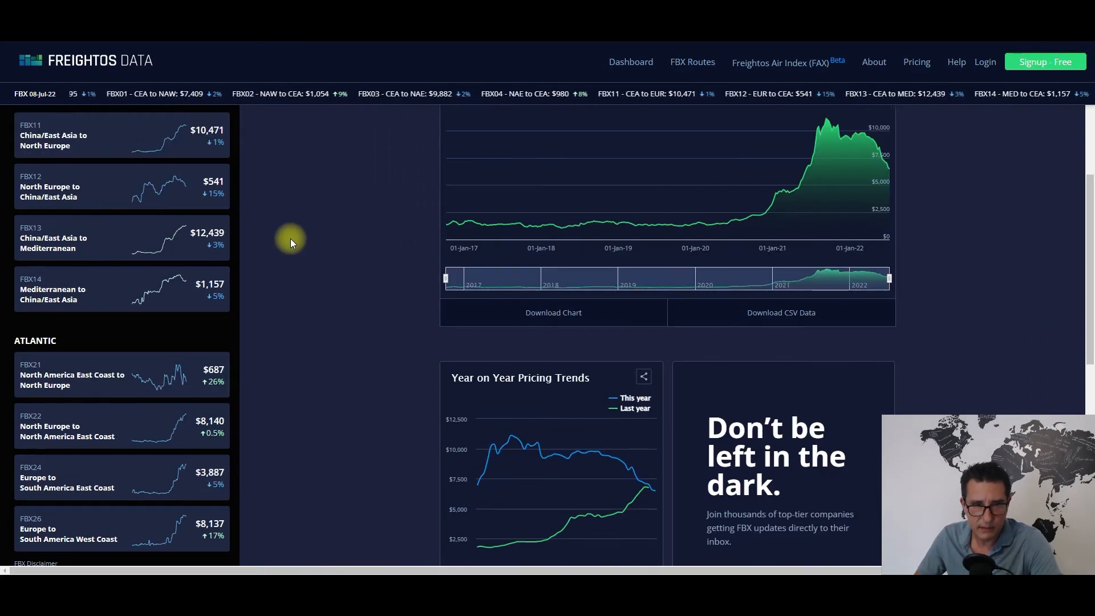
{"action": "scroll", "scroll_direction": "up", "scroll_amount": 3}
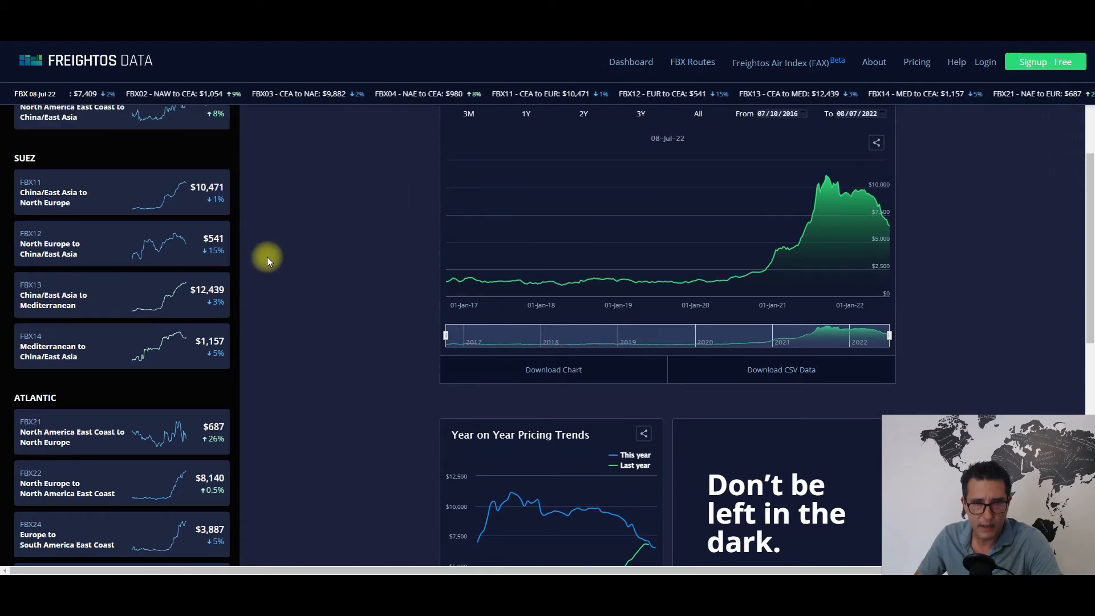
{"action": "mouse_move", "coordinate": [980, 261]}
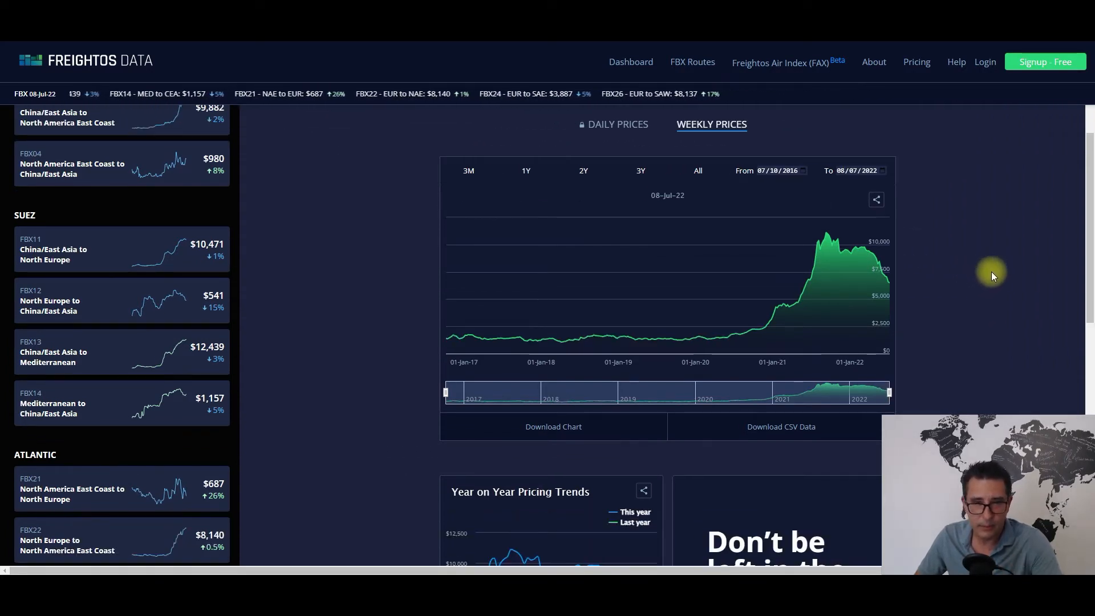
{"action": "scroll", "scroll_direction": "down", "scroll_amount": 3}
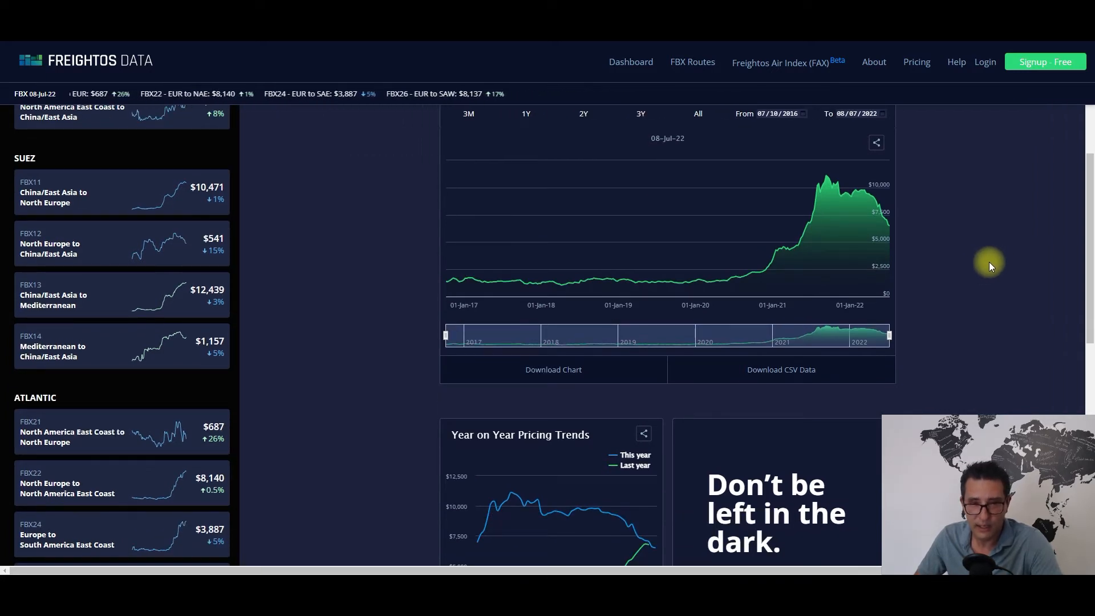
{"action": "scroll", "scroll_direction": "up", "scroll_amount": 3}
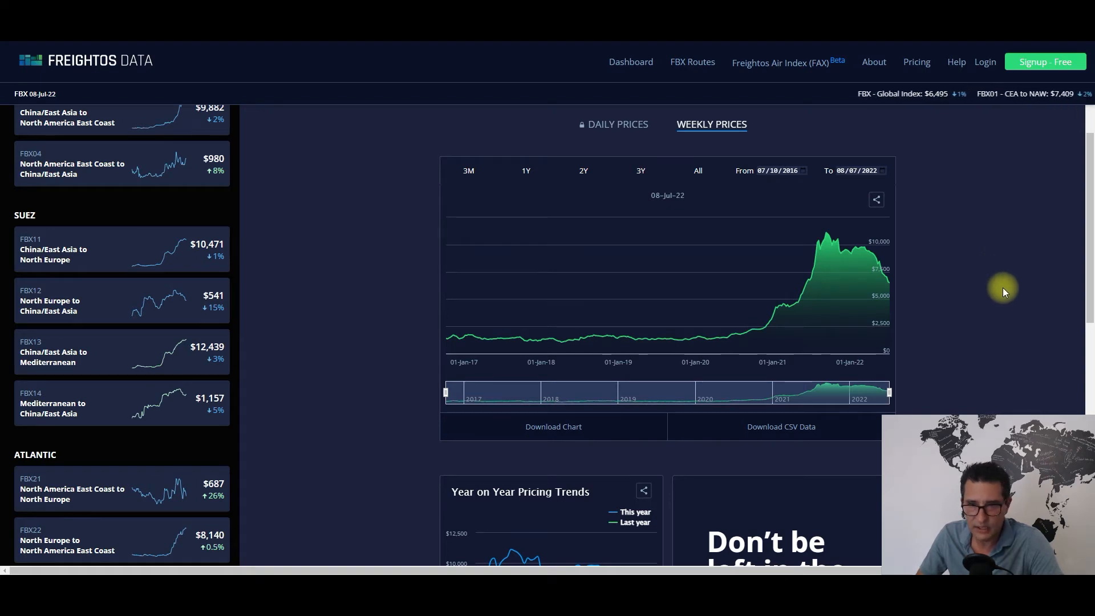
{"action": "scroll", "scroll_direction": "up", "scroll_amount": 3}
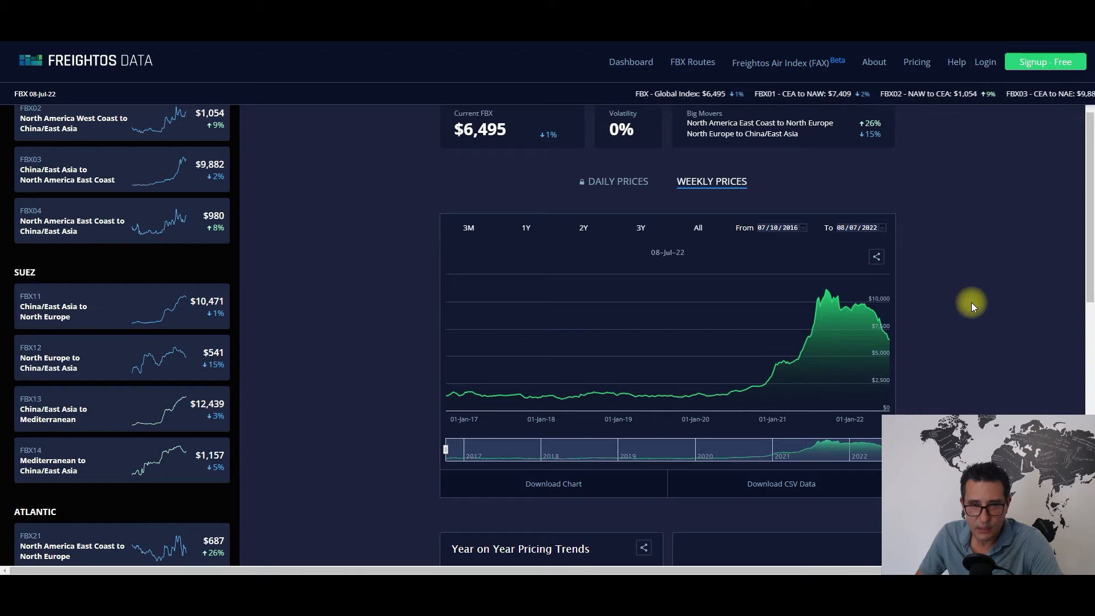
{"action": "scroll", "scroll_direction": "down", "scroll_amount": 3}
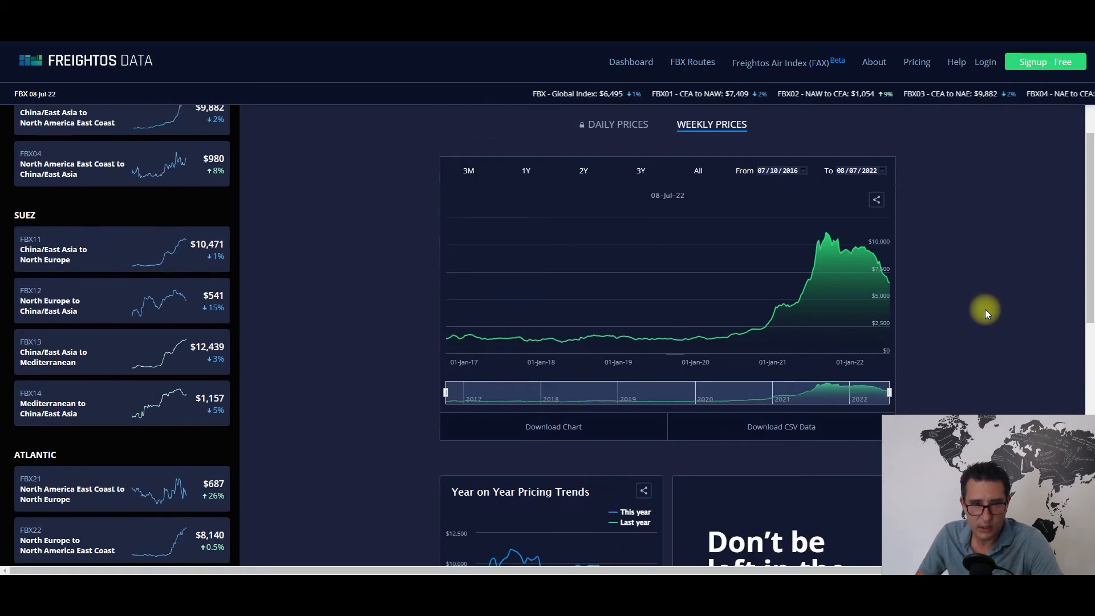
{"action": "scroll", "scroll_direction": "up", "scroll_amount": 3}
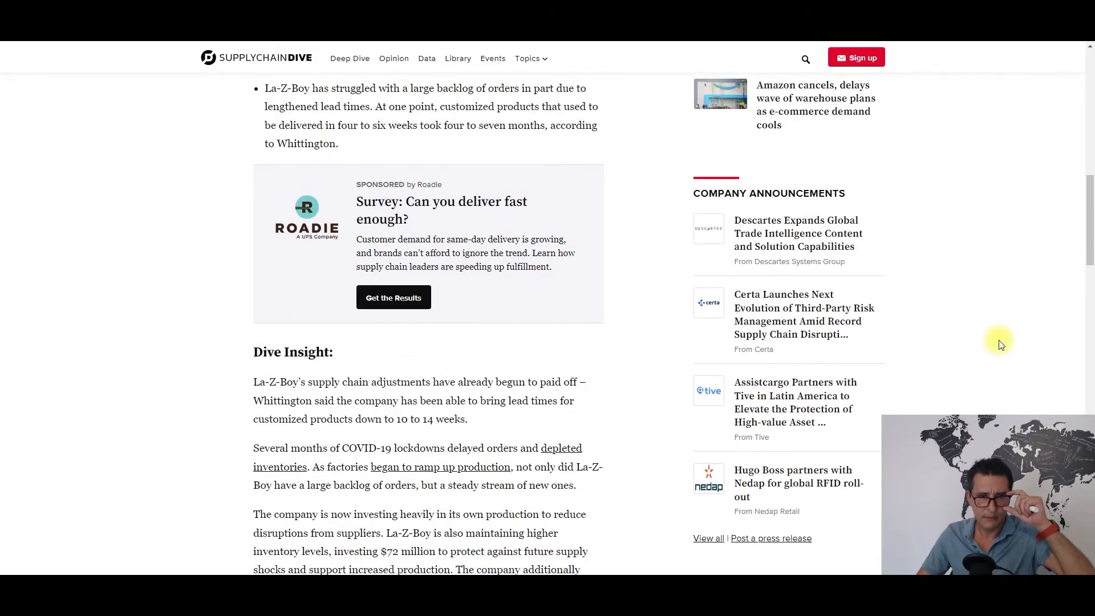
{"action": "scroll", "scroll_direction": "up", "scroll_amount": 3}
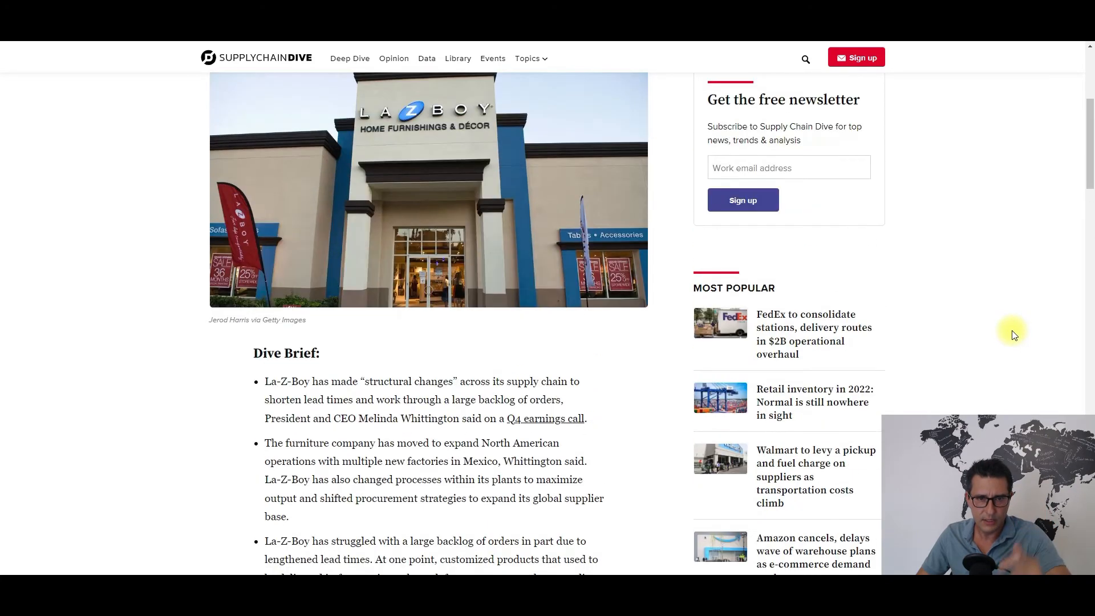
{"action": "scroll", "scroll_direction": "up", "scroll_amount": 3}
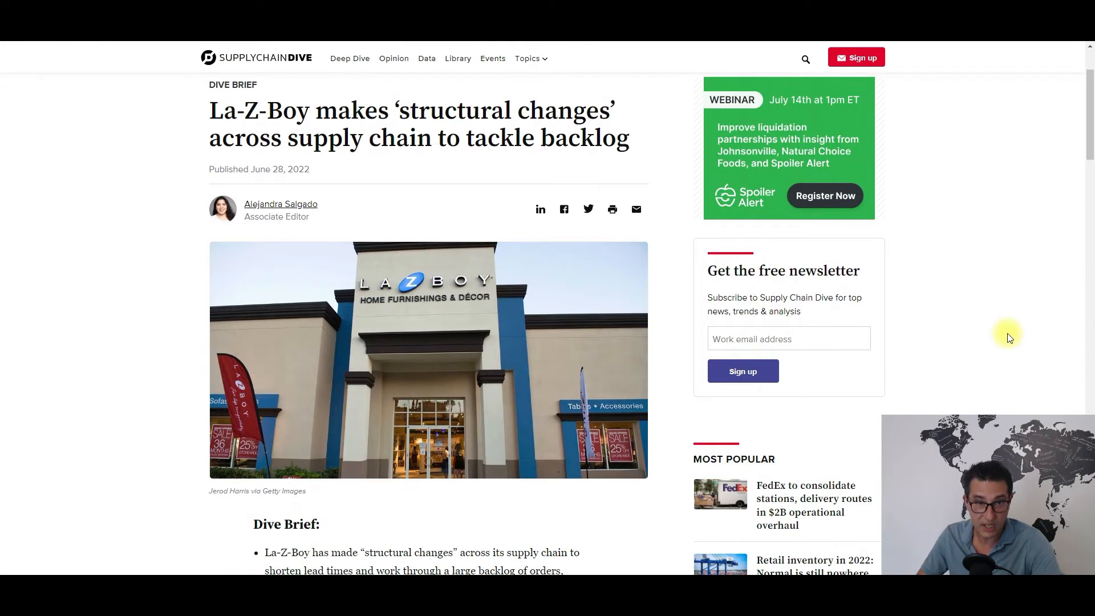
{"action": "scroll", "scroll_direction": "down", "scroll_amount": 3}
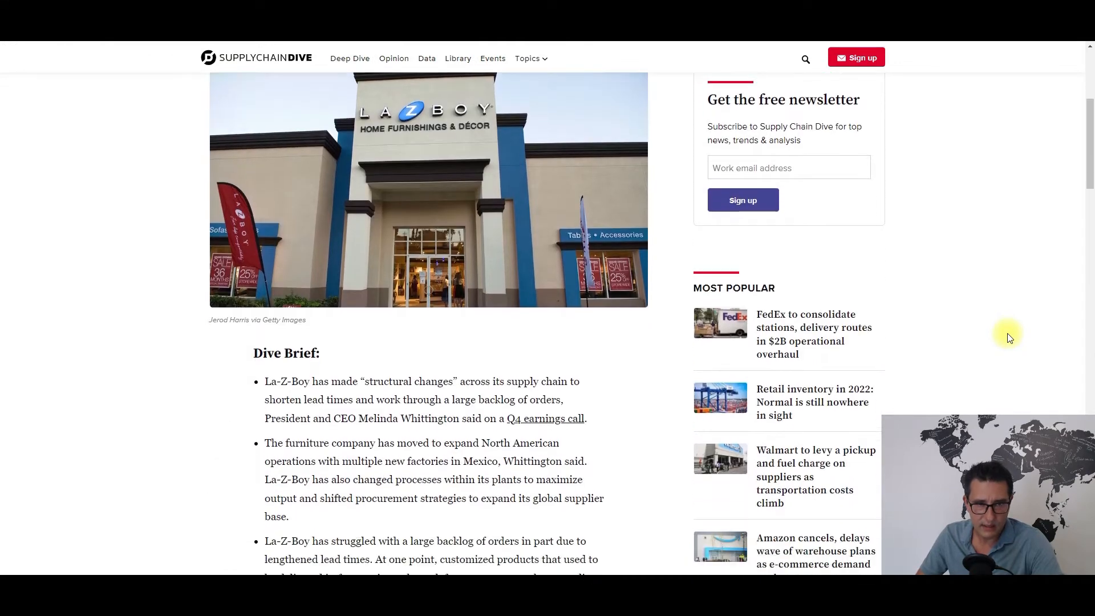
{"action": "scroll", "scroll_direction": "down", "scroll_amount": 3}
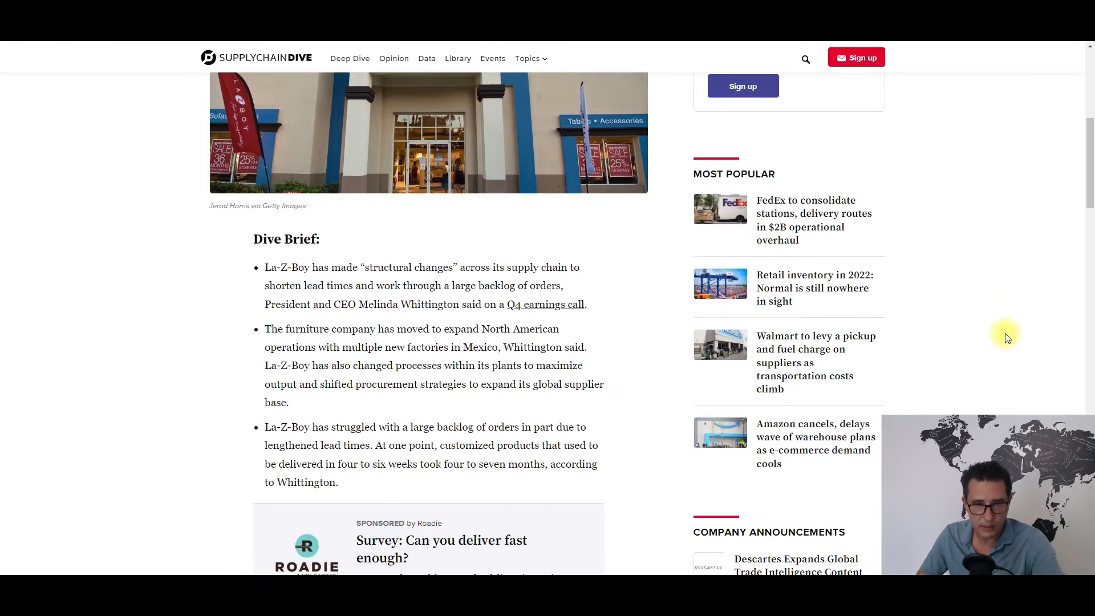
{"action": "scroll", "scroll_direction": "down", "scroll_amount": 3}
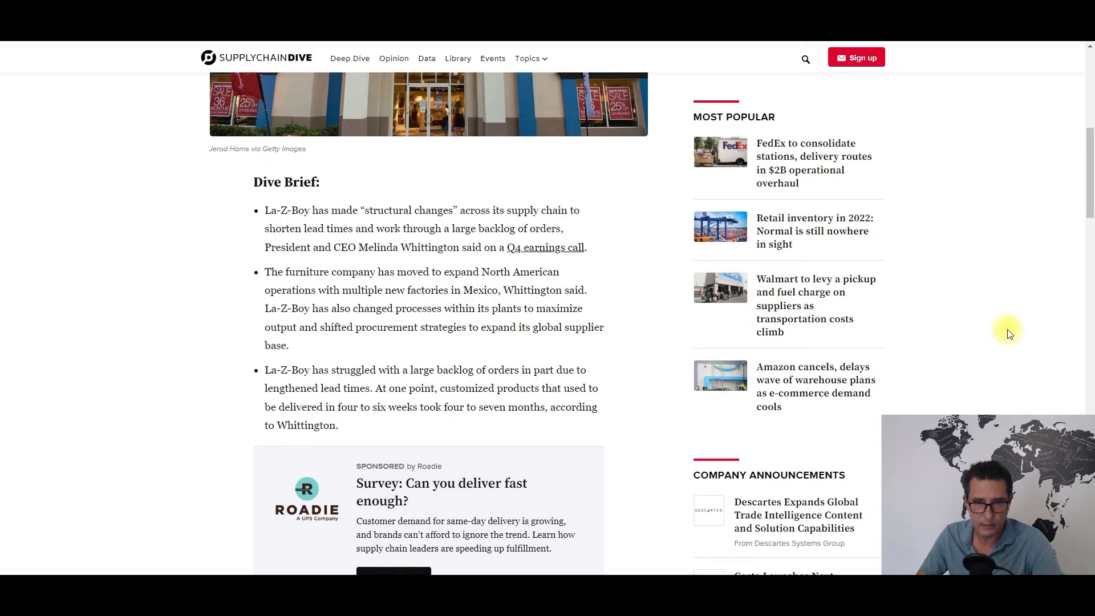
{"action": "mouse_move", "coordinate": [987, 320]}
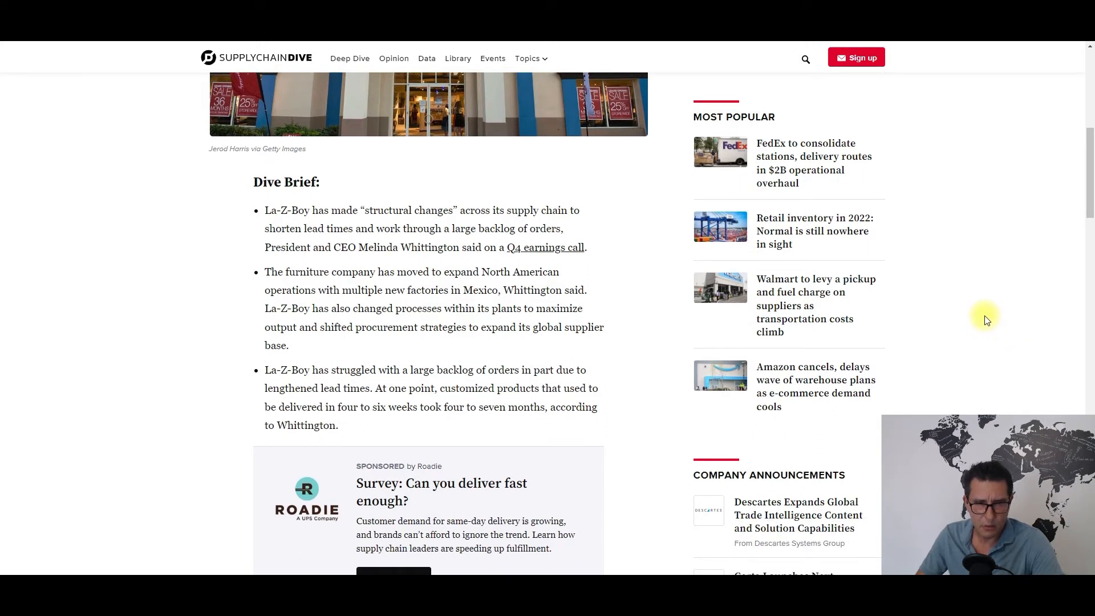
{"action": "mouse_move", "coordinate": [957, 305]}
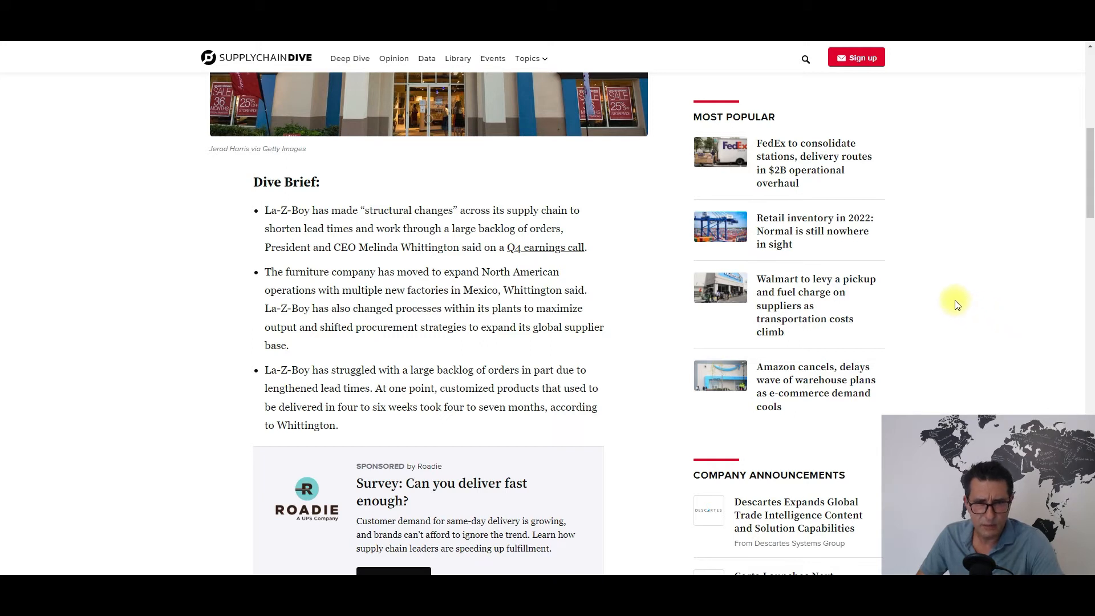
{"action": "mouse_move", "coordinate": [955, 293]}
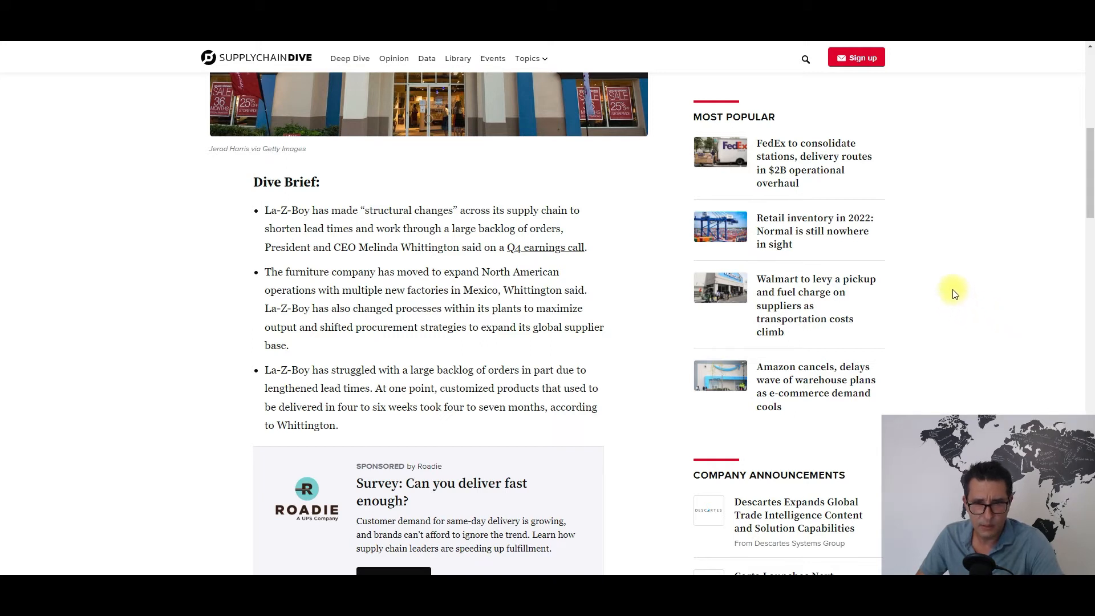
{"action": "mouse_move", "coordinate": [940, 292]}
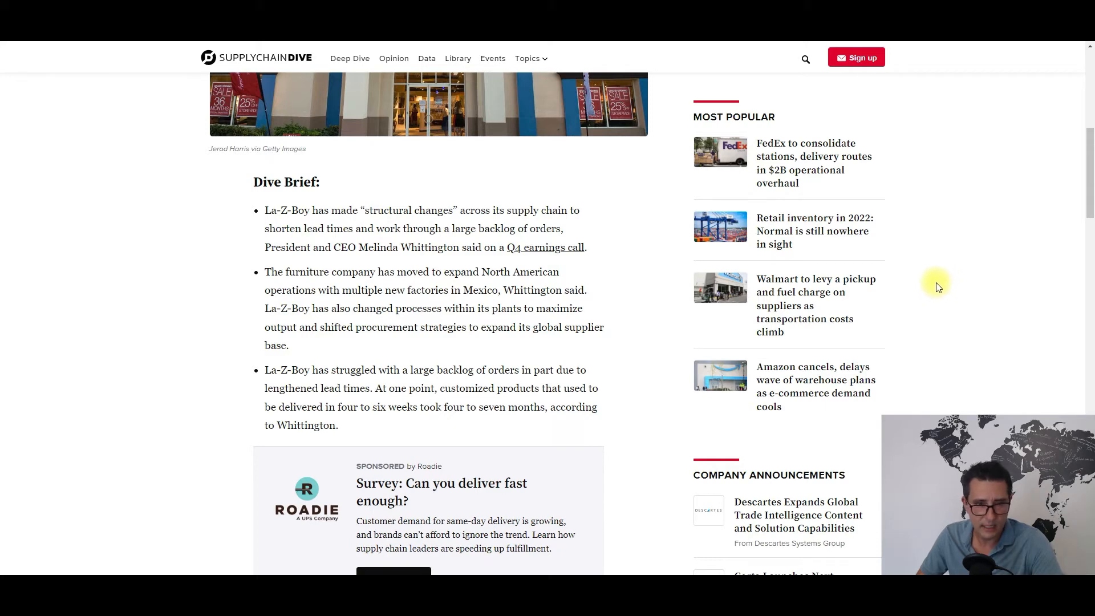
{"action": "scroll", "scroll_direction": "down", "scroll_amount": 3}
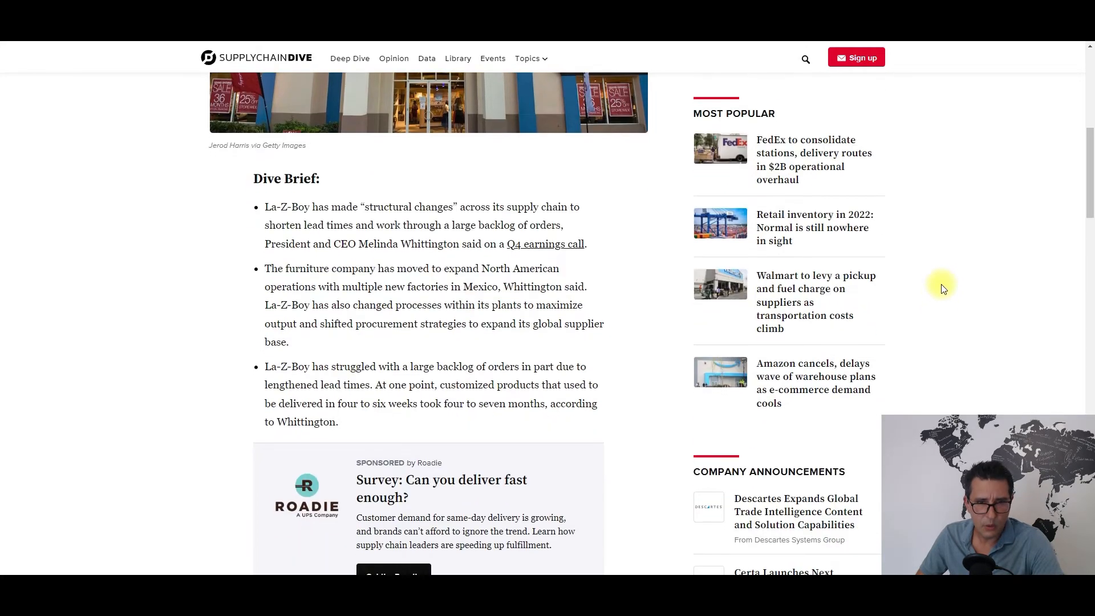
{"action": "scroll", "scroll_direction": "down", "scroll_amount": 3}
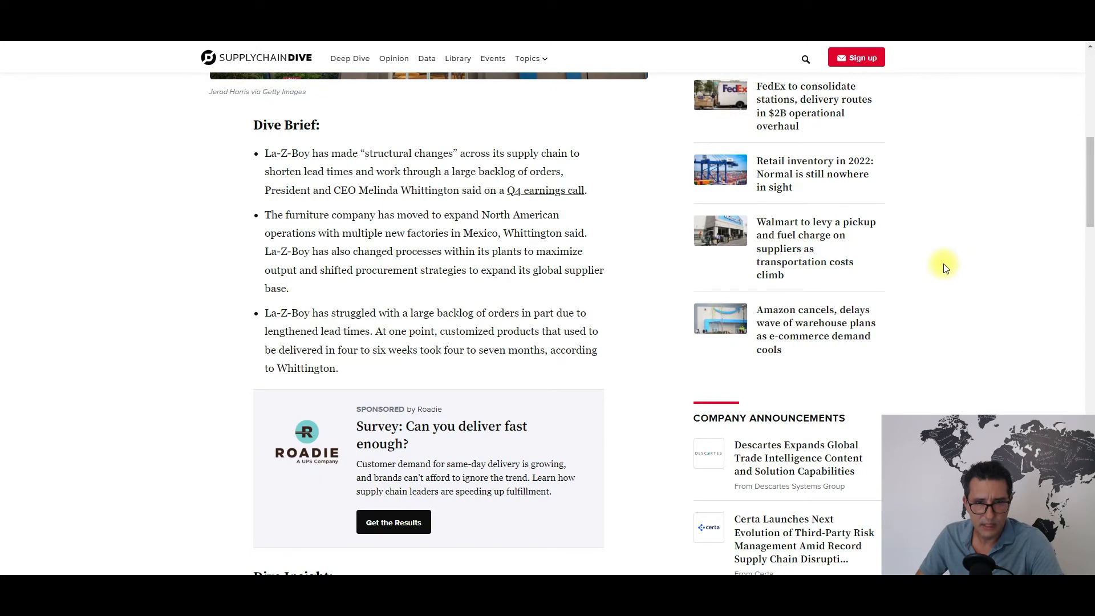
{"action": "mouse_move", "coordinate": [934, 271]}
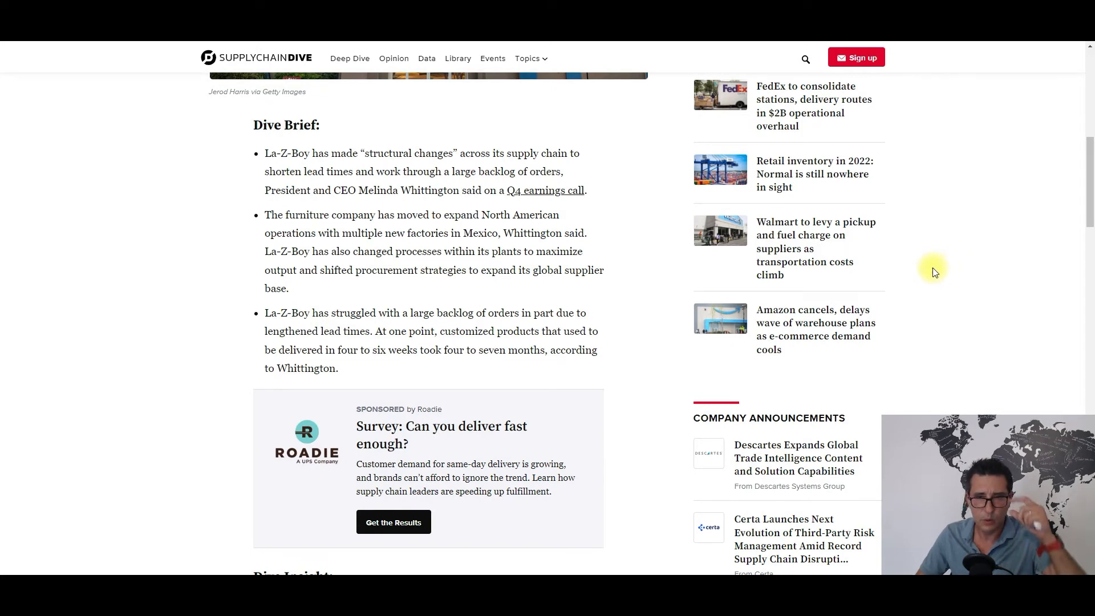
{"action": "mouse_move", "coordinate": [948, 262]}
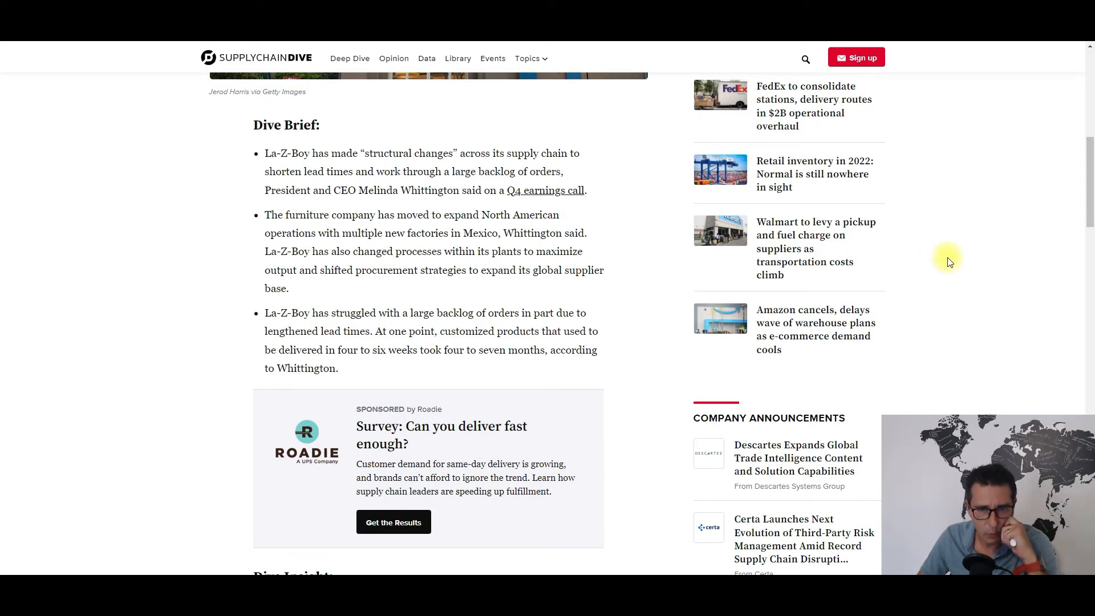
{"action": "scroll", "scroll_direction": "down", "scroll_amount": 3}
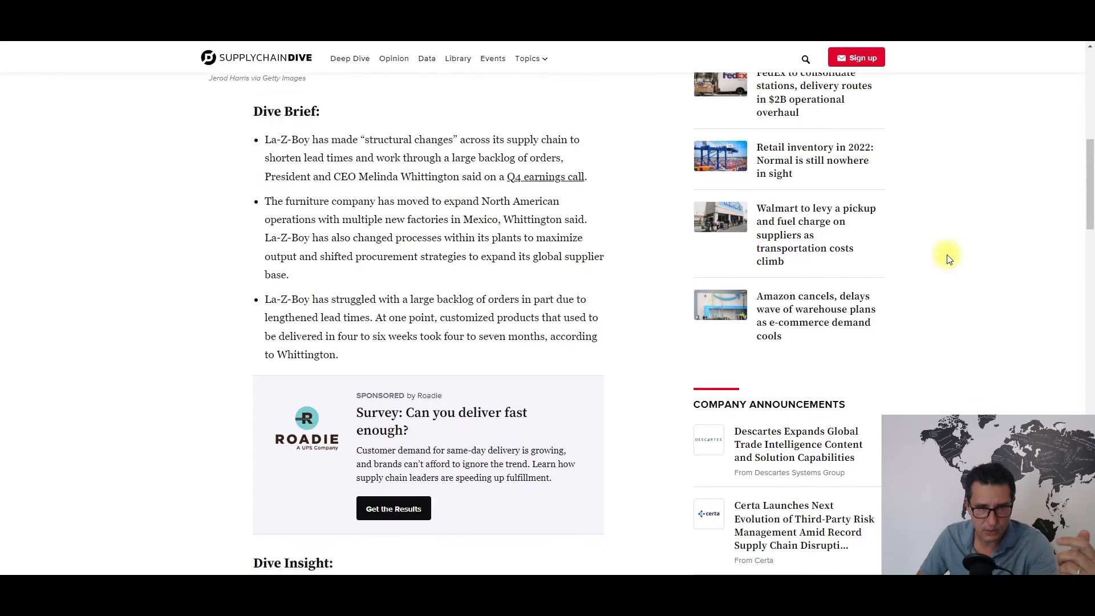
{"action": "scroll", "scroll_direction": "down", "scroll_amount": 3}
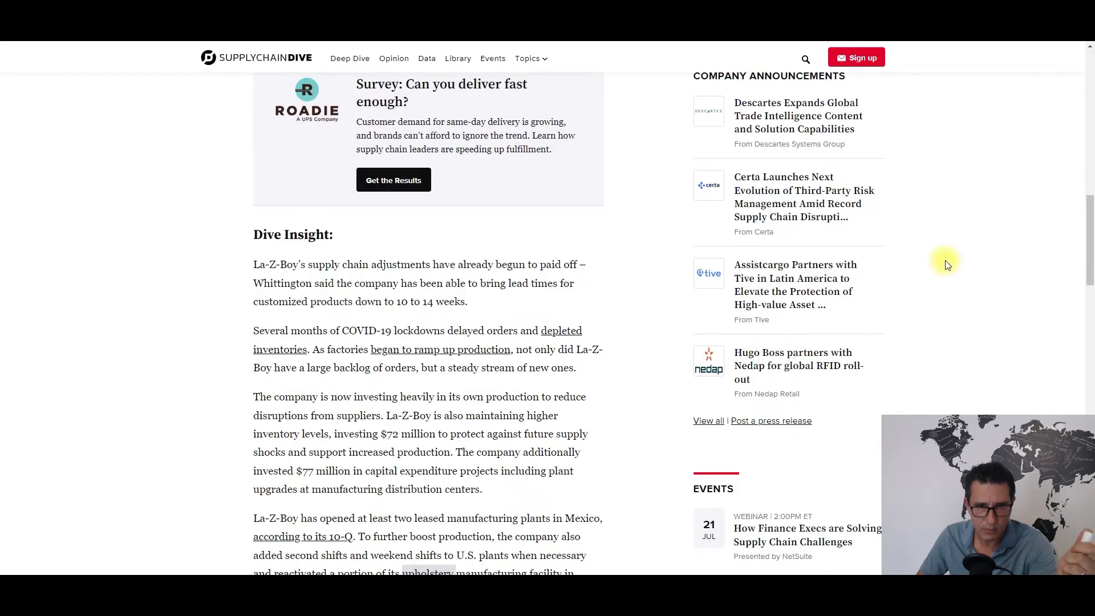
{"action": "scroll", "scroll_direction": "down", "scroll_amount": 3}
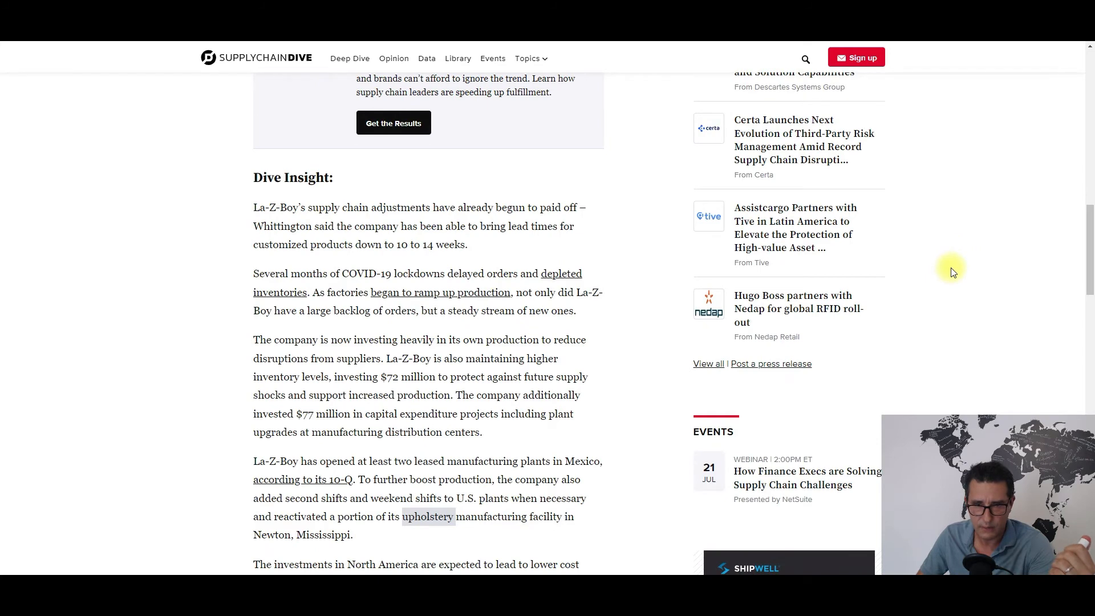
{"action": "scroll", "scroll_direction": "down", "scroll_amount": 3}
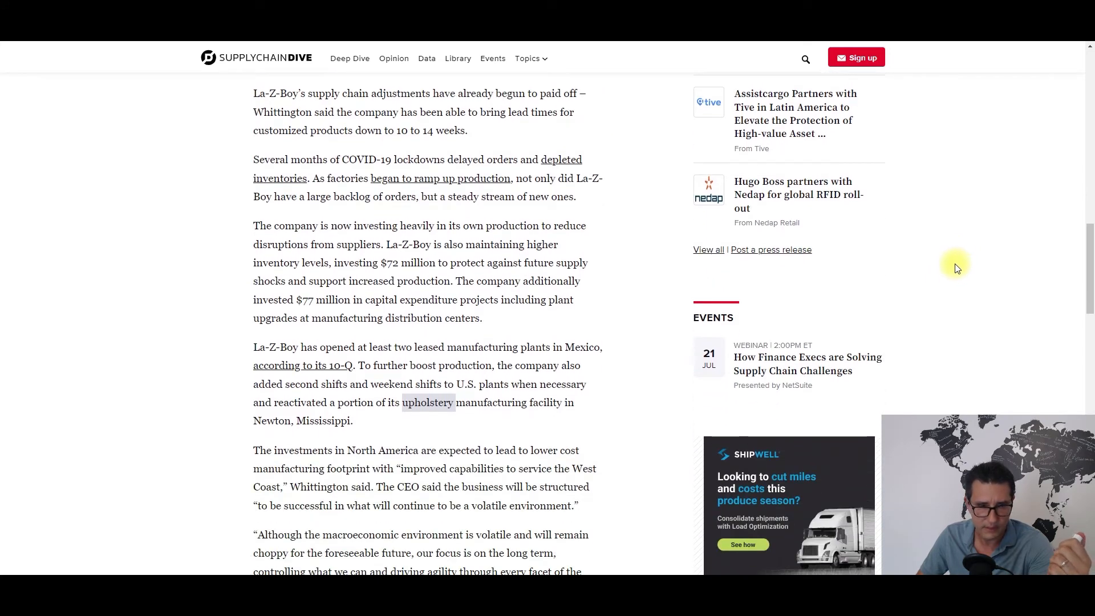
{"action": "scroll", "scroll_direction": "up", "scroll_amount": 3}
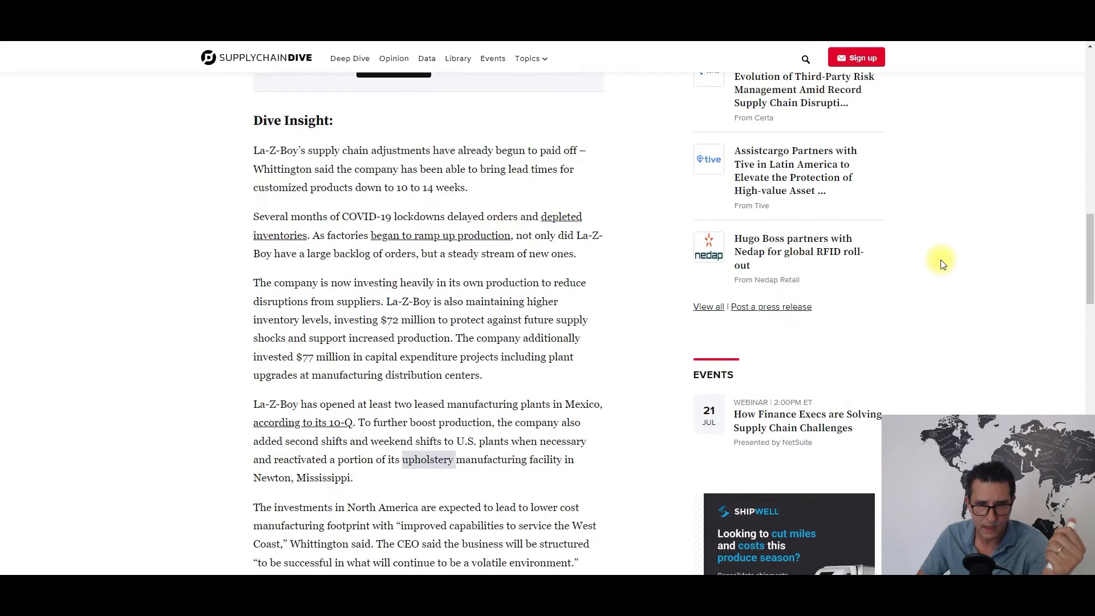
{"action": "mouse_move", "coordinate": [929, 260]}
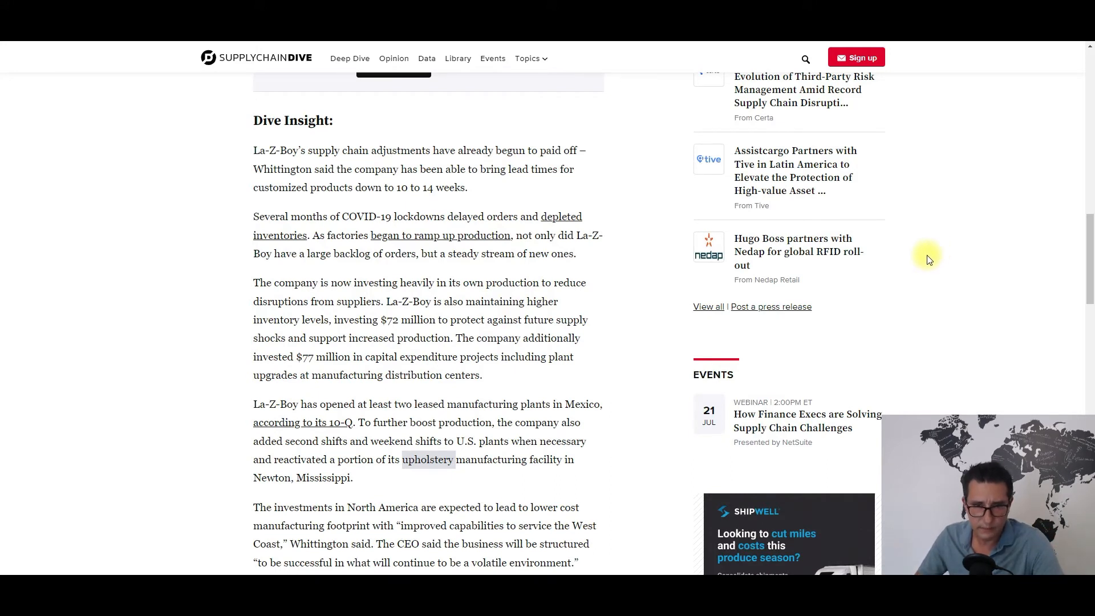
{"action": "scroll", "scroll_direction": "up", "scroll_amount": 3}
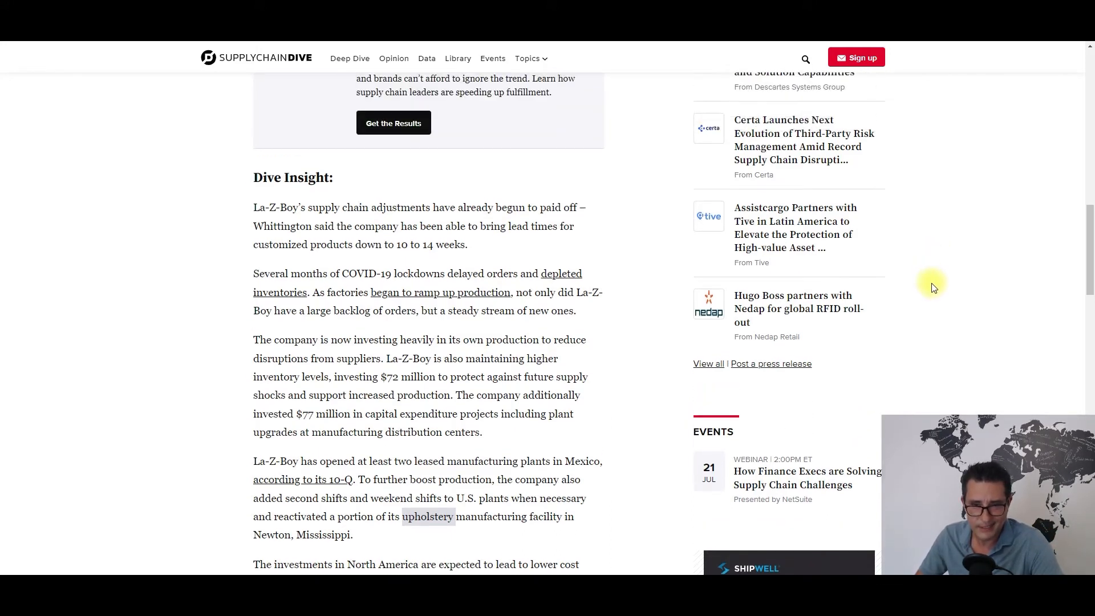
{"action": "mouse_move", "coordinate": [922, 292]}
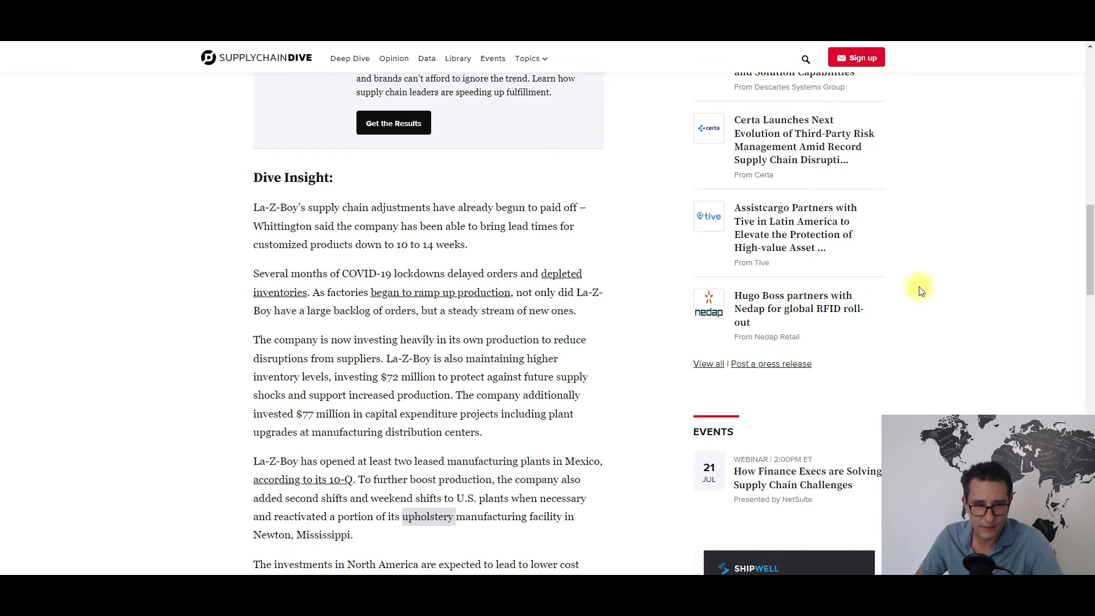
{"action": "mouse_move", "coordinate": [912, 296]}
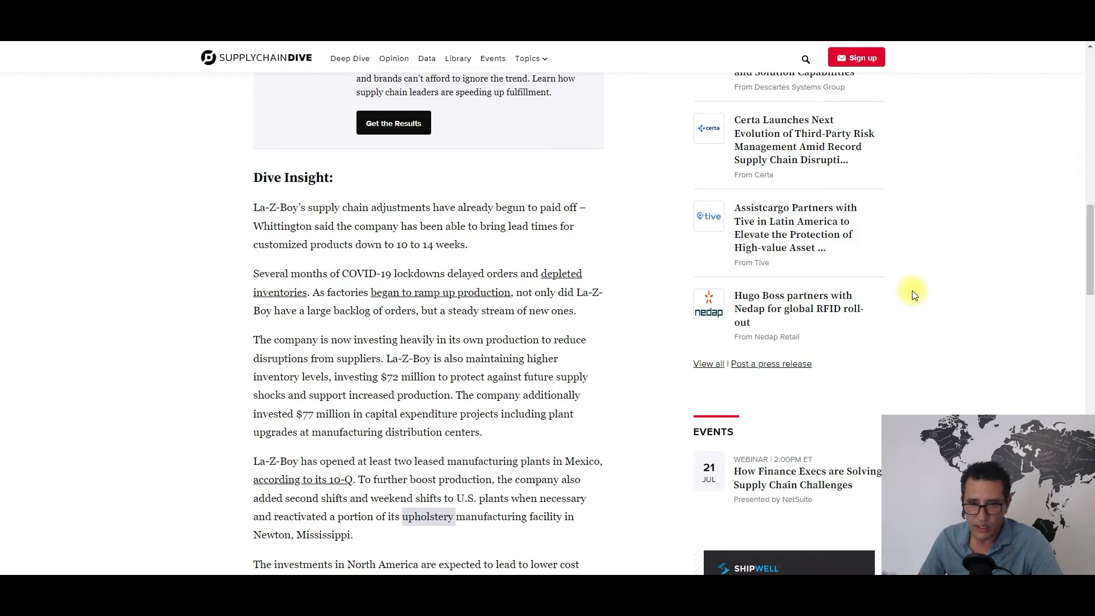
{"action": "mouse_move", "coordinate": [945, 308]}
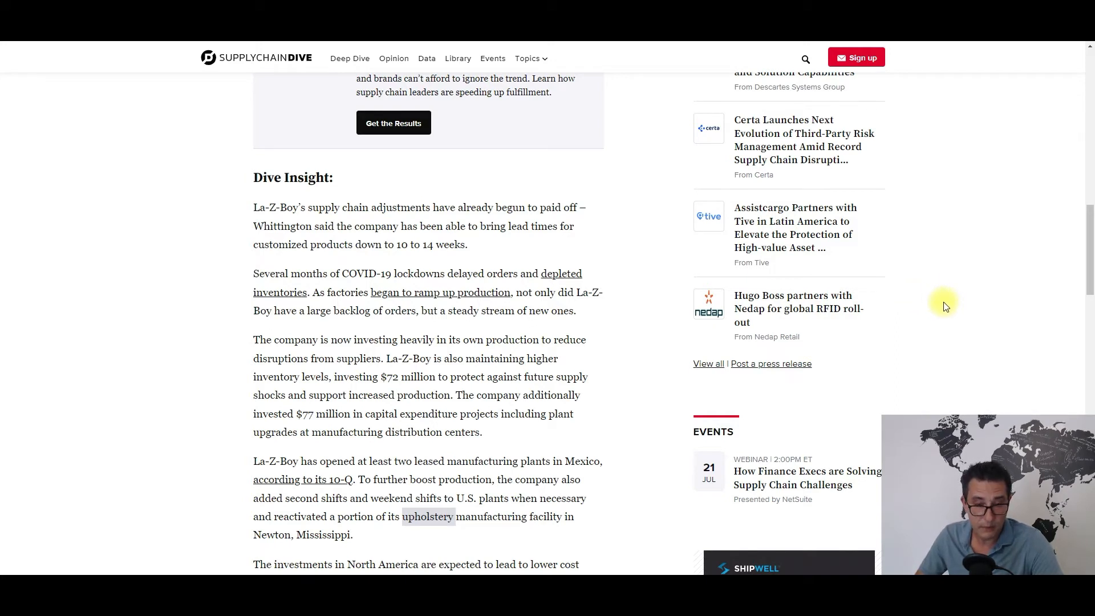
{"action": "mouse_move", "coordinate": [956, 302]}
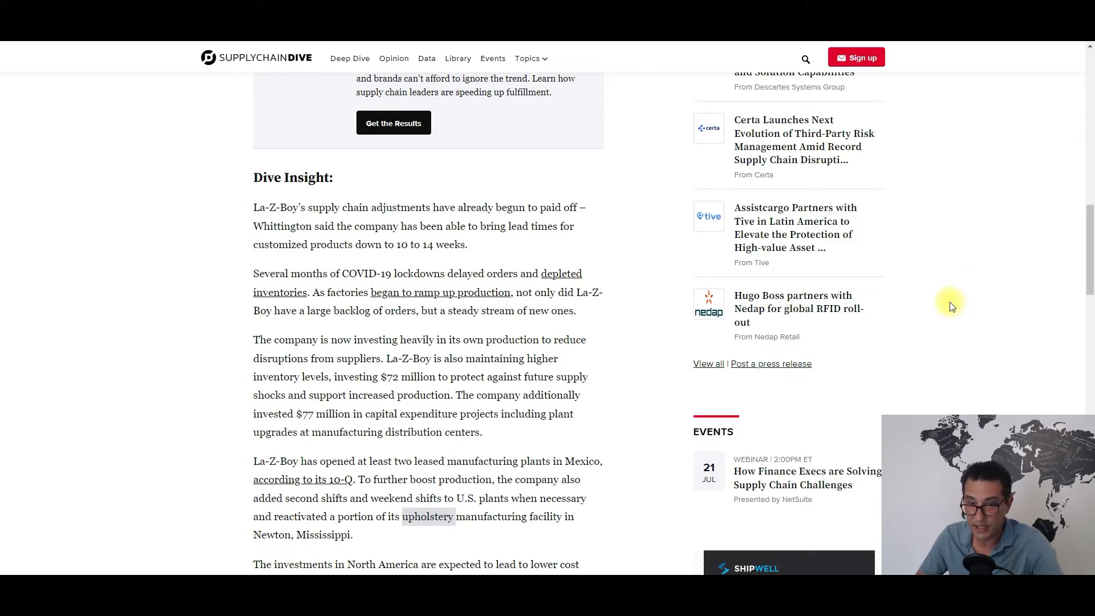
{"action": "mouse_move", "coordinate": [963, 323]}
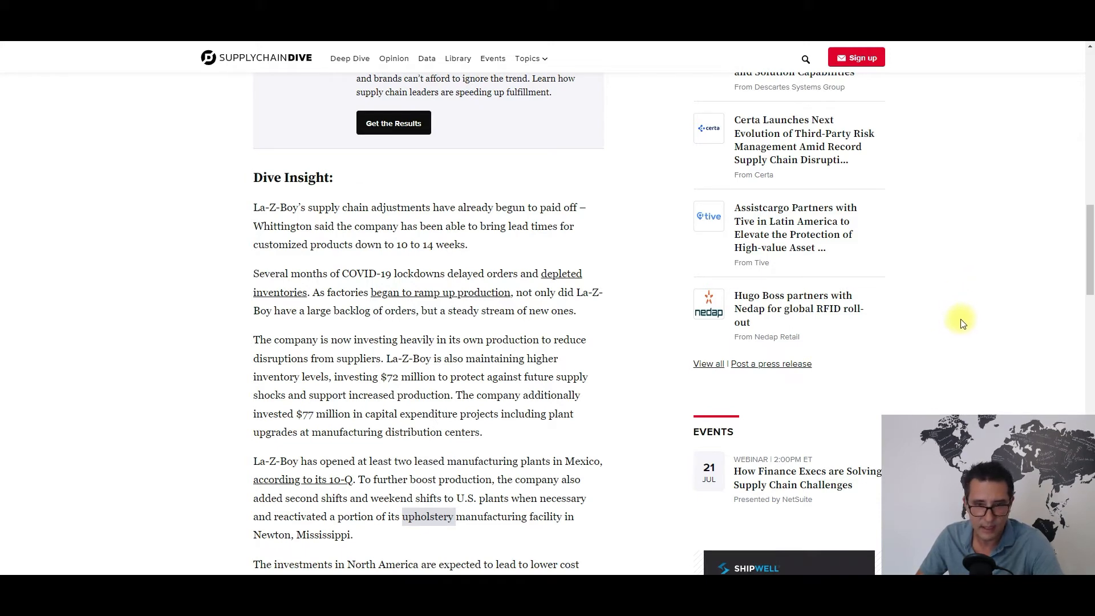
{"action": "mouse_move", "coordinate": [917, 325]}
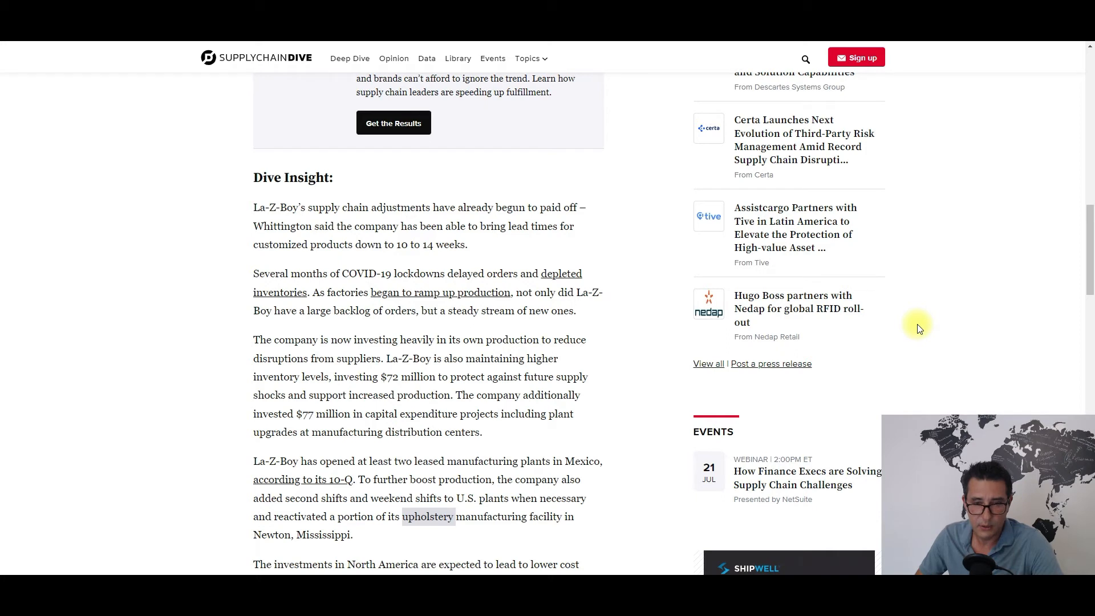
{"action": "mouse_move", "coordinate": [930, 325]}
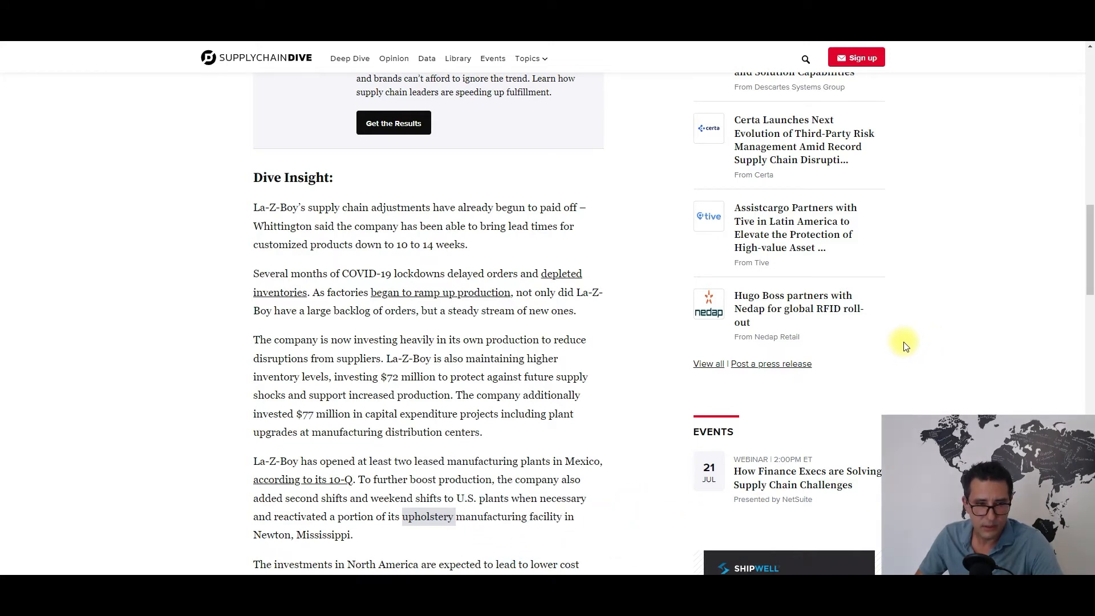
{"action": "mouse_move", "coordinate": [892, 350]}
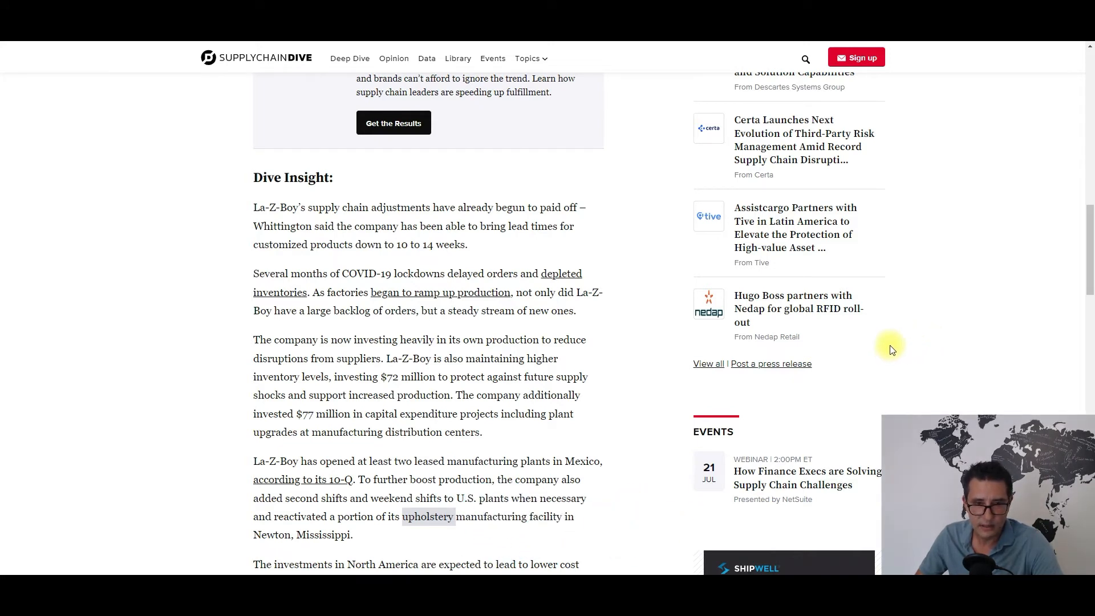
{"action": "mouse_move", "coordinate": [881, 340]}
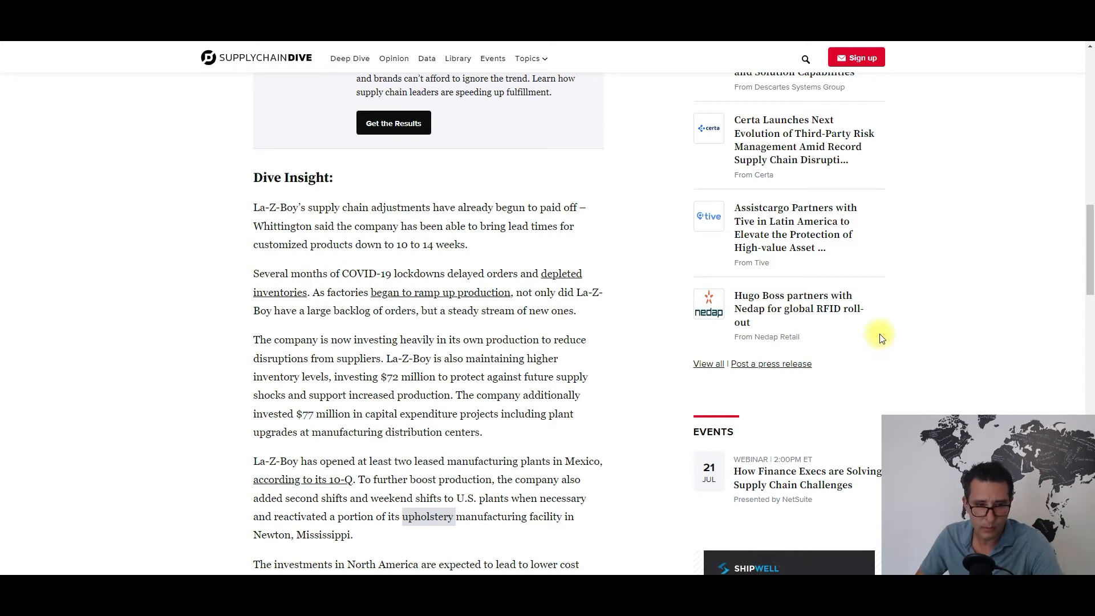
{"action": "mouse_move", "coordinate": [898, 357]}
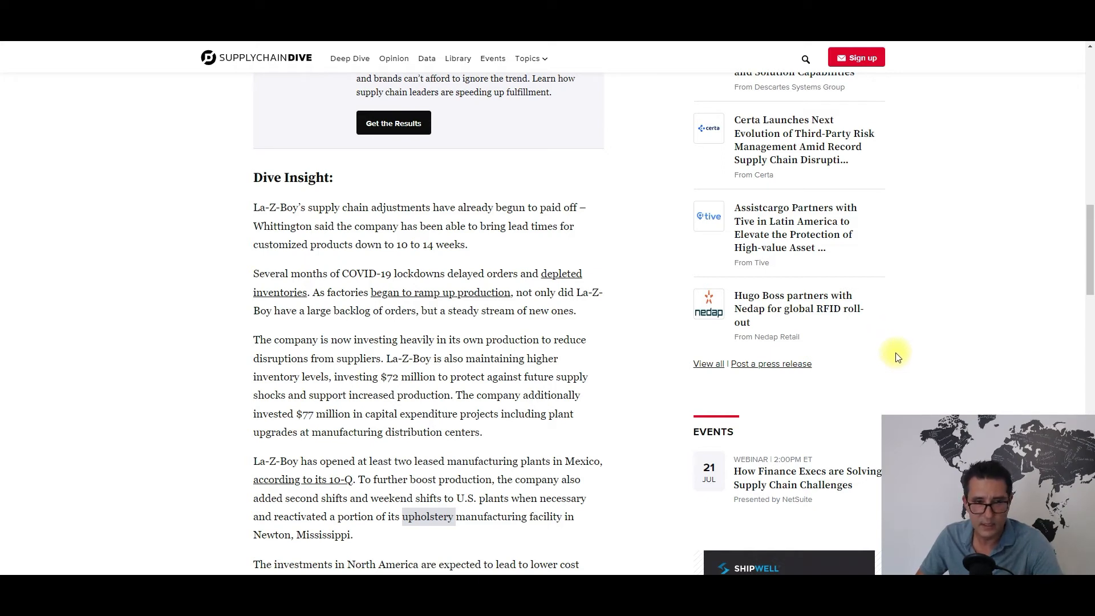
{"action": "mouse_move", "coordinate": [909, 364]}
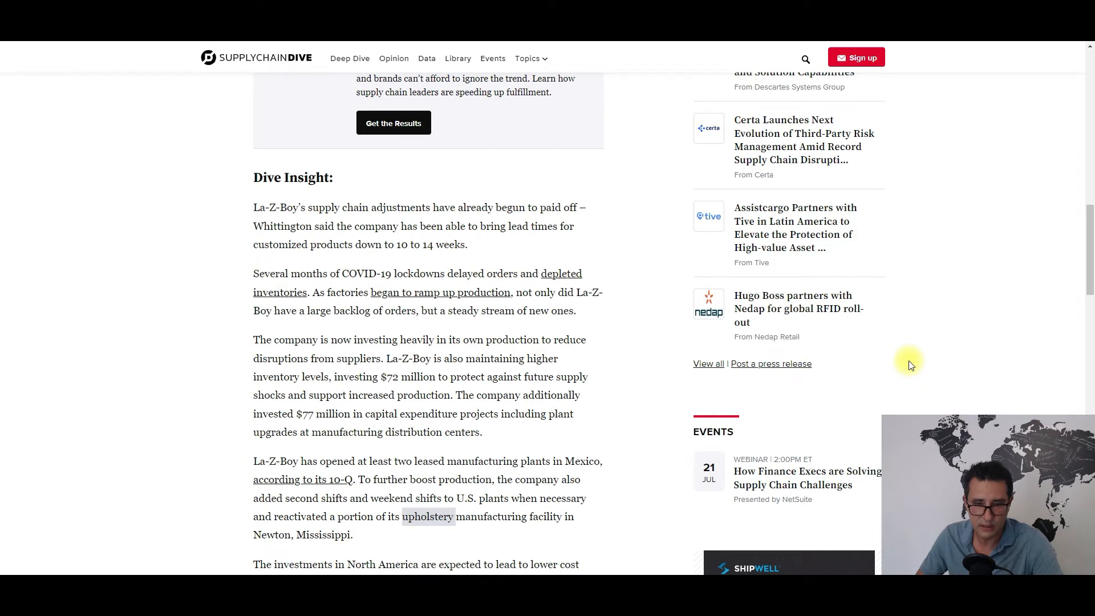
{"action": "scroll", "scroll_direction": "up", "scroll_amount": 3}
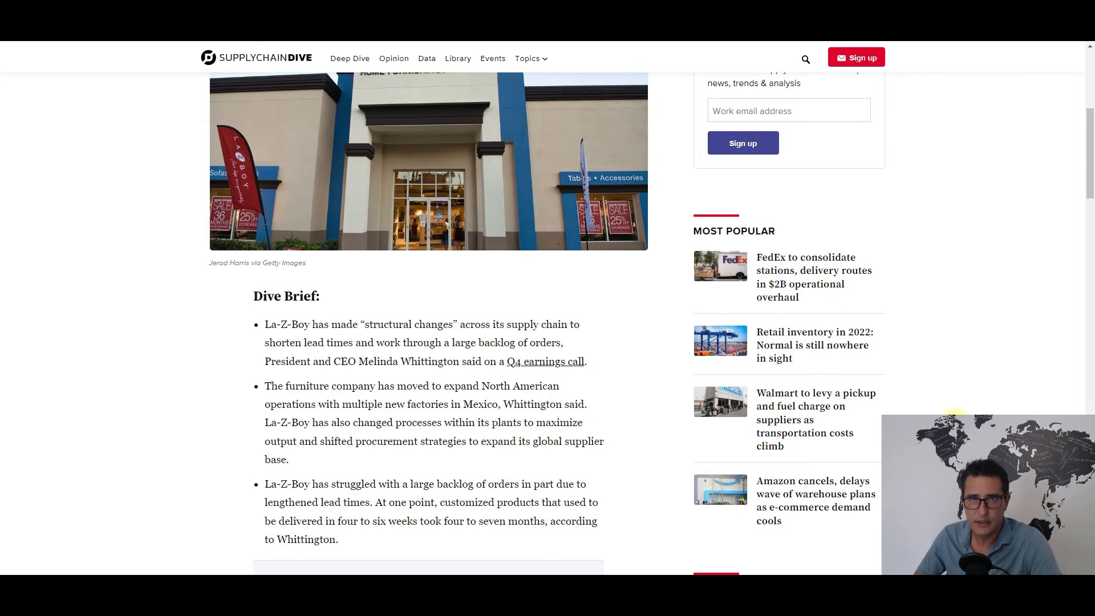
{"action": "scroll", "scroll_direction": "up", "scroll_amount": 3}
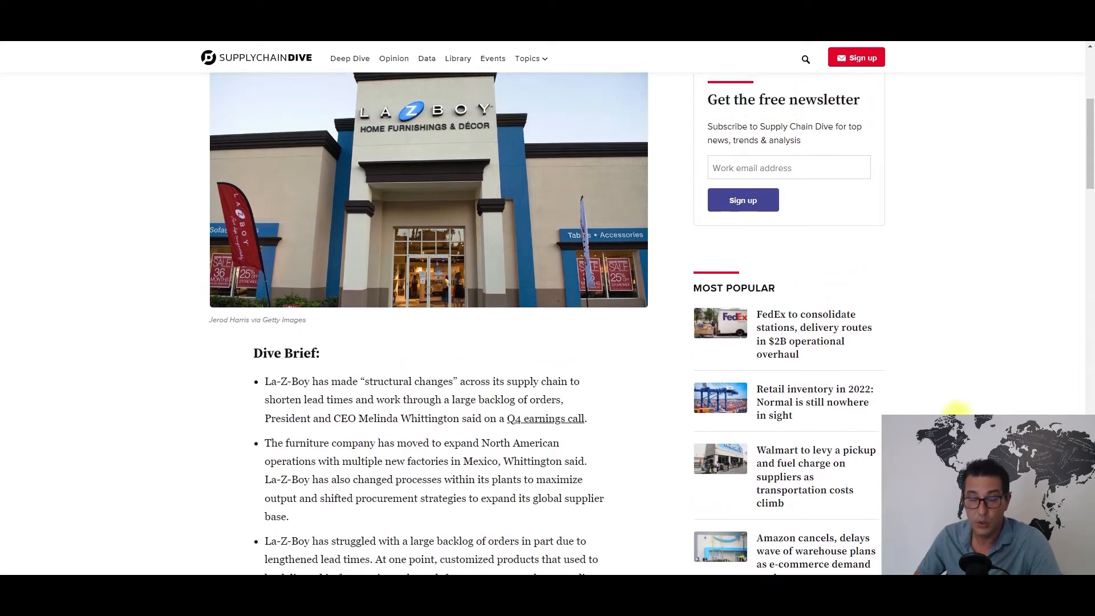
{"action": "mouse_move", "coordinate": [958, 409]}
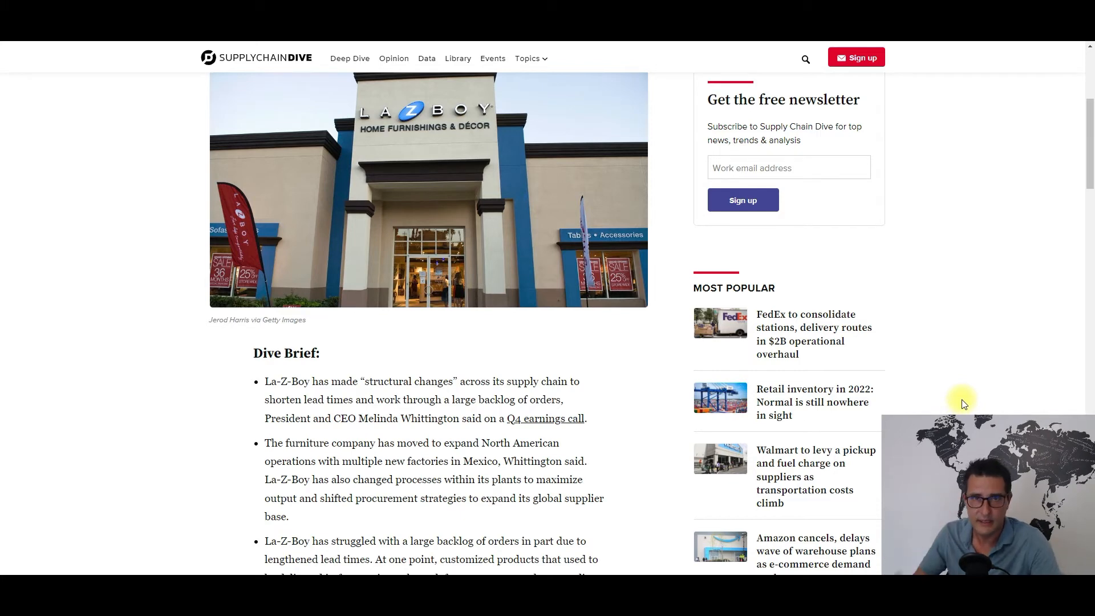
{"action": "mouse_move", "coordinate": [974, 399]}
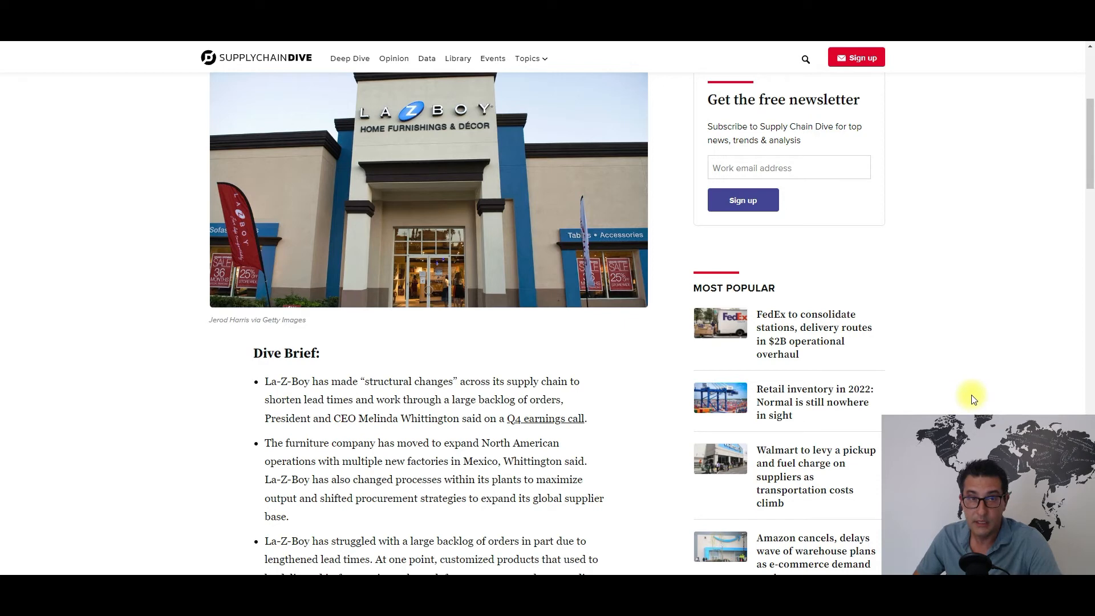
{"action": "mouse_move", "coordinate": [990, 392]}
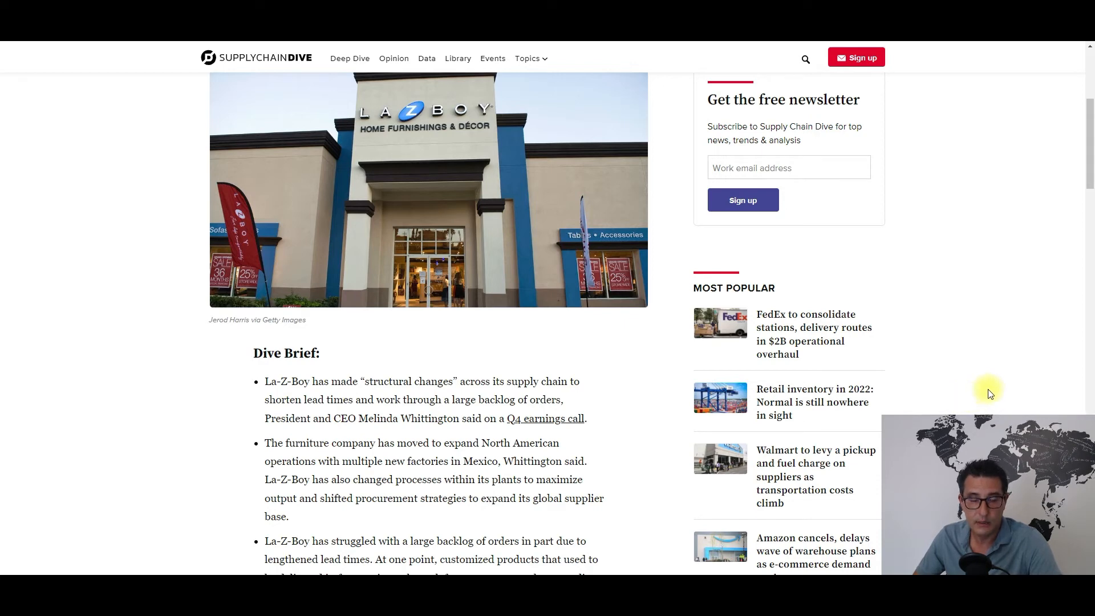
{"action": "scroll", "scroll_direction": "up", "scroll_amount": 3}
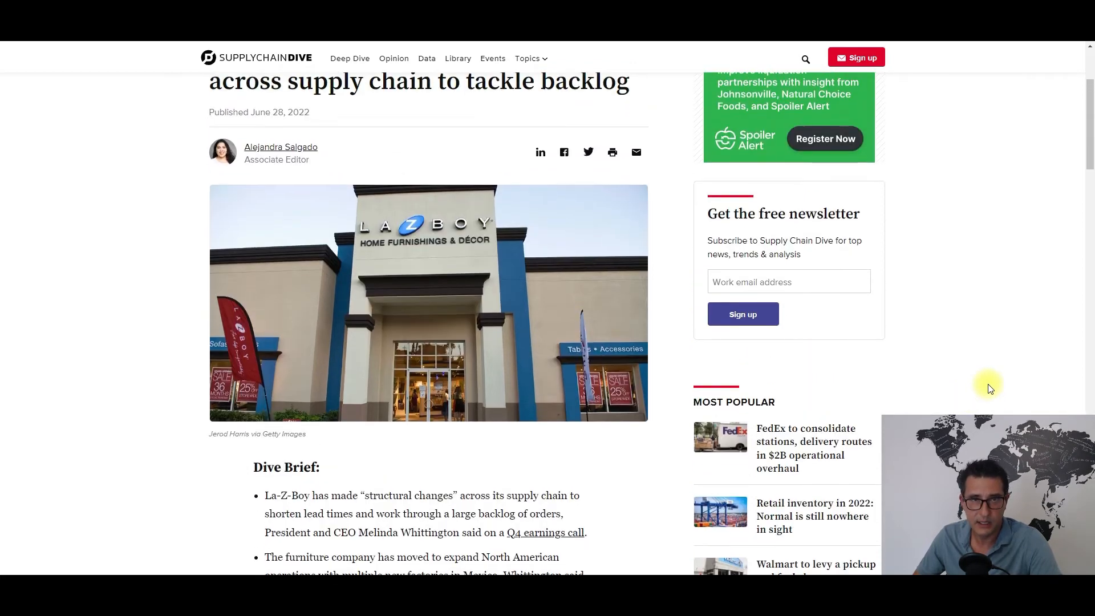
{"action": "scroll", "scroll_direction": "up", "scroll_amount": 3}
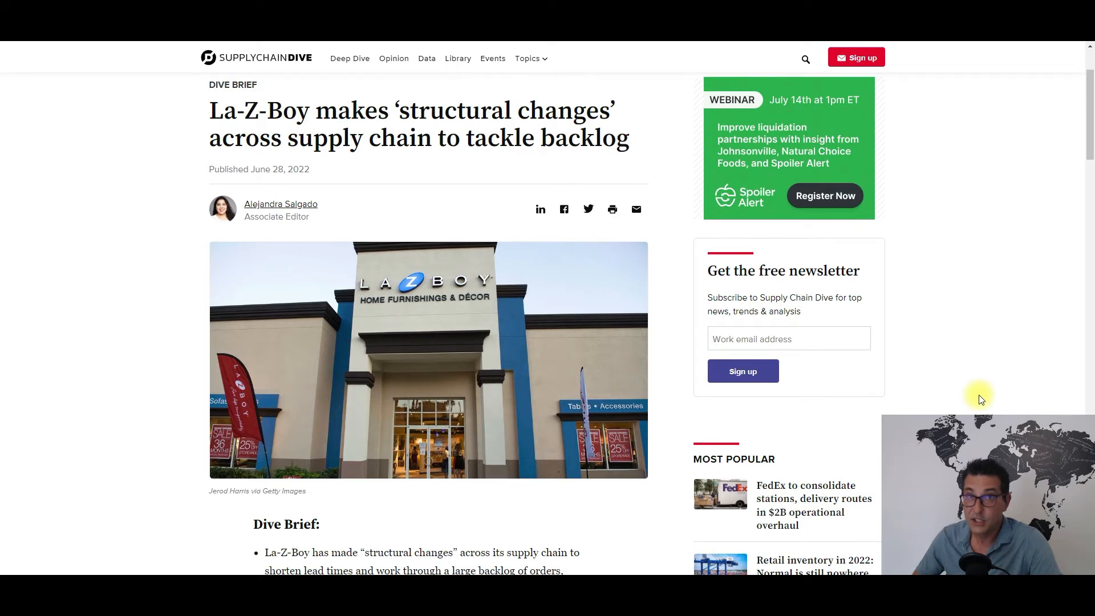
{"action": "mouse_move", "coordinate": [973, 387]}
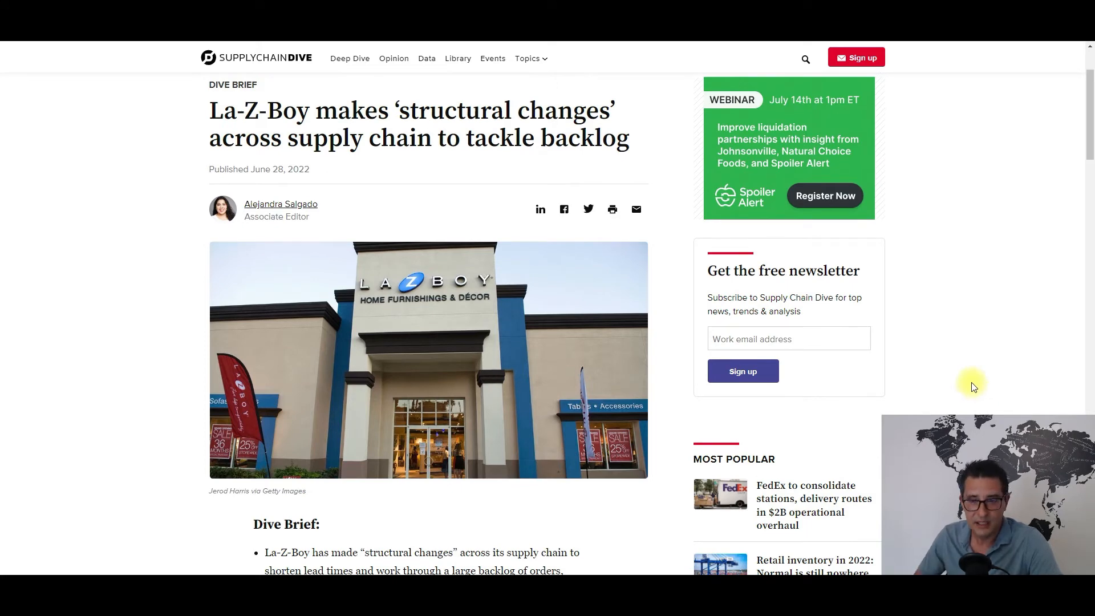
{"action": "mouse_move", "coordinate": [987, 389]}
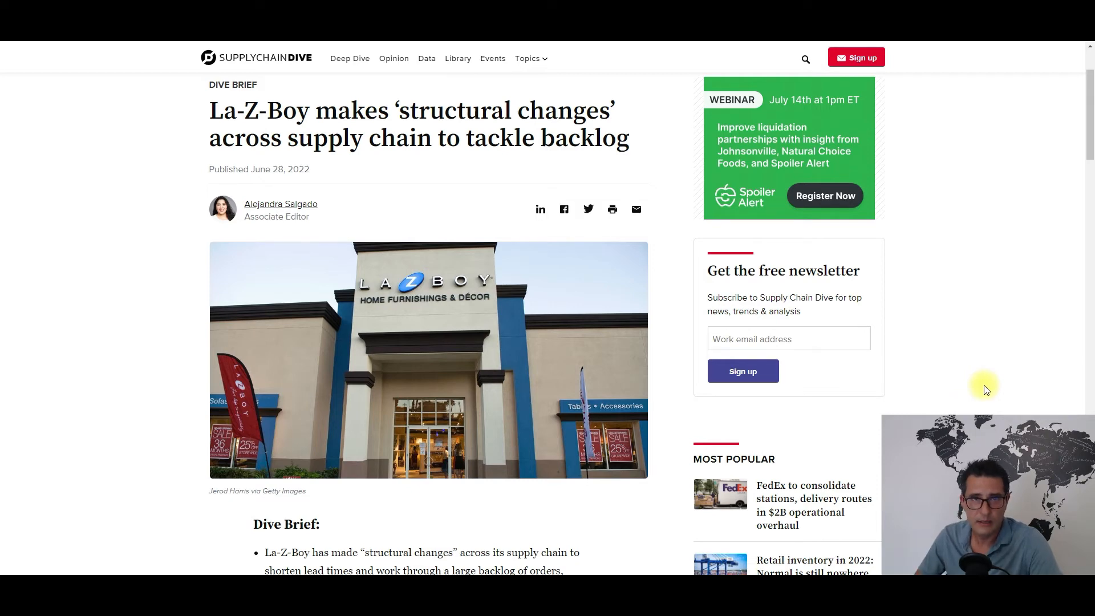
{"action": "mouse_move", "coordinate": [981, 388]}
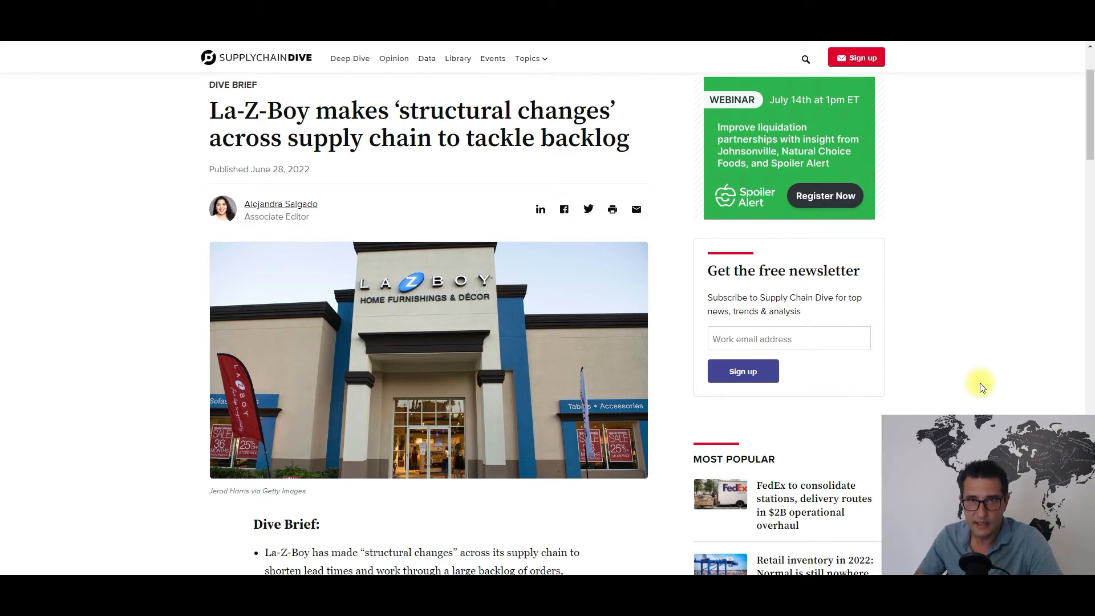
{"action": "mouse_move", "coordinate": [992, 371]}
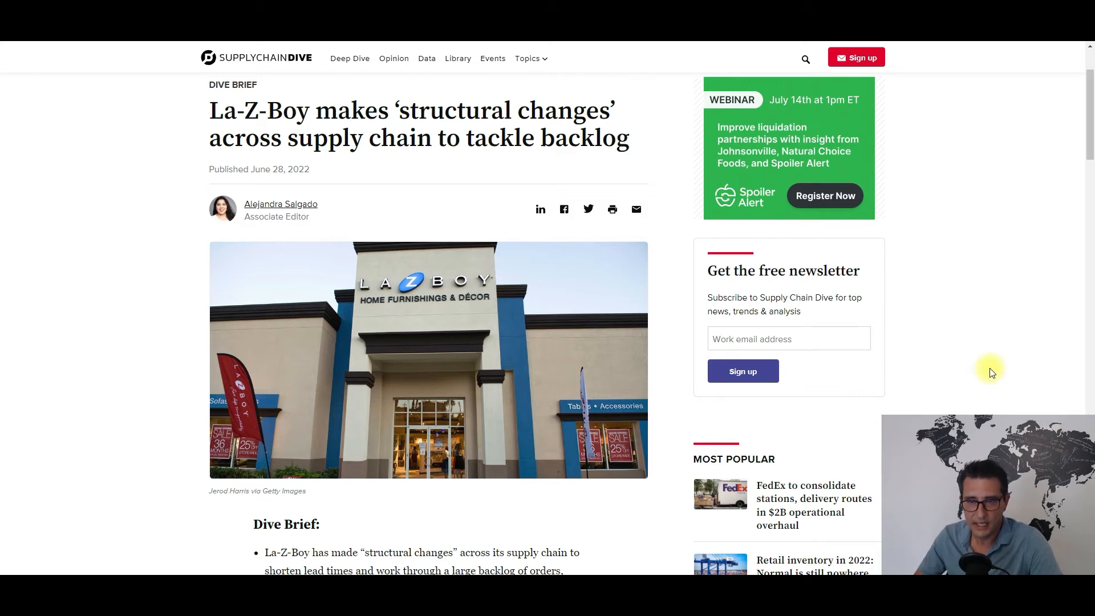
{"action": "mouse_move", "coordinate": [1001, 371]}
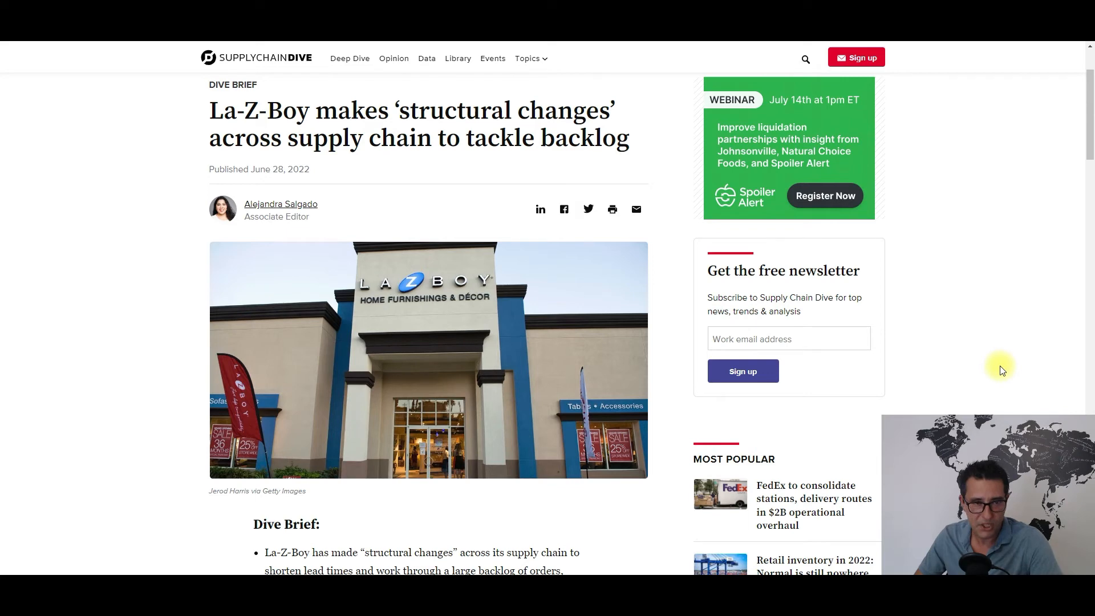
{"action": "mouse_move", "coordinate": [1014, 363]}
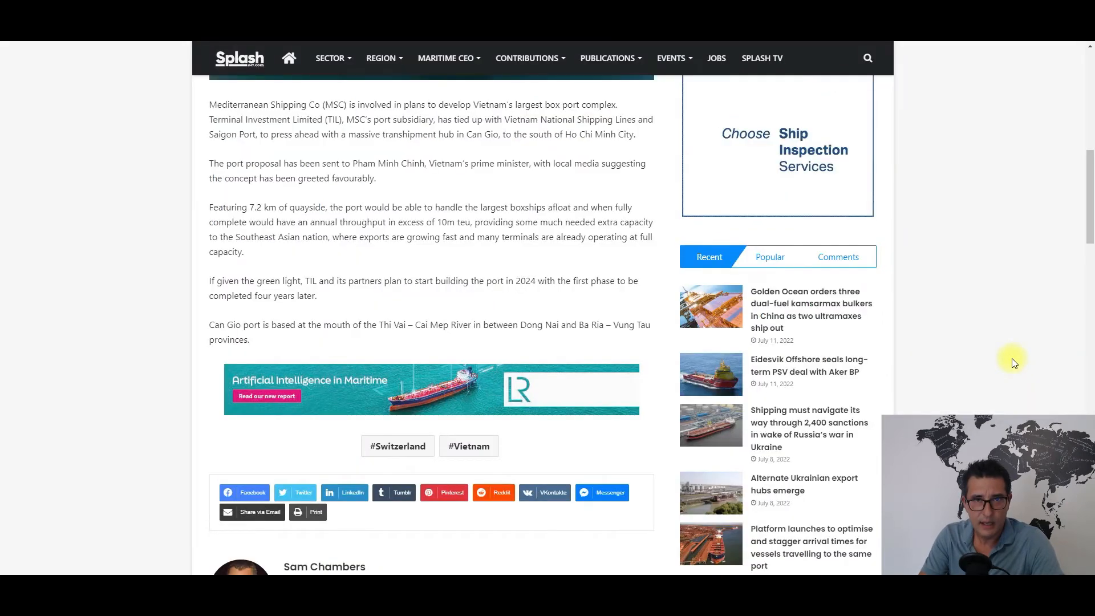
{"action": "scroll", "scroll_direction": "up", "scroll_amount": 3}
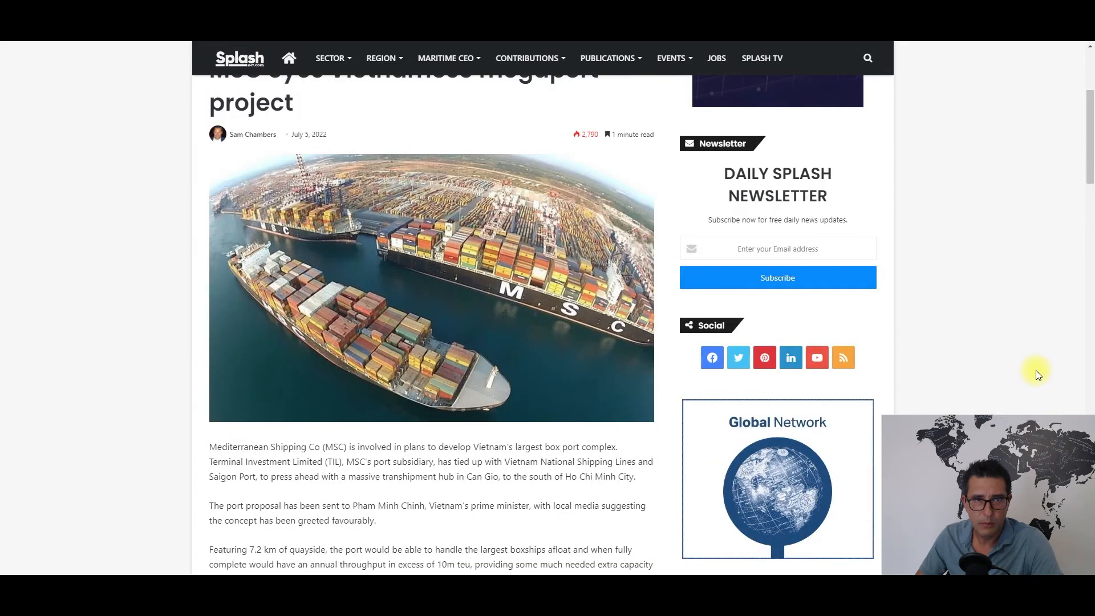
{"action": "scroll", "scroll_direction": "up", "scroll_amount": 3}
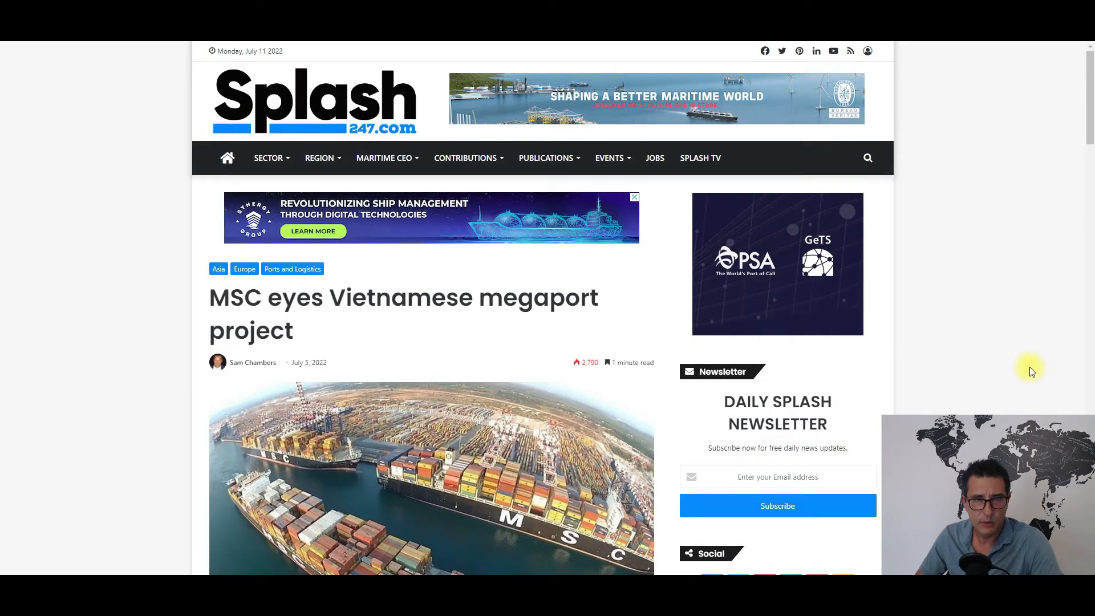
{"action": "scroll", "scroll_direction": "down", "scroll_amount": 3}
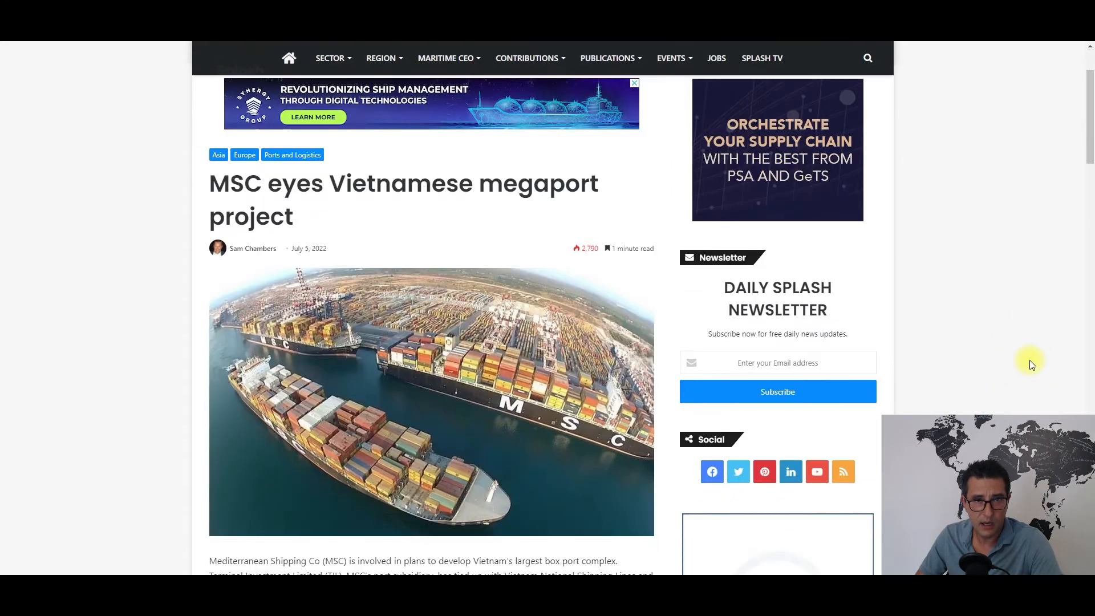
{"action": "scroll", "scroll_direction": "up", "scroll_amount": 3}
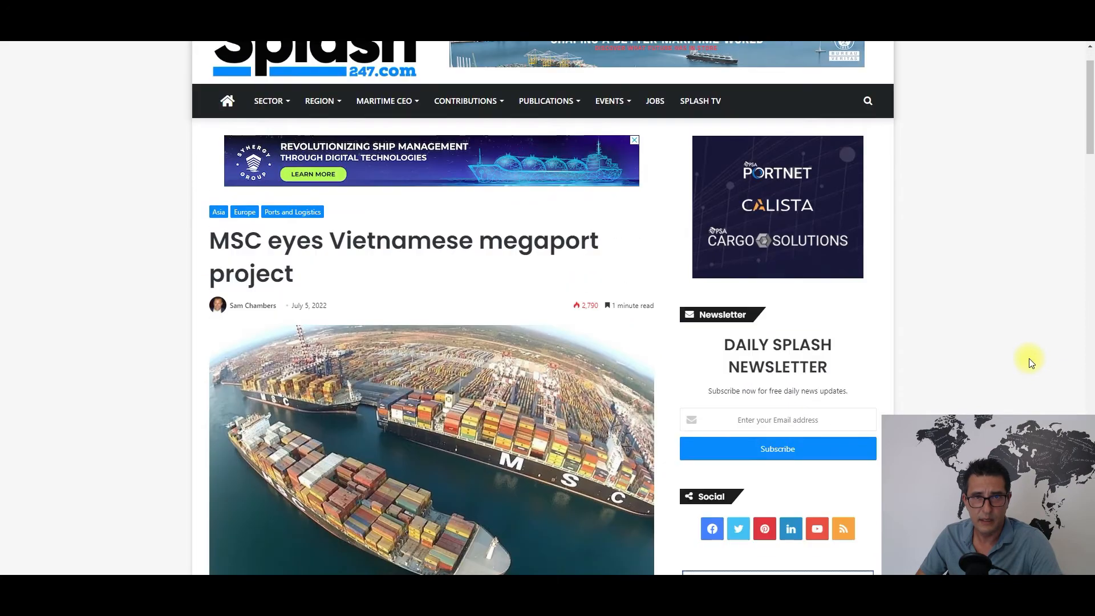
{"action": "scroll", "scroll_direction": "down", "scroll_amount": 3}
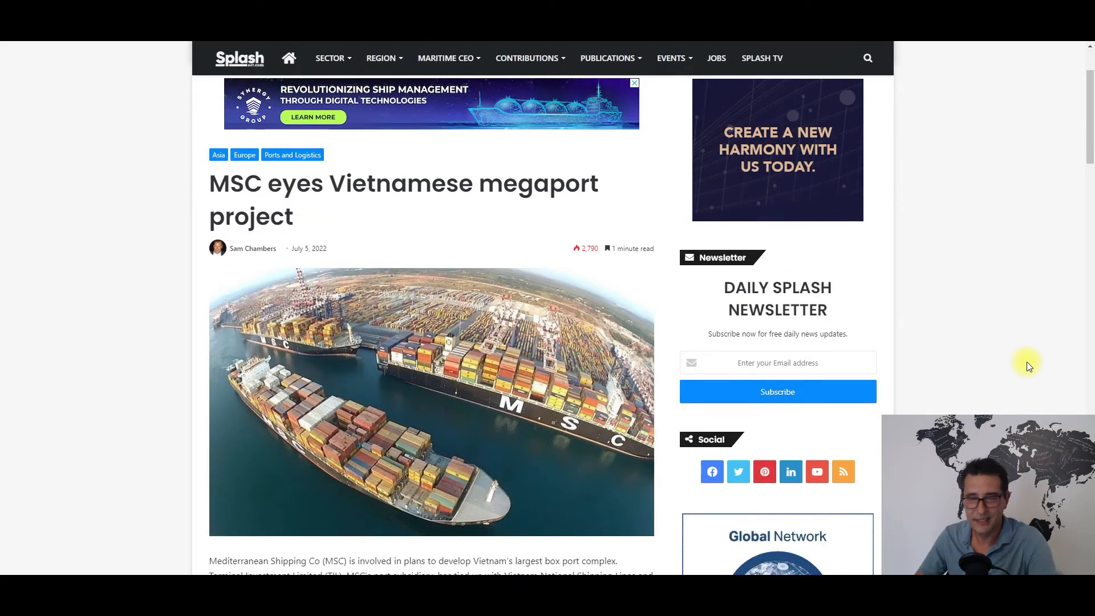
{"action": "scroll", "scroll_direction": "down", "scroll_amount": 3}
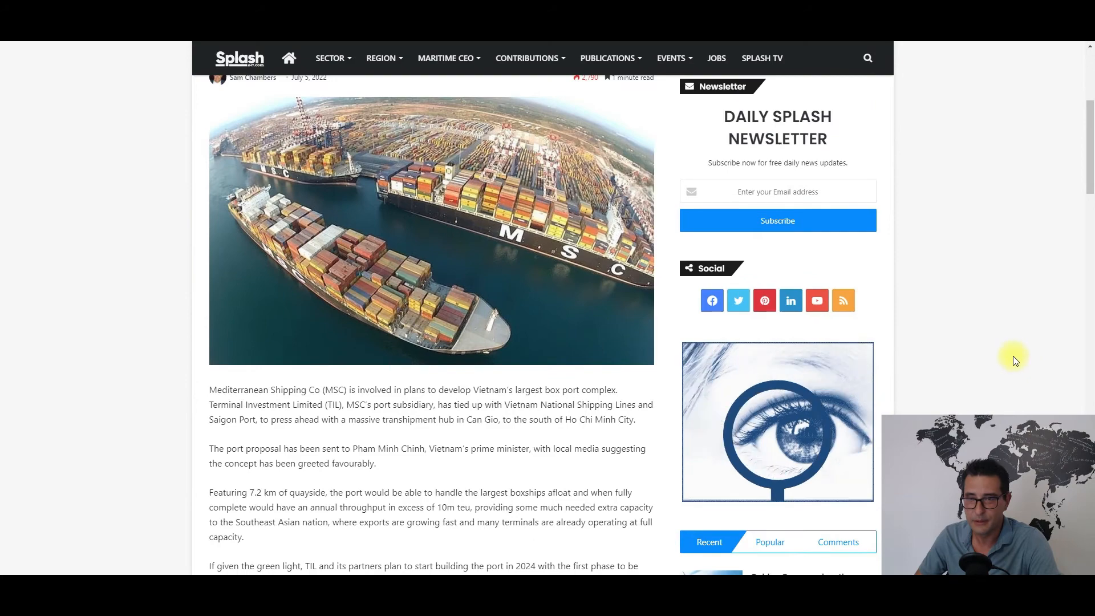
{"action": "scroll", "scroll_direction": "up", "scroll_amount": 3}
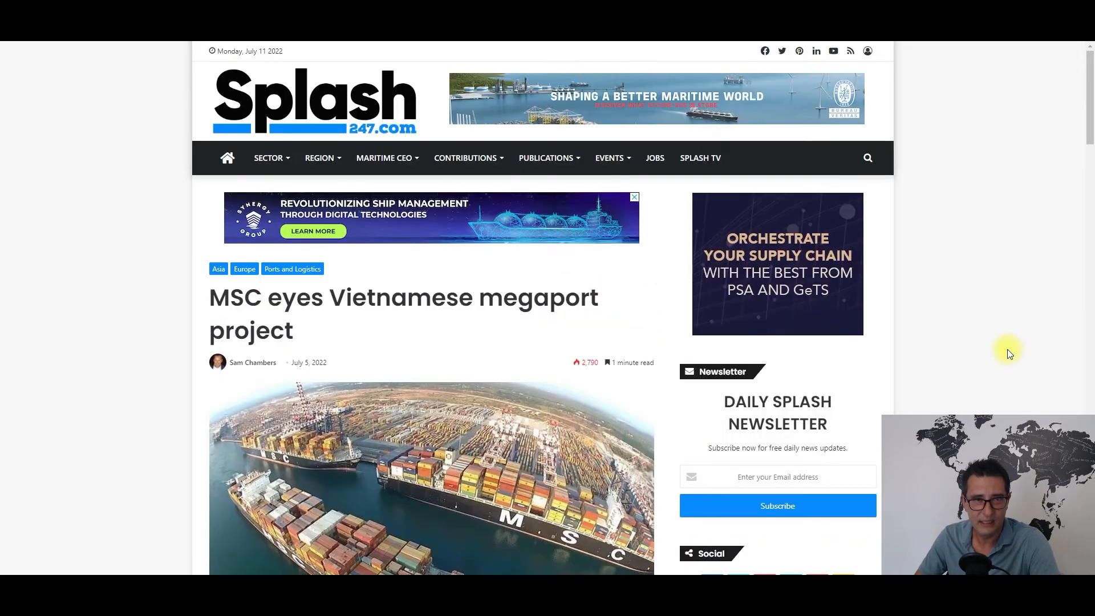
{"action": "scroll", "scroll_direction": "down", "scroll_amount": 3}
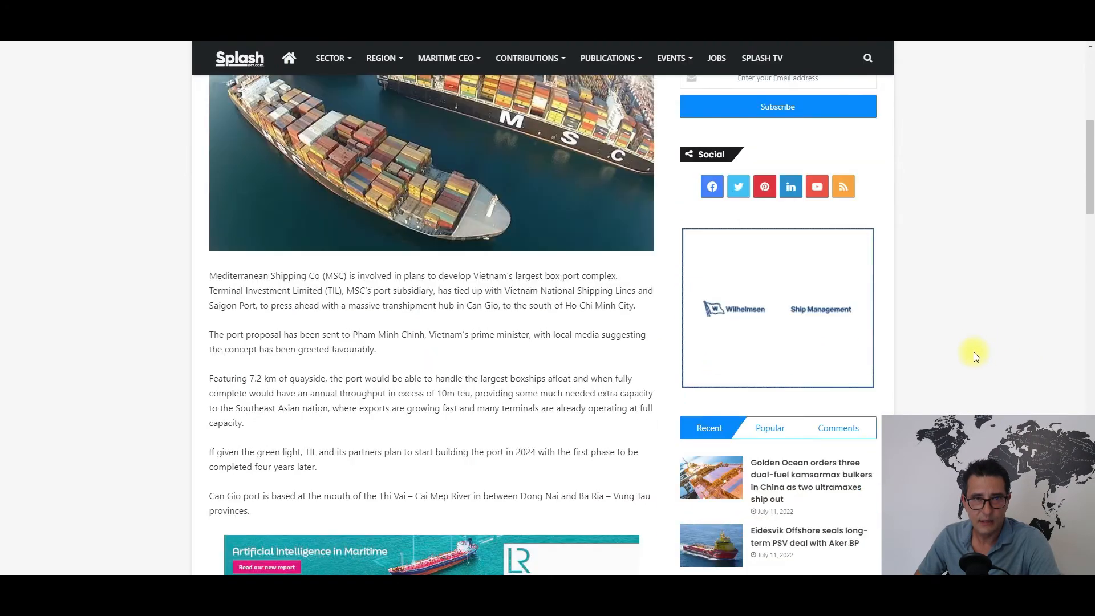
{"action": "scroll", "scroll_direction": "down", "scroll_amount": 3}
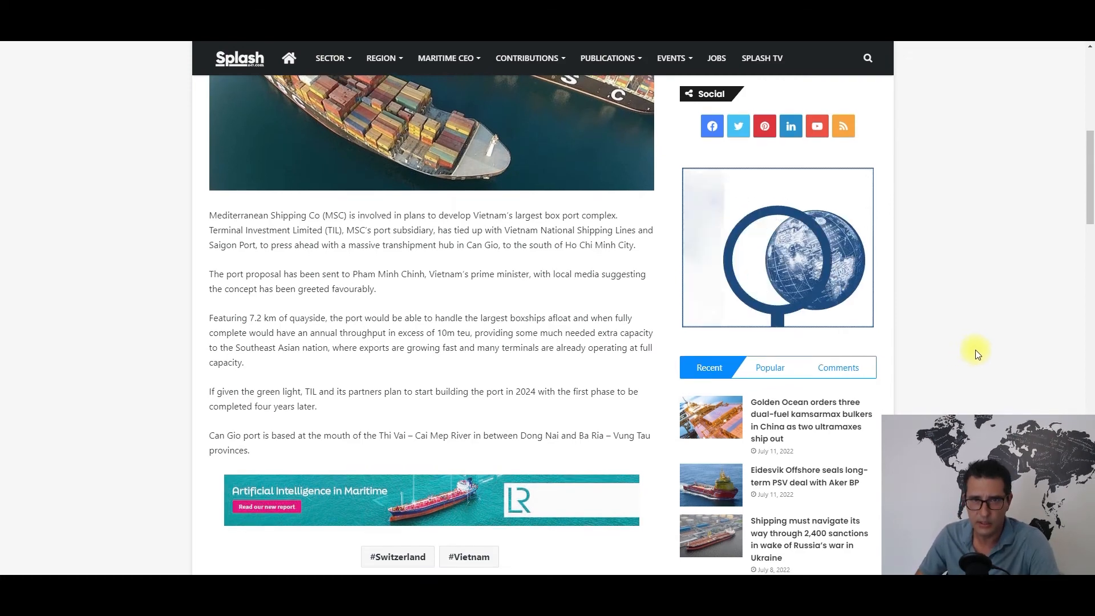
{"action": "scroll", "scroll_direction": "down", "scroll_amount": 3}
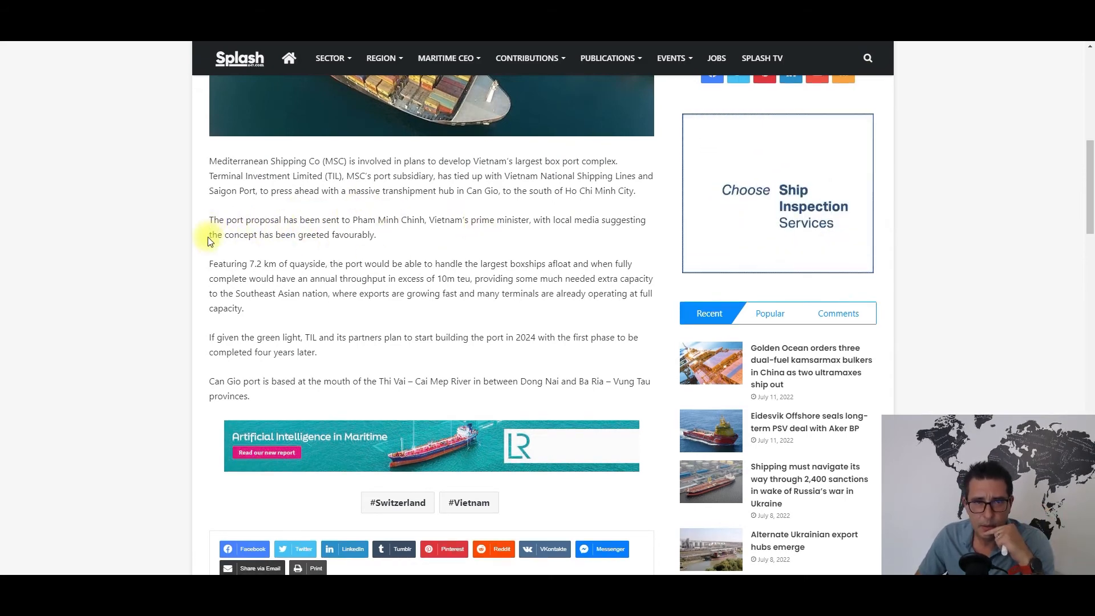
{"action": "scroll", "scroll_direction": "down", "scroll_amount": 3}
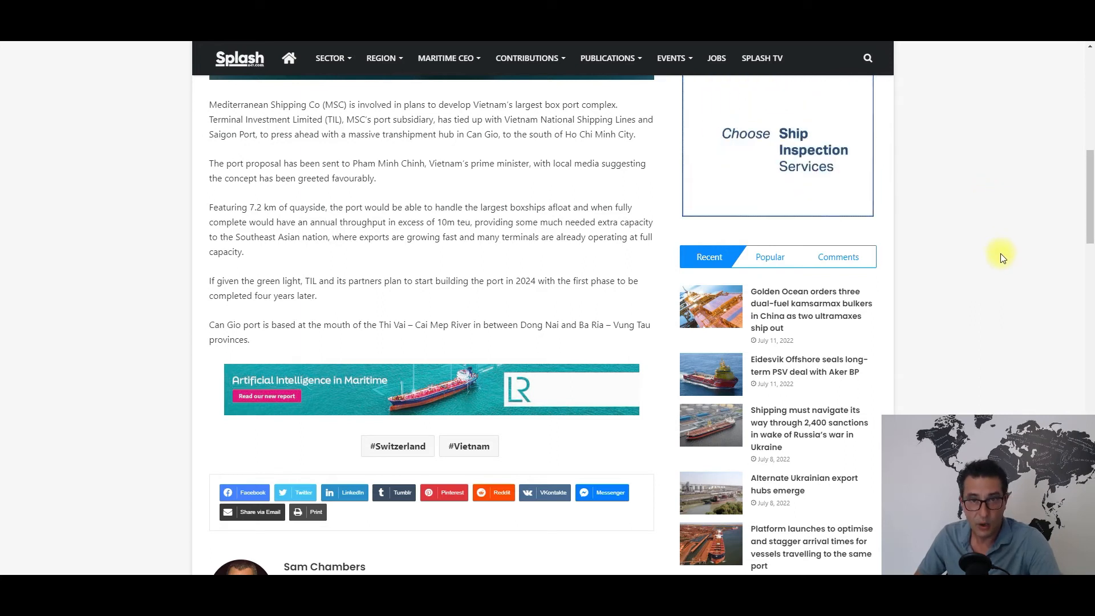
{"action": "mouse_move", "coordinate": [979, 230]}
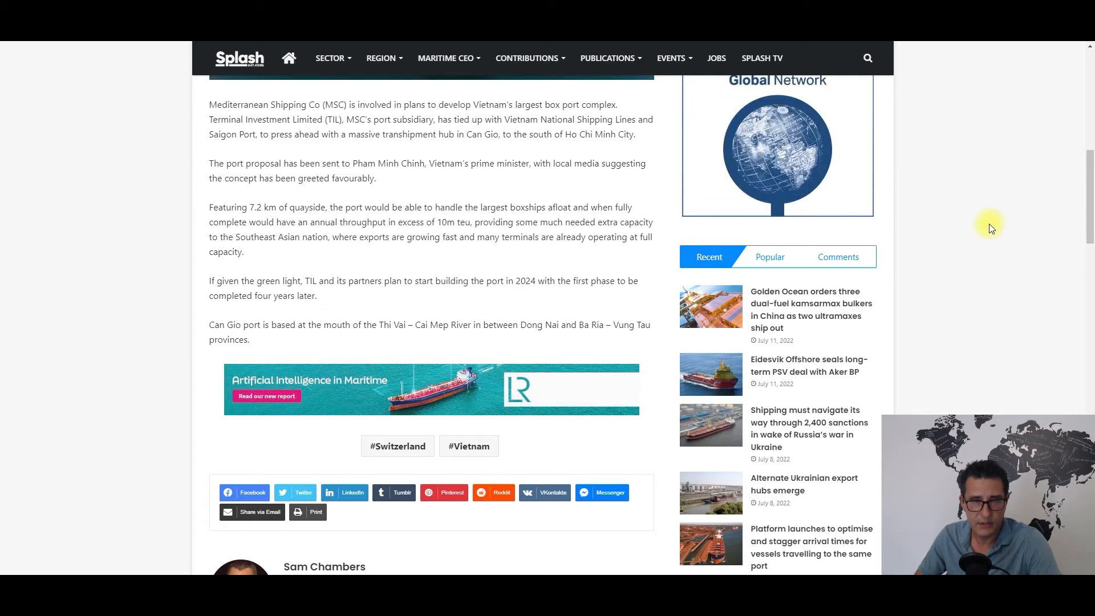
{"action": "mouse_move", "coordinate": [1008, 215]}
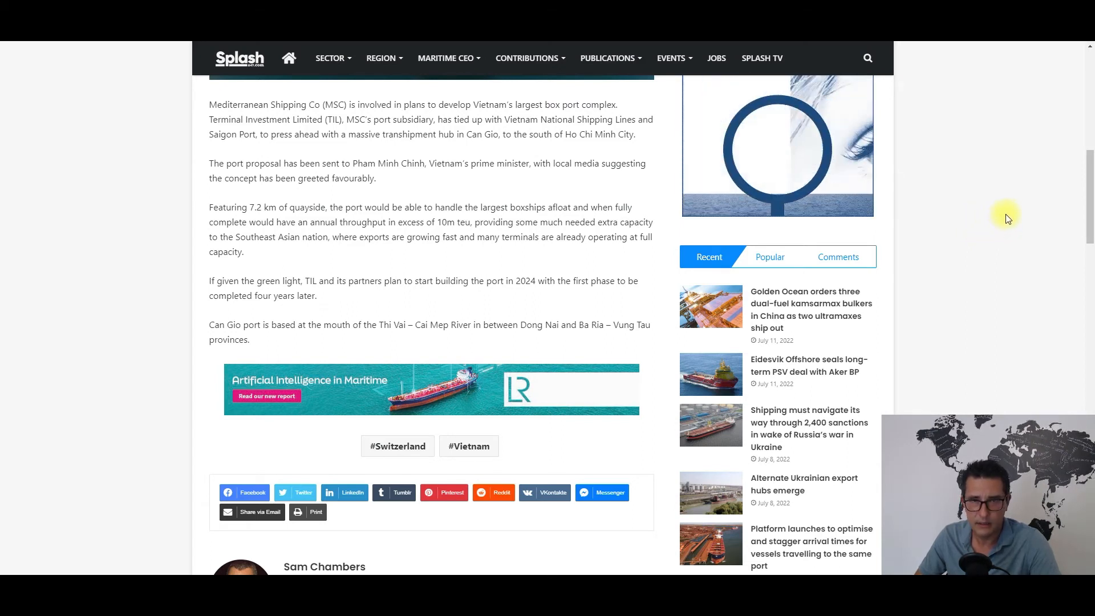
{"action": "mouse_move", "coordinate": [1001, 221]}
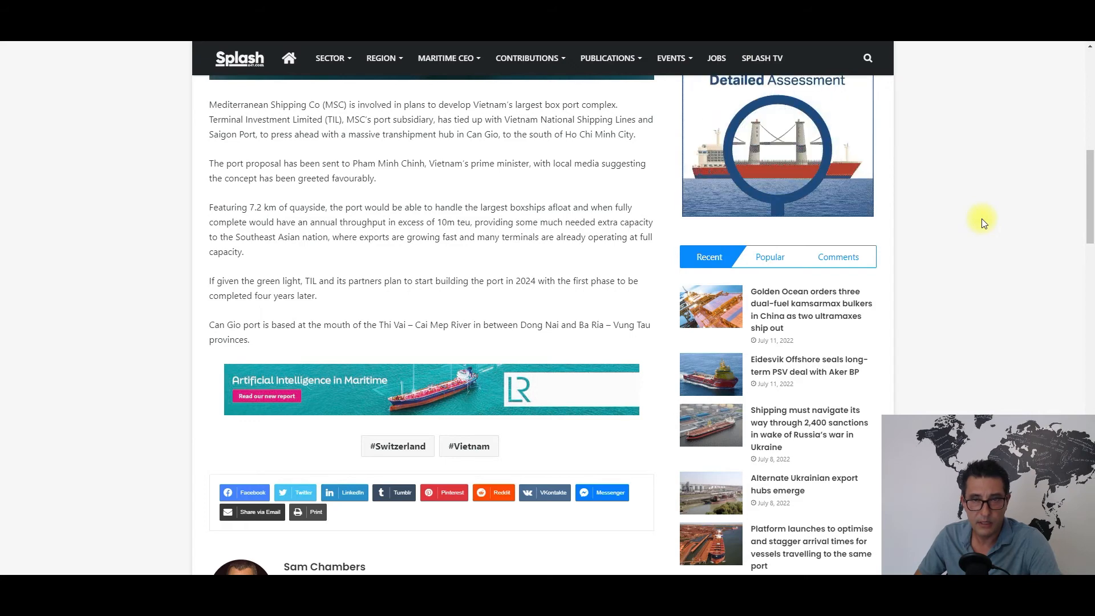
{"action": "scroll", "scroll_direction": "down", "scroll_amount": 3}
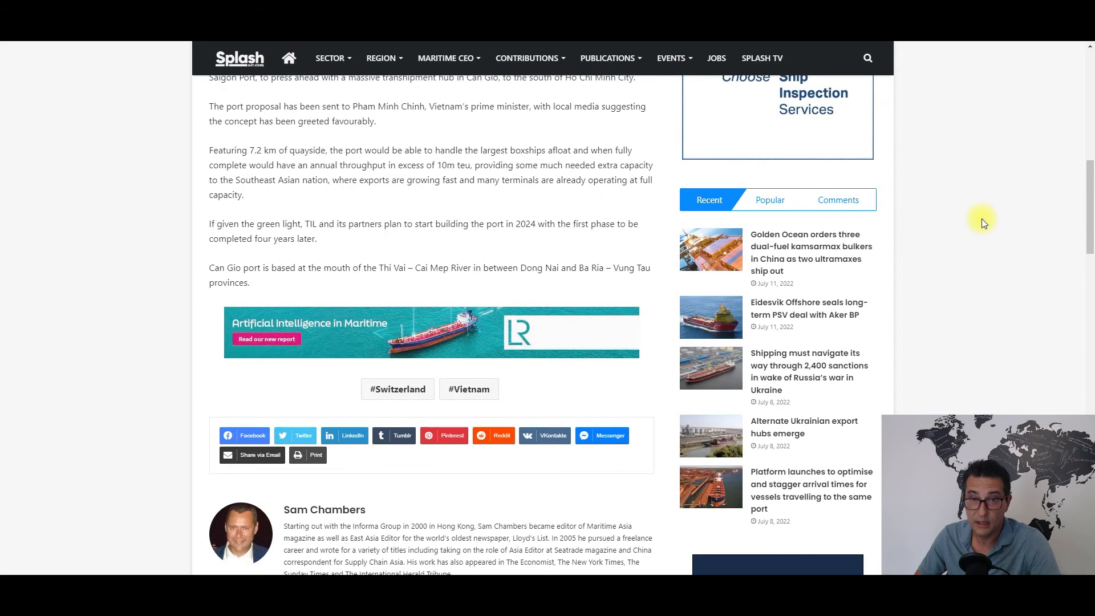
{"action": "mouse_move", "coordinate": [1004, 211]}
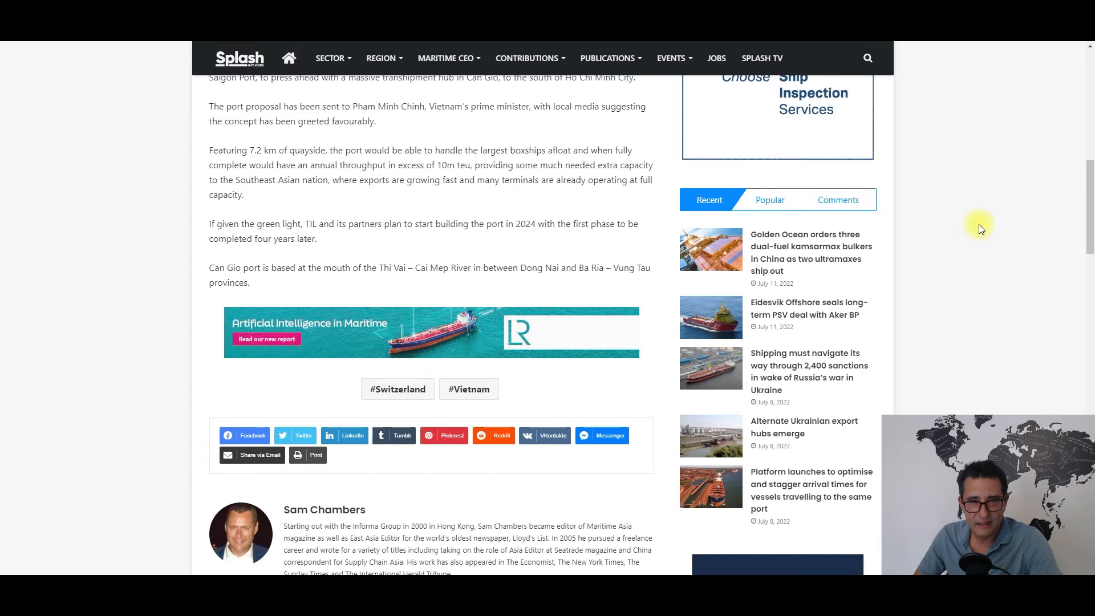
{"action": "scroll", "scroll_direction": "up", "scroll_amount": 3}
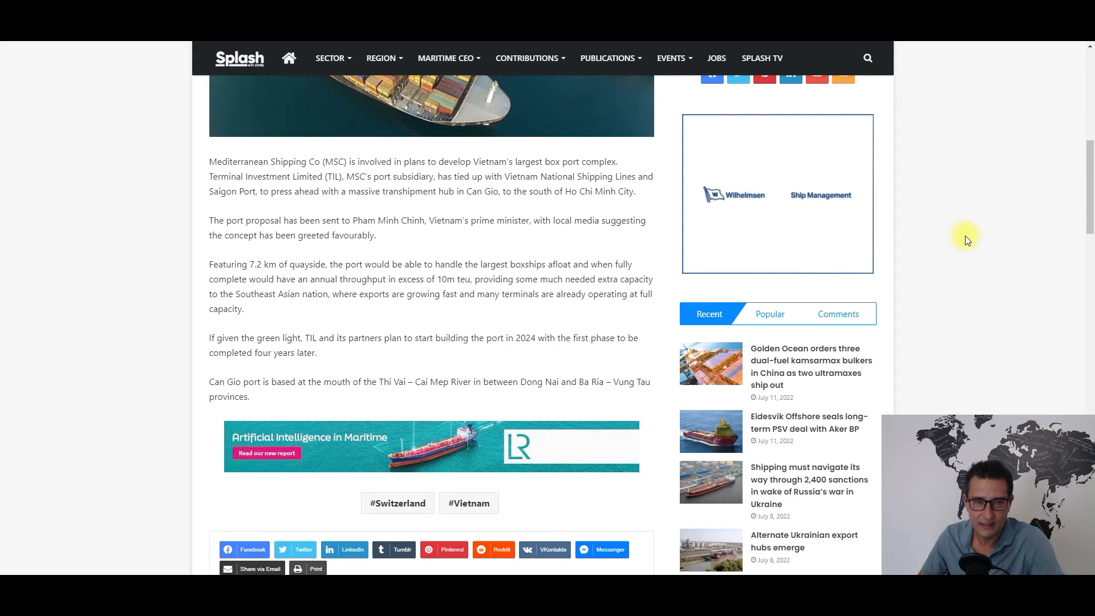
{"action": "mouse_move", "coordinate": [978, 251]}
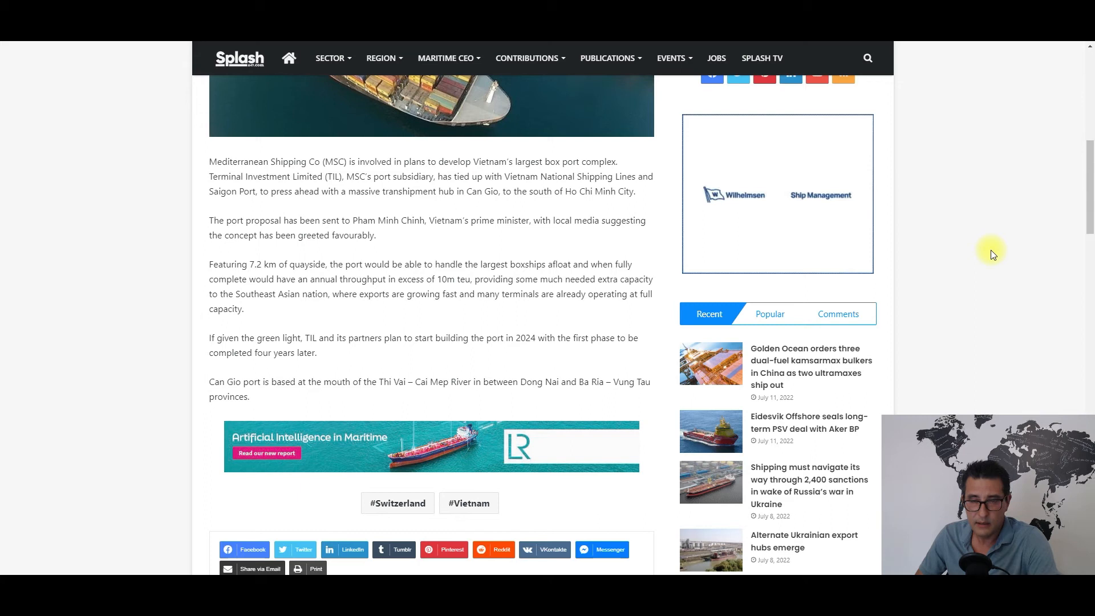
{"action": "mouse_move", "coordinate": [957, 271]}
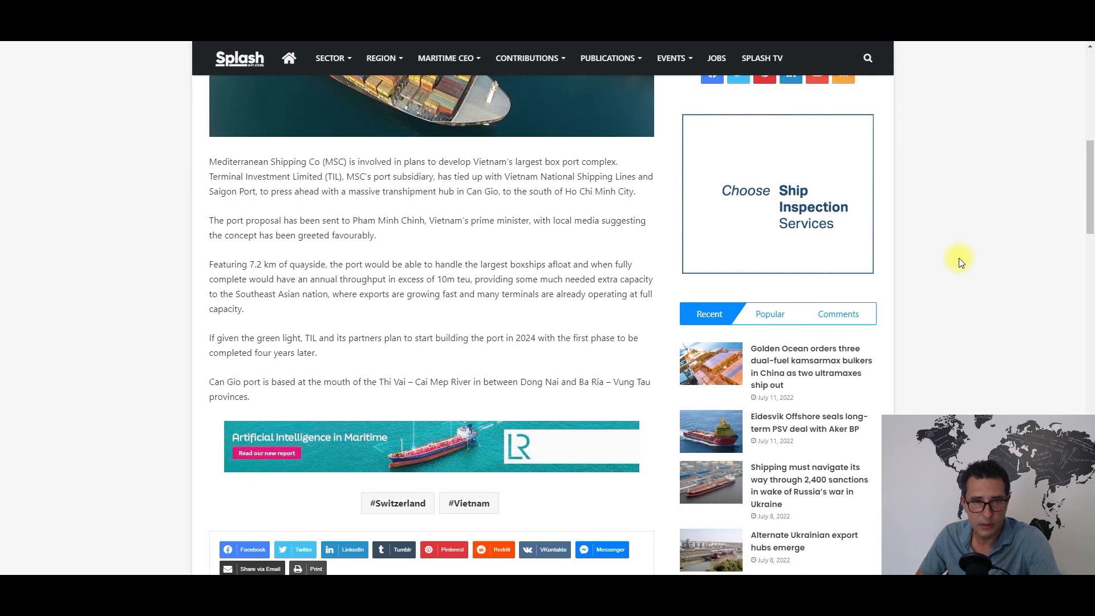
{"action": "scroll", "scroll_direction": "down", "scroll_amount": 3}
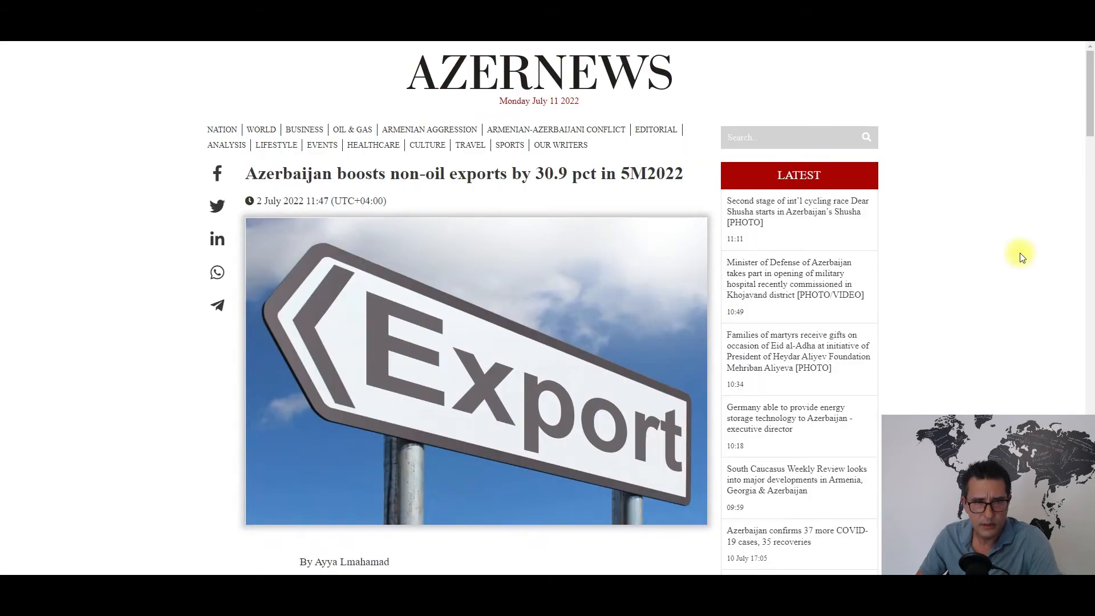
{"action": "scroll", "scroll_direction": "down", "scroll_amount": 3}
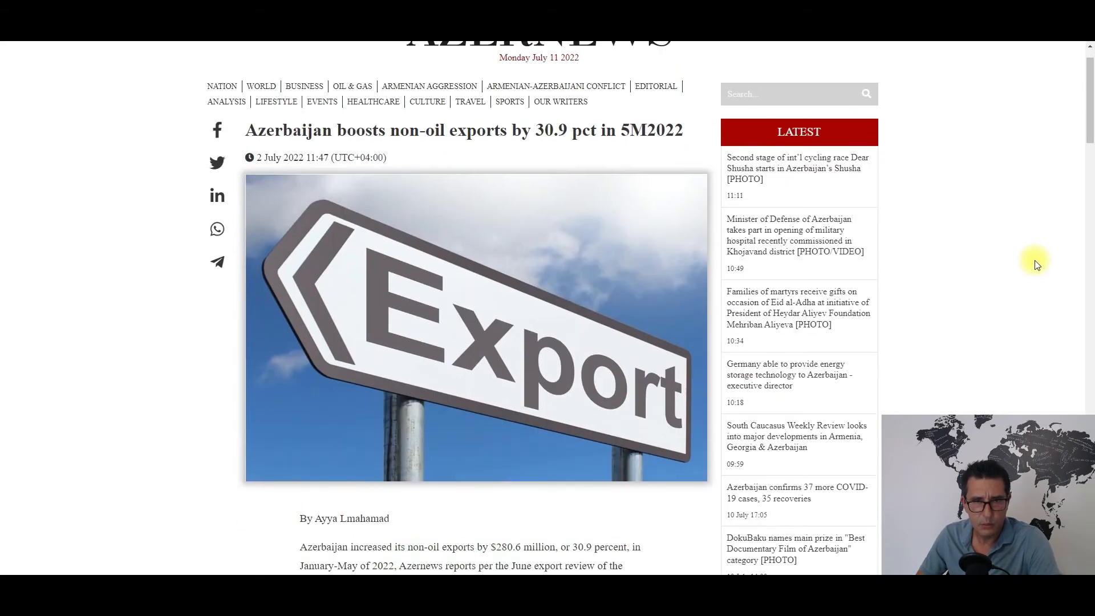
{"action": "scroll", "scroll_direction": "down", "scroll_amount": 3}
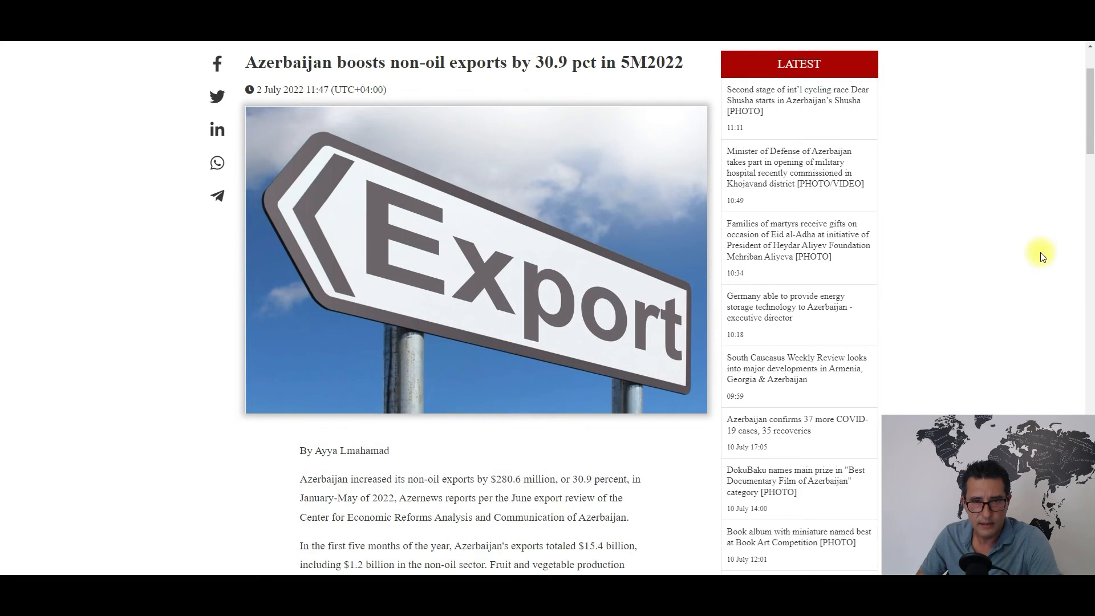
{"action": "scroll", "scroll_direction": "up", "scroll_amount": 3}
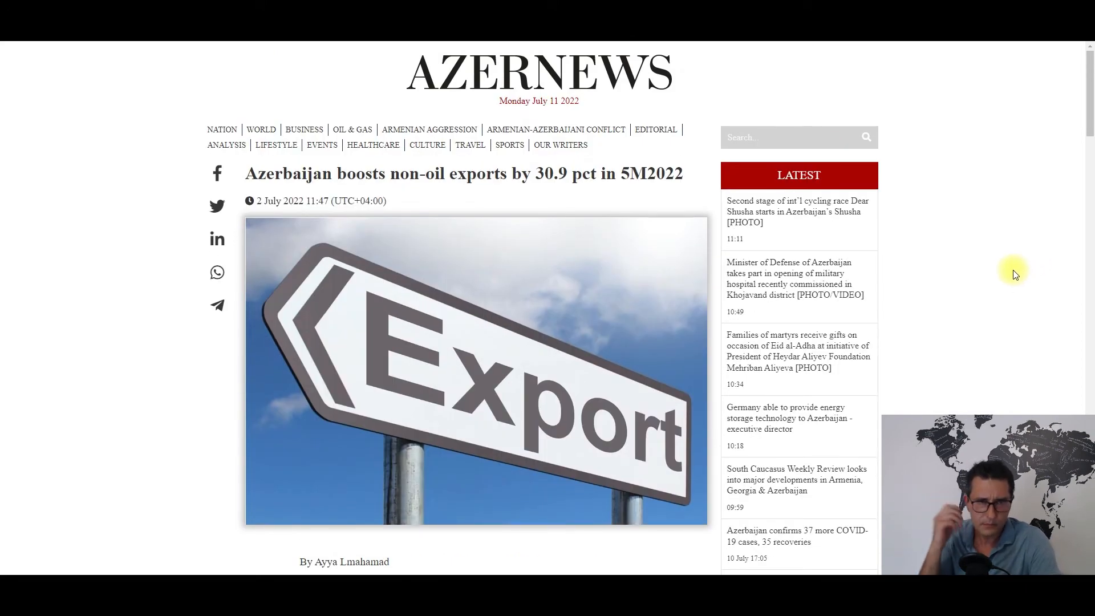
{"action": "scroll", "scroll_direction": "down", "scroll_amount": 3}
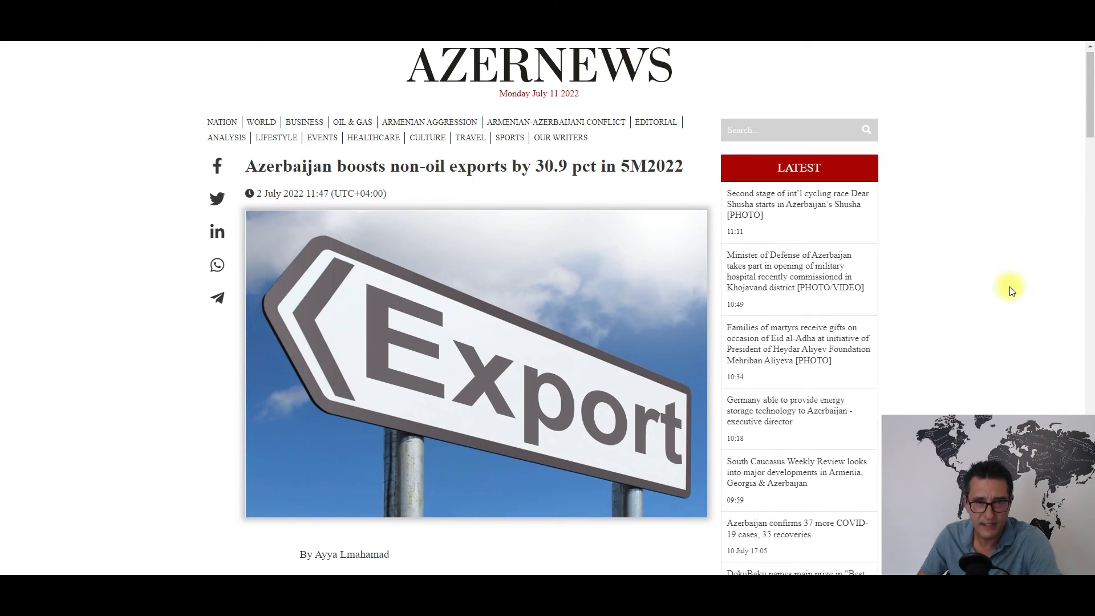
{"action": "scroll", "scroll_direction": "down", "scroll_amount": 3}
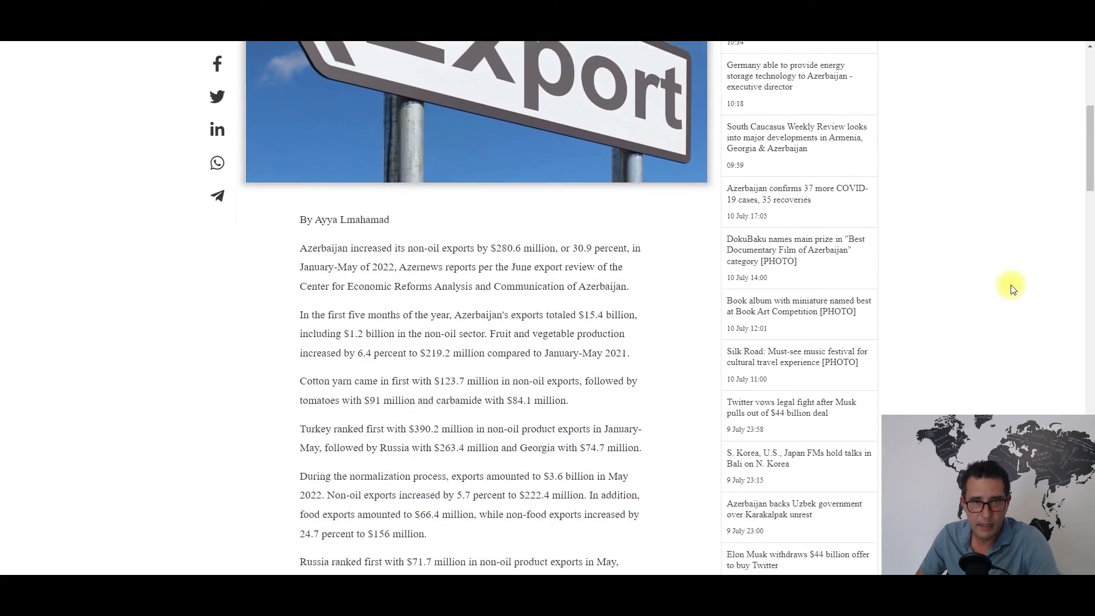
{"action": "mouse_move", "coordinate": [1027, 280]}
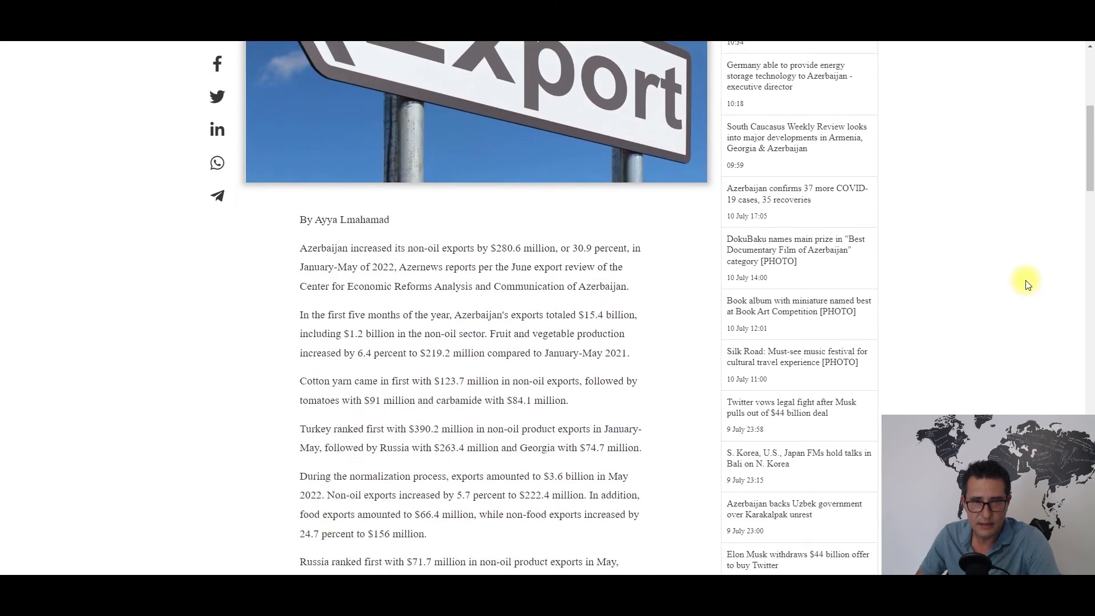
{"action": "mouse_move", "coordinate": [1037, 272]}
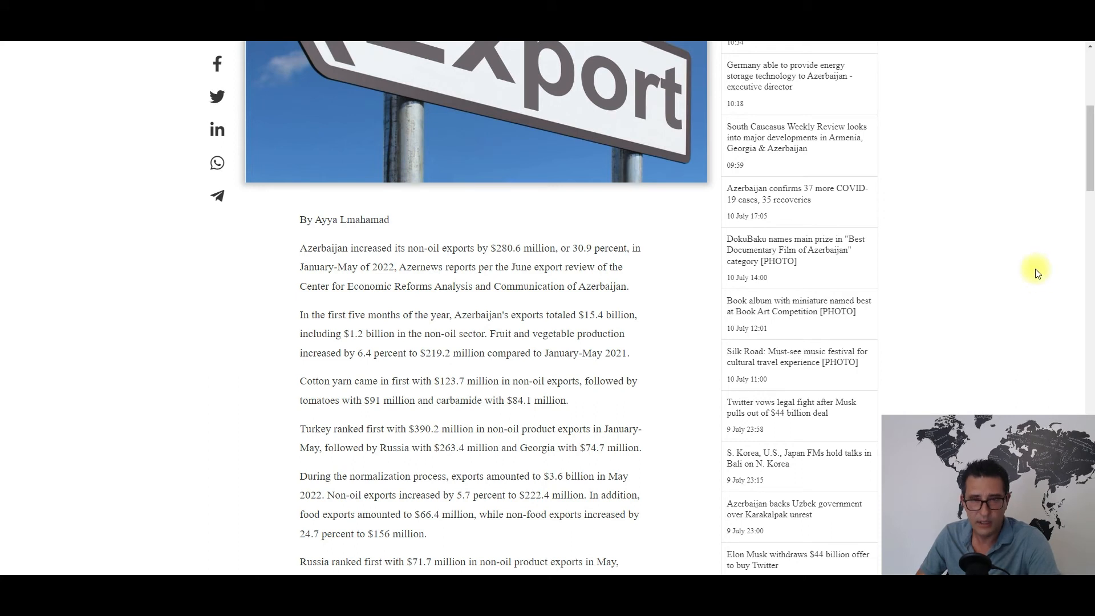
{"action": "mouse_move", "coordinate": [1017, 274]}
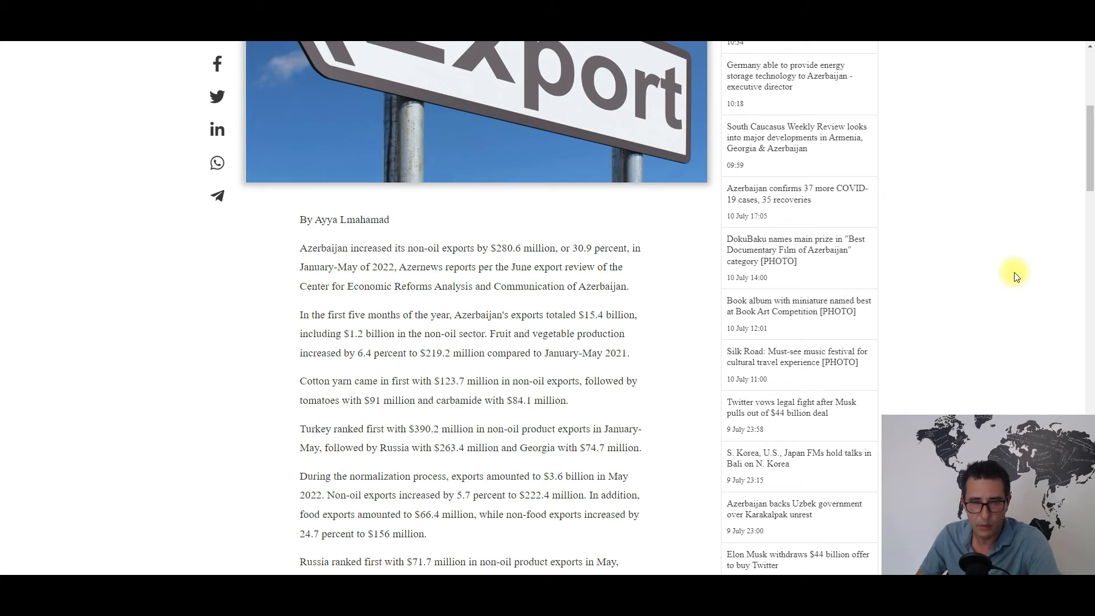
{"action": "mouse_move", "coordinate": [1017, 272]}
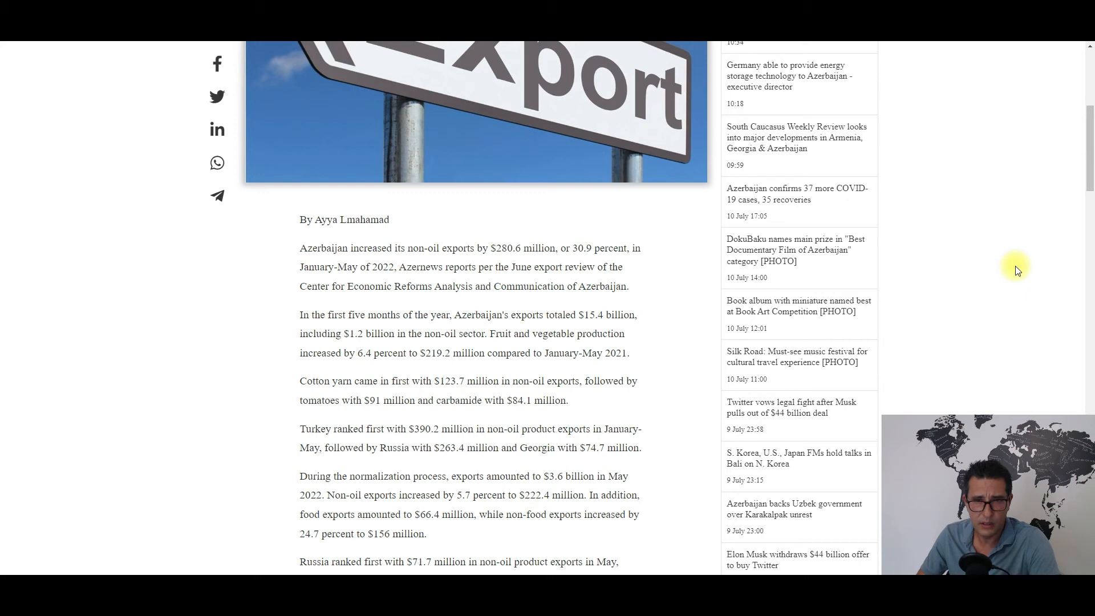
{"action": "mouse_move", "coordinate": [1002, 261]}
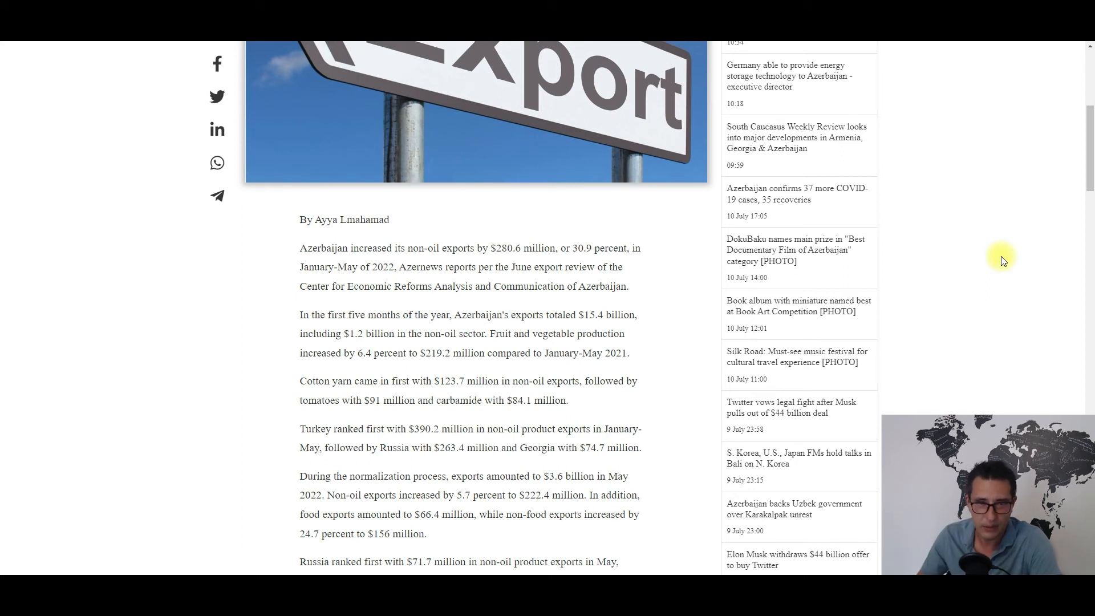
{"action": "mouse_move", "coordinate": [995, 287]}
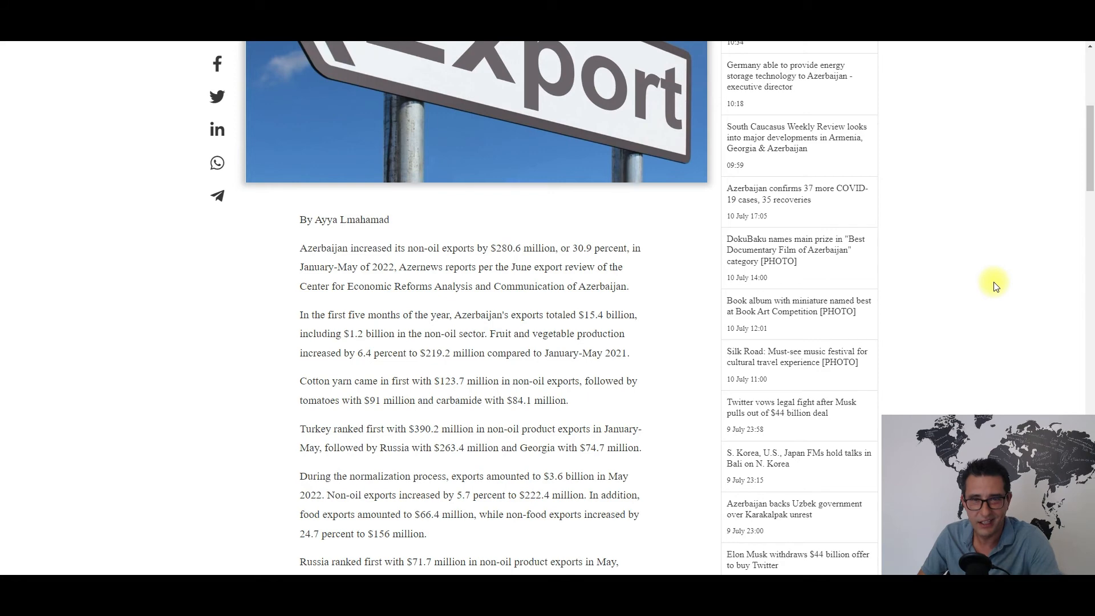
{"action": "scroll", "scroll_direction": "down", "scroll_amount": 3}
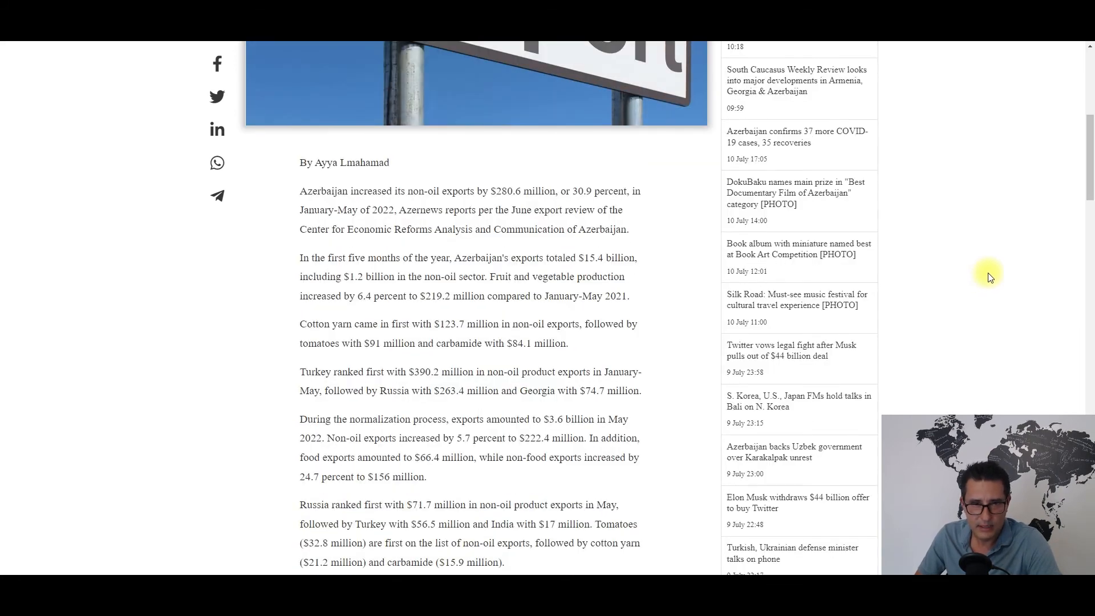
{"action": "mouse_move", "coordinate": [950, 272]}
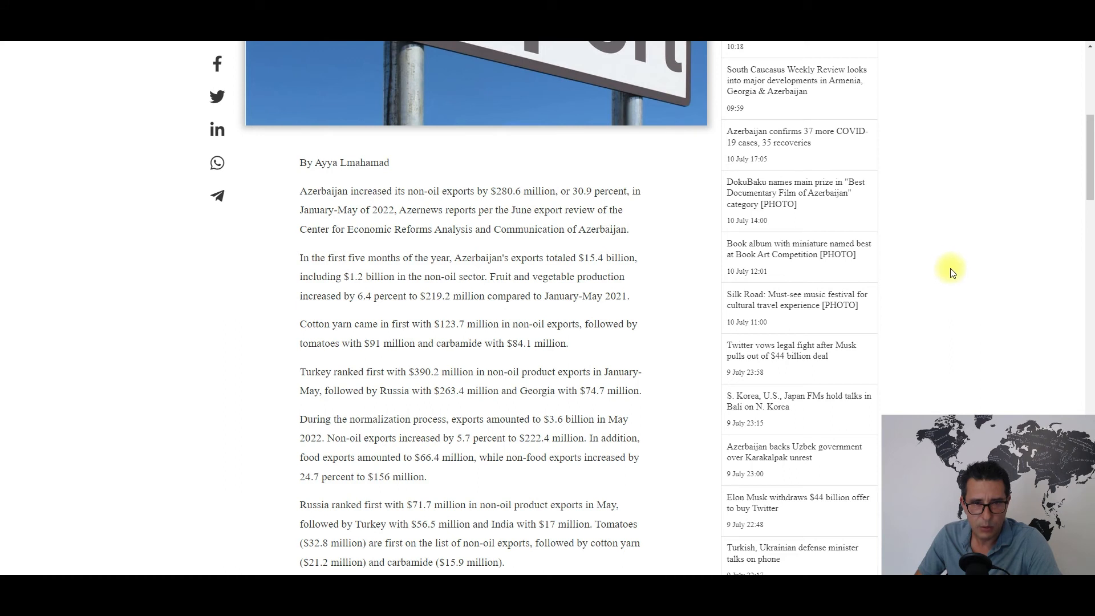
{"action": "mouse_move", "coordinate": [960, 271]}
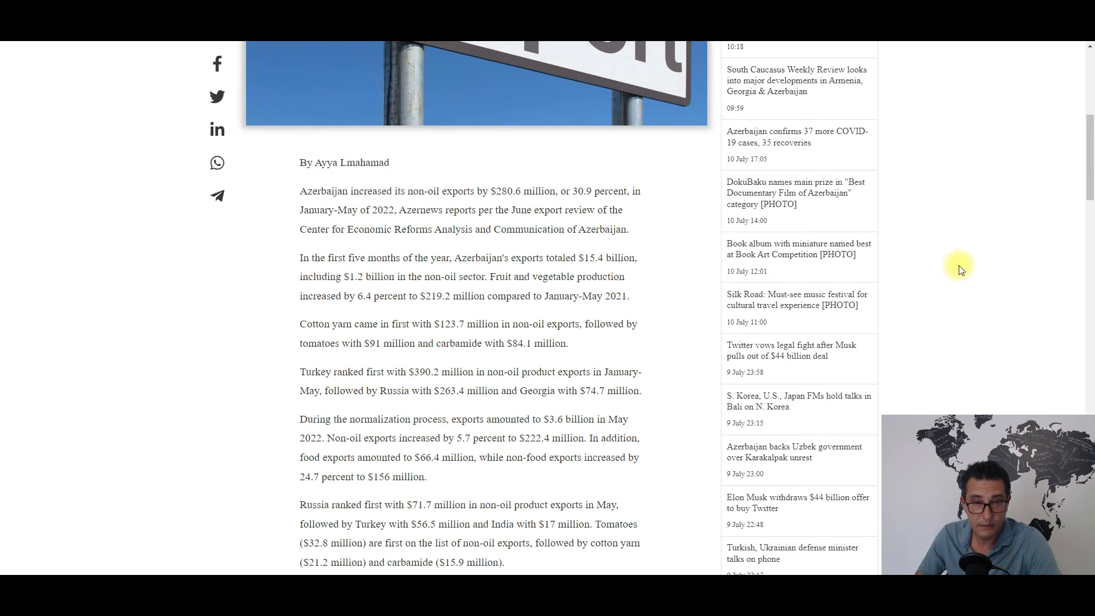
{"action": "mouse_move", "coordinate": [963, 264]}
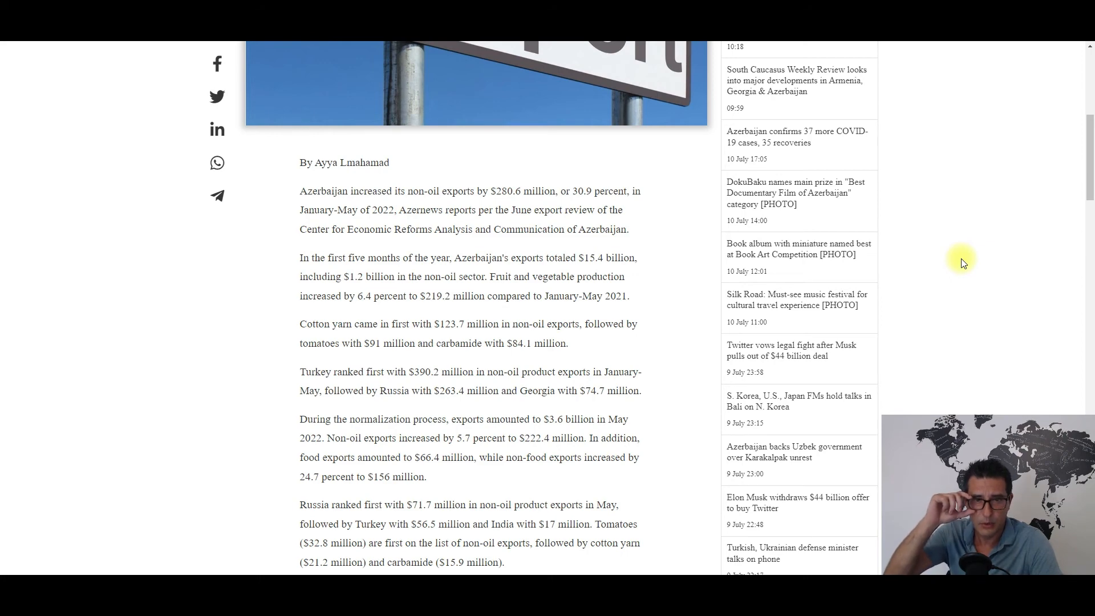
{"action": "mouse_move", "coordinate": [966, 267]}
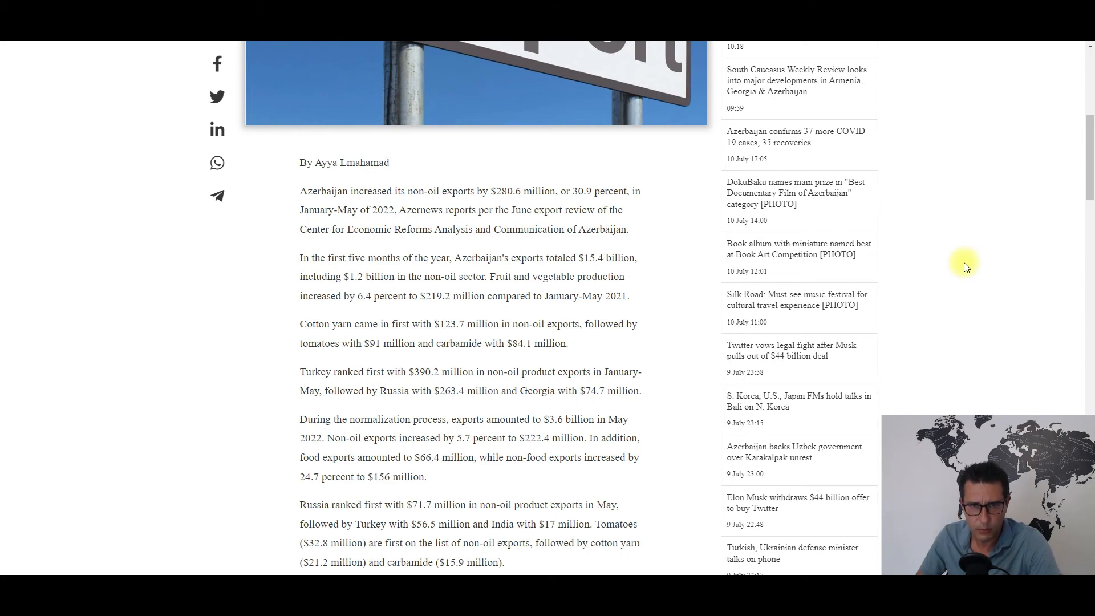
{"action": "scroll", "scroll_direction": "up", "scroll_amount": 3}
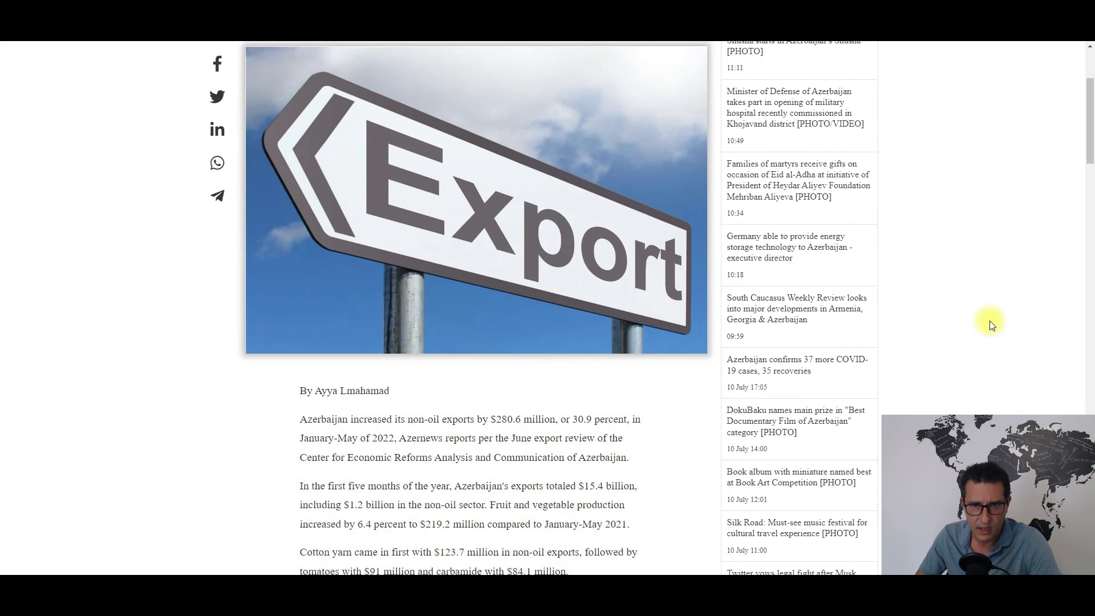
{"action": "scroll", "scroll_direction": "down", "scroll_amount": 3}
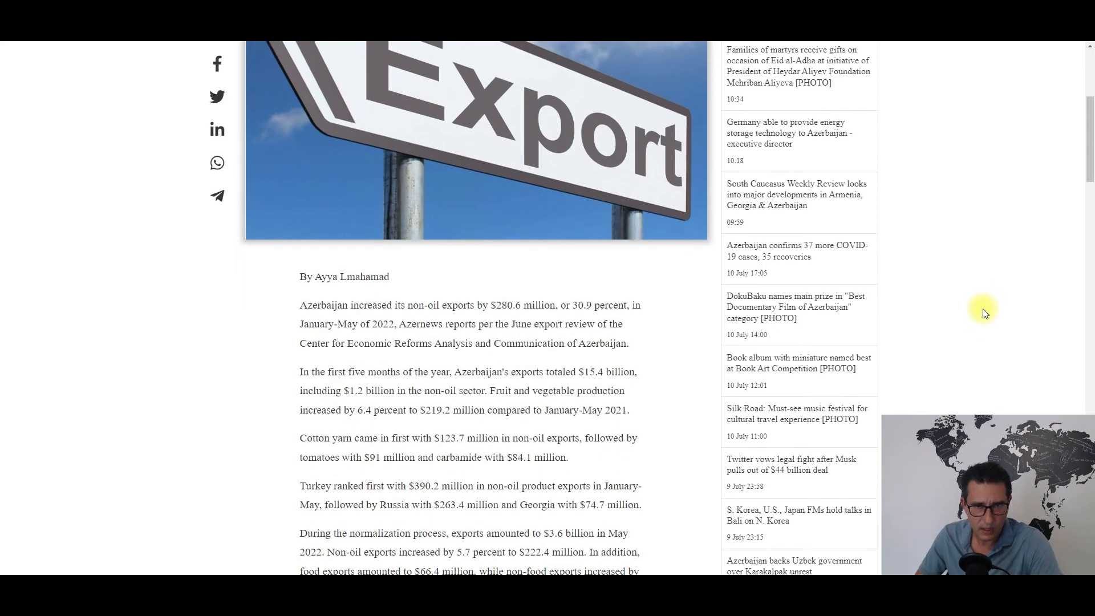
{"action": "scroll", "scroll_direction": "down", "scroll_amount": 3}
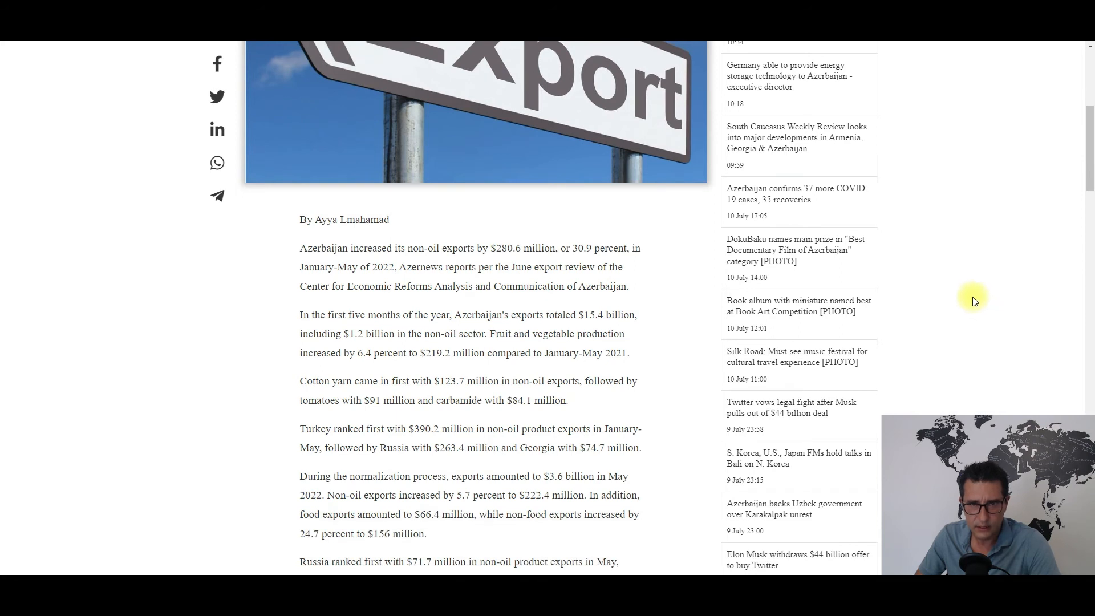
{"action": "mouse_move", "coordinate": [964, 302]}
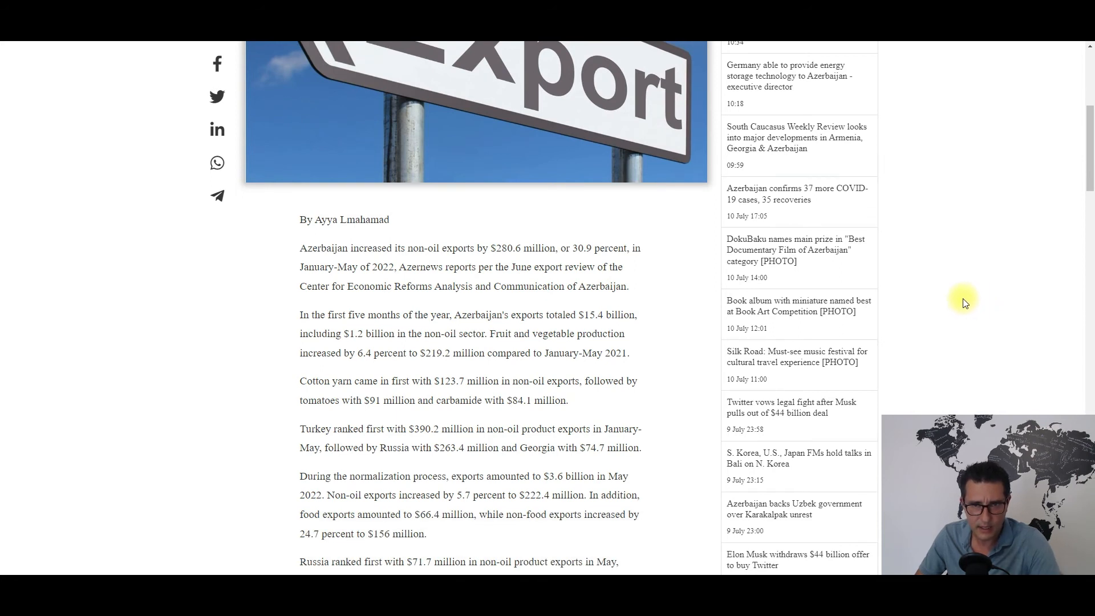
{"action": "mouse_move", "coordinate": [956, 295]}
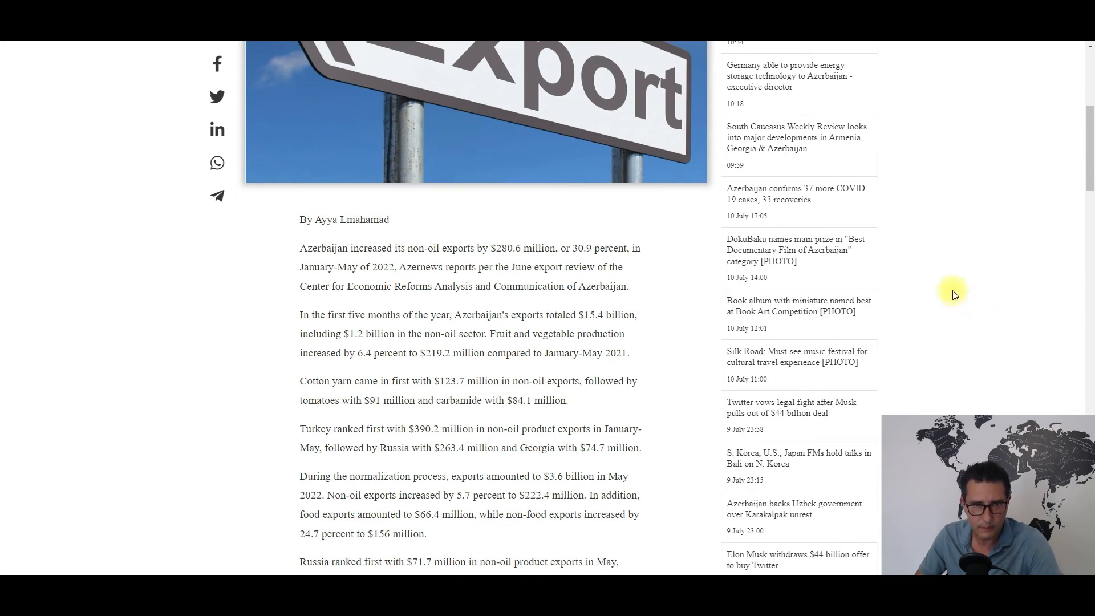
{"action": "mouse_move", "coordinate": [966, 295]}
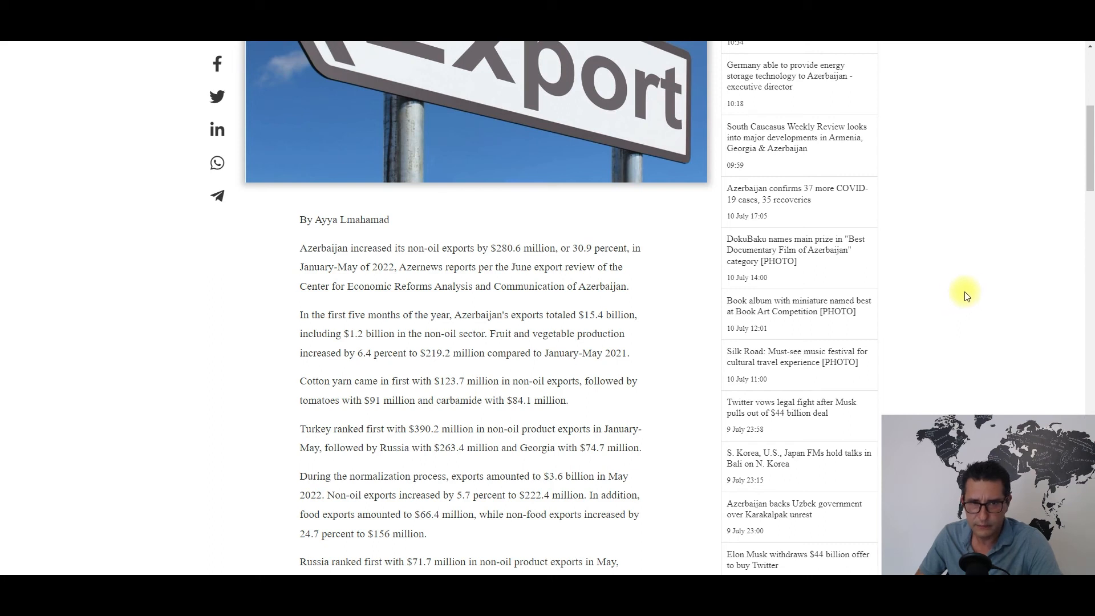
{"action": "mouse_move", "coordinate": [998, 280]}
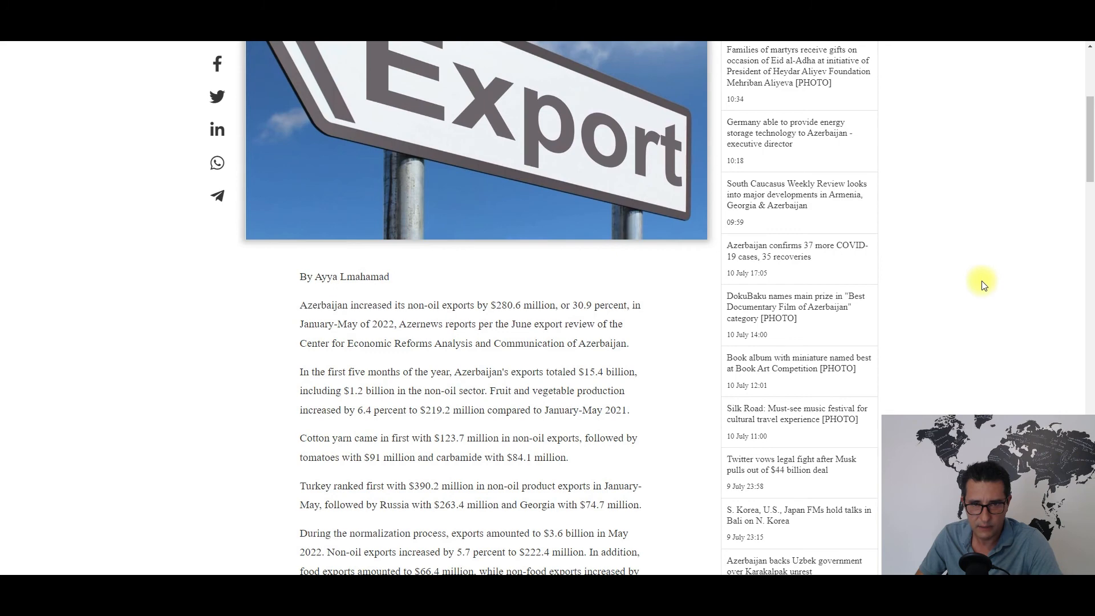
{"action": "scroll", "scroll_direction": "up", "scroll_amount": 3}
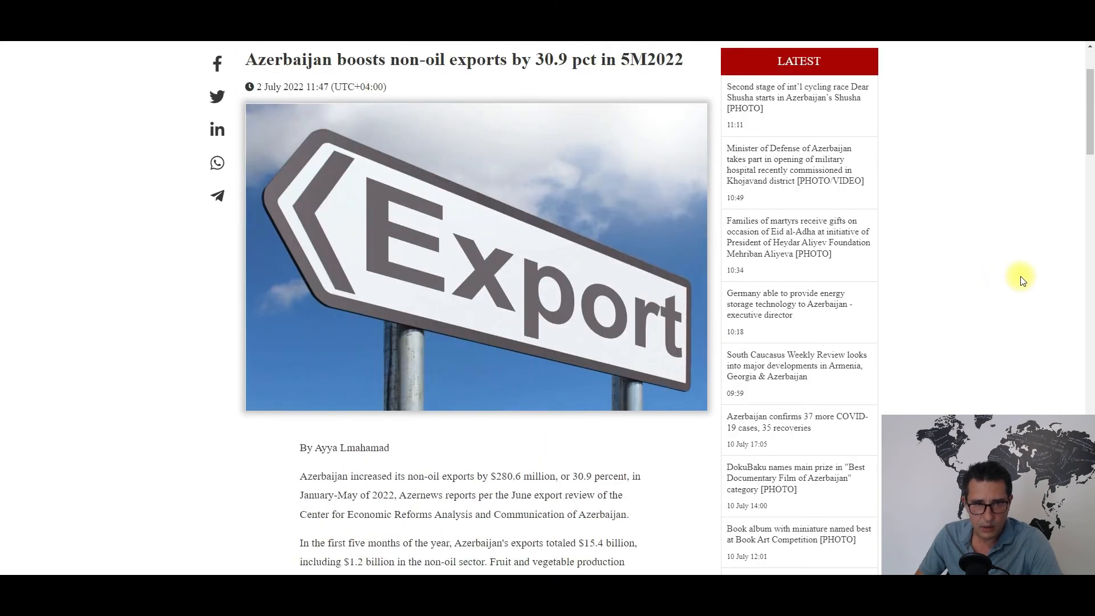
{"action": "mouse_move", "coordinate": [1012, 288]}
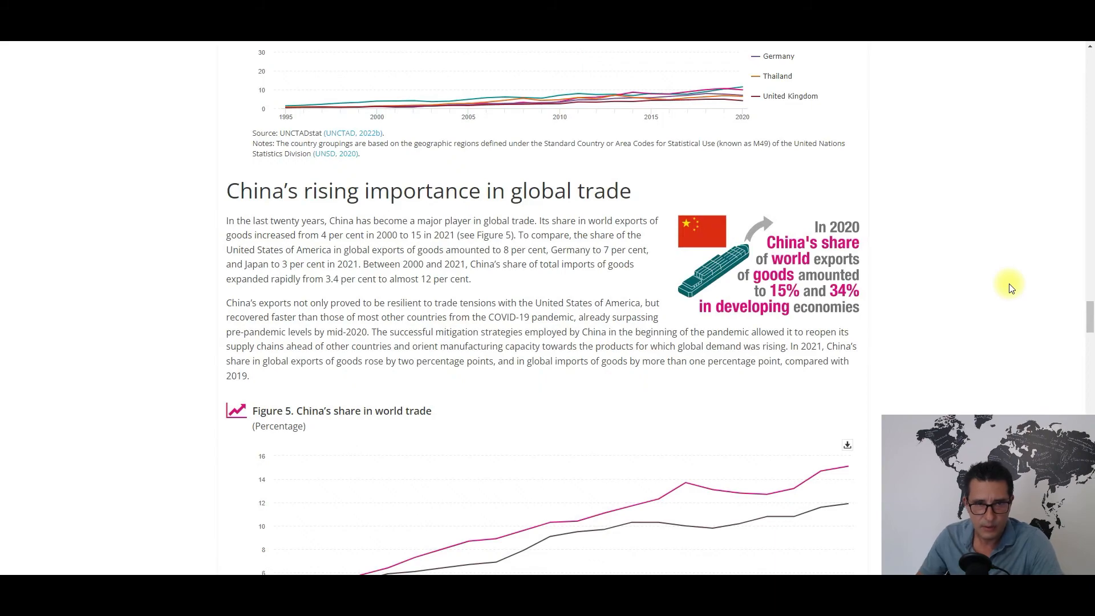
{"action": "scroll", "scroll_direction": "up", "scroll_amount": 3}
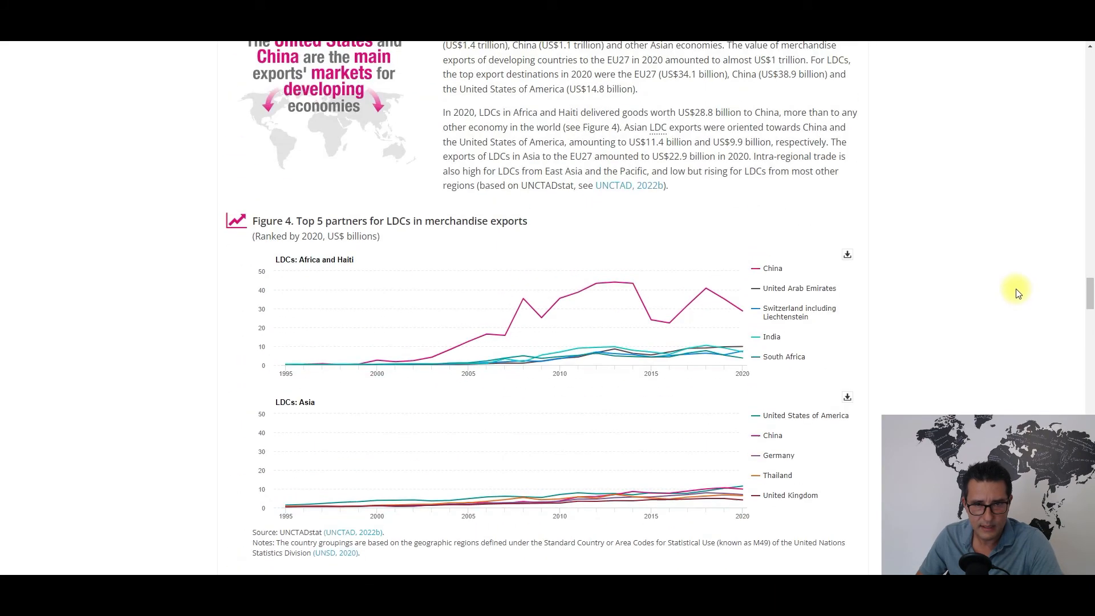
{"action": "scroll", "scroll_direction": "down", "scroll_amount": 3}
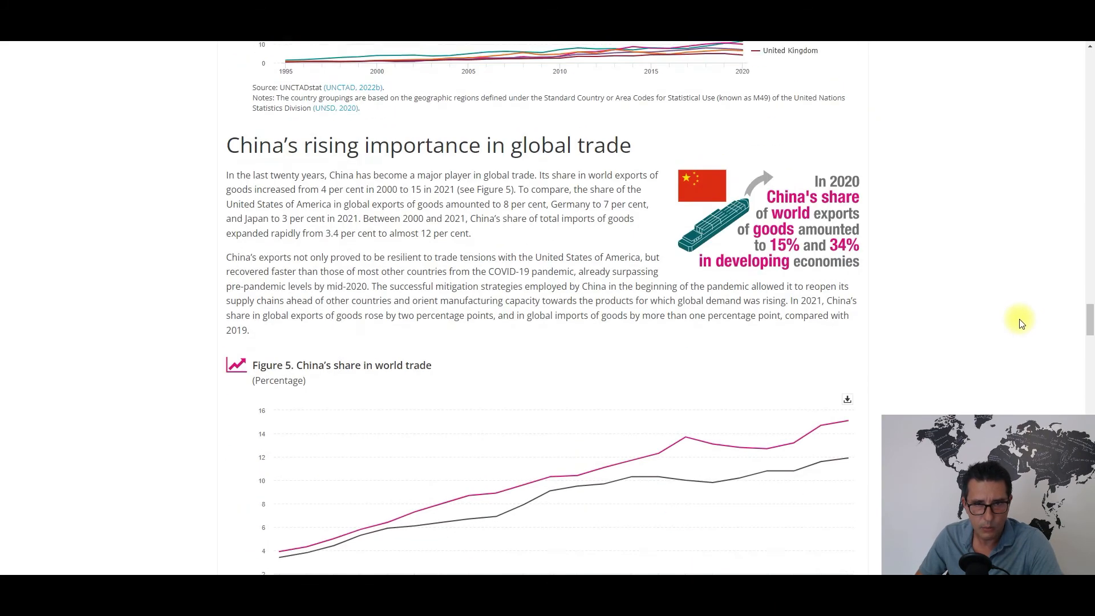
{"action": "scroll", "scroll_direction": "up", "scroll_amount": 3}
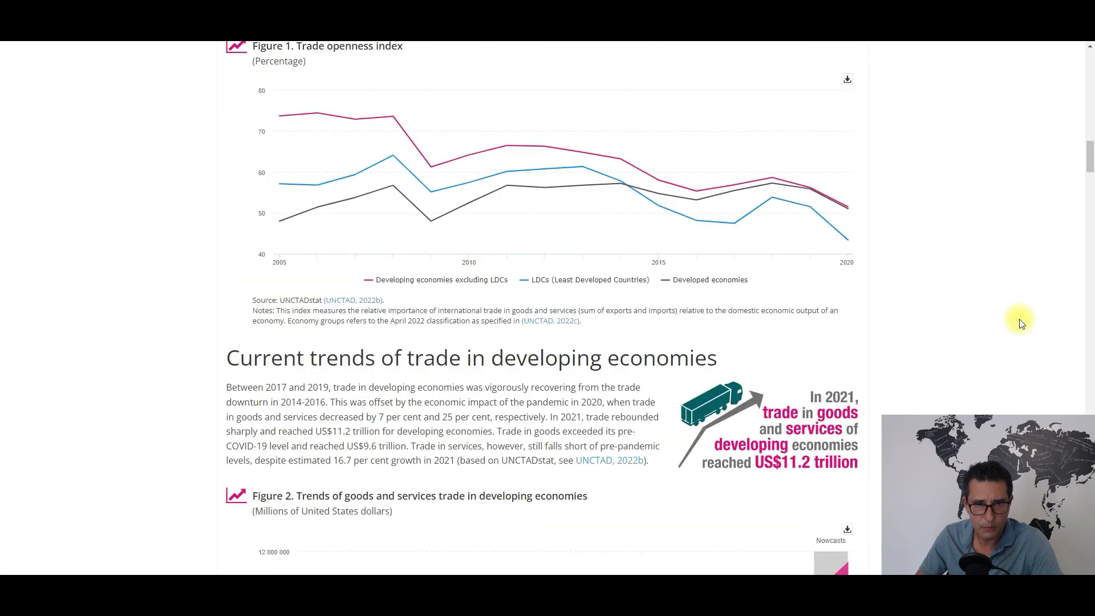
{"action": "scroll", "scroll_direction": "up", "scroll_amount": 3}
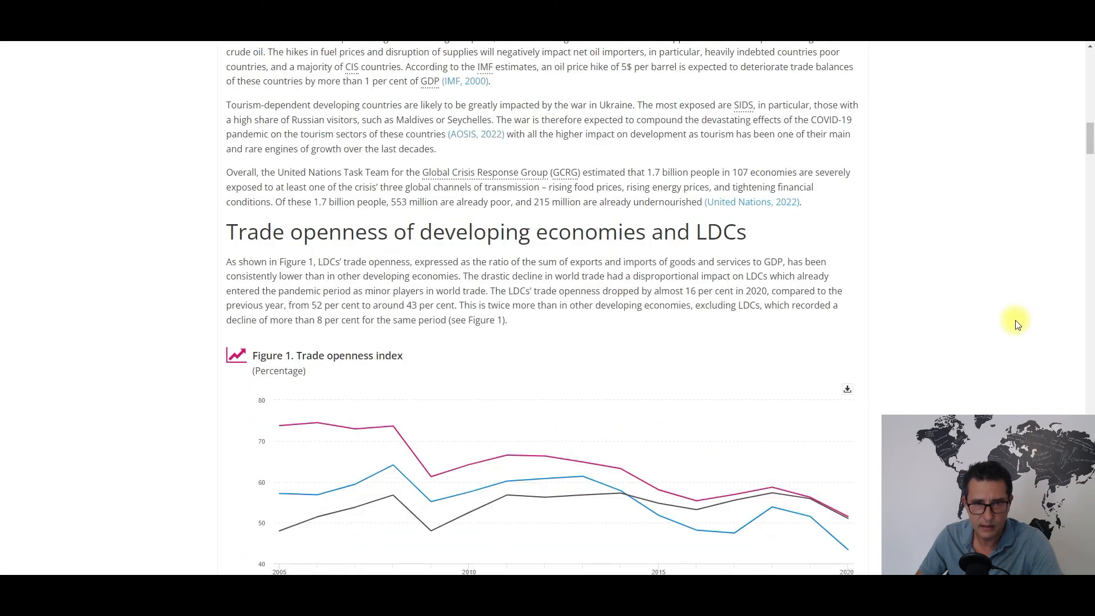
{"action": "scroll", "scroll_direction": "up", "scroll_amount": 3}
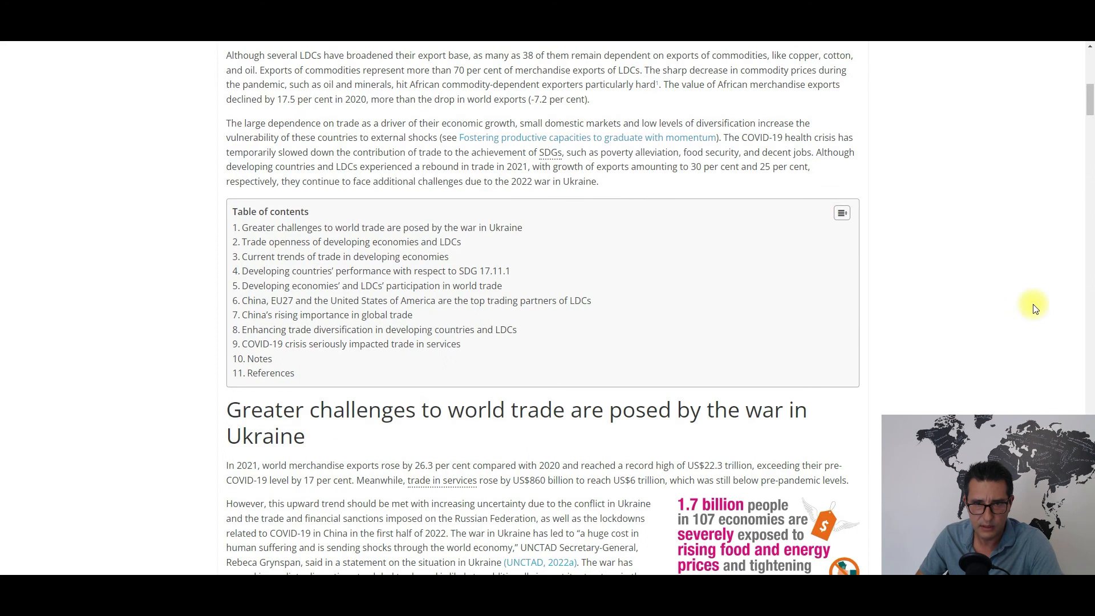
{"action": "mouse_move", "coordinate": [1039, 294]}
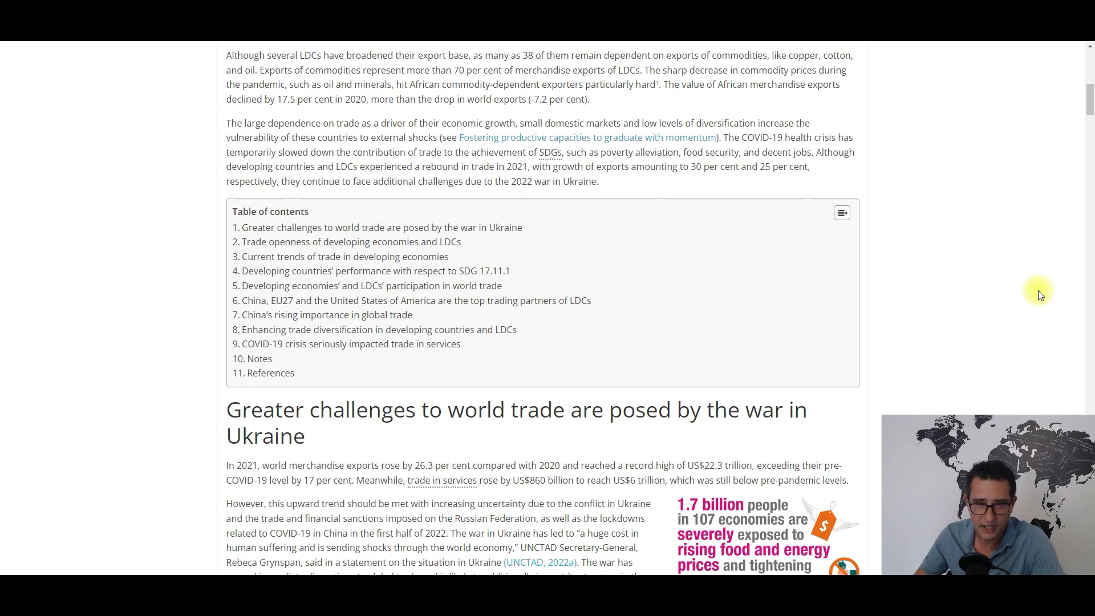
{"action": "mouse_move", "coordinate": [1040, 279]}
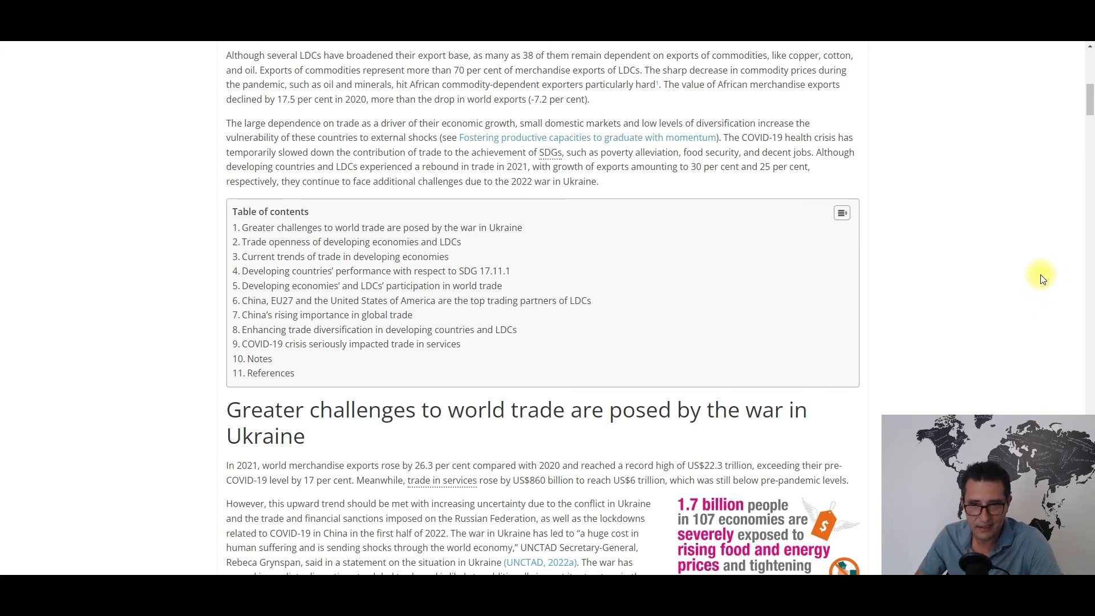
{"action": "mouse_move", "coordinate": [1002, 273]}
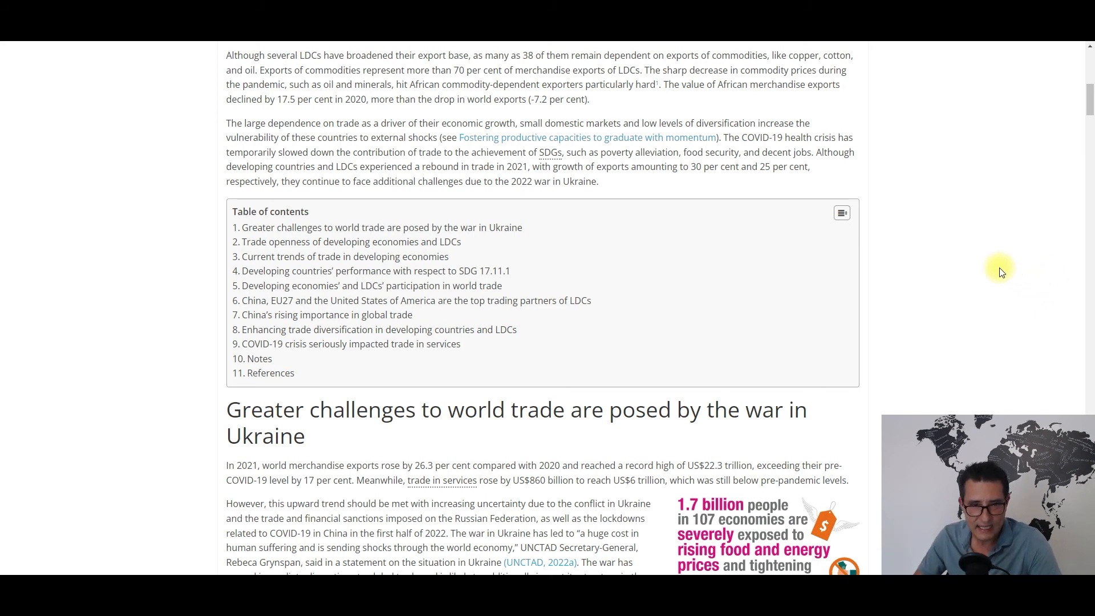
{"action": "scroll", "scroll_direction": "down", "scroll_amount": 3}
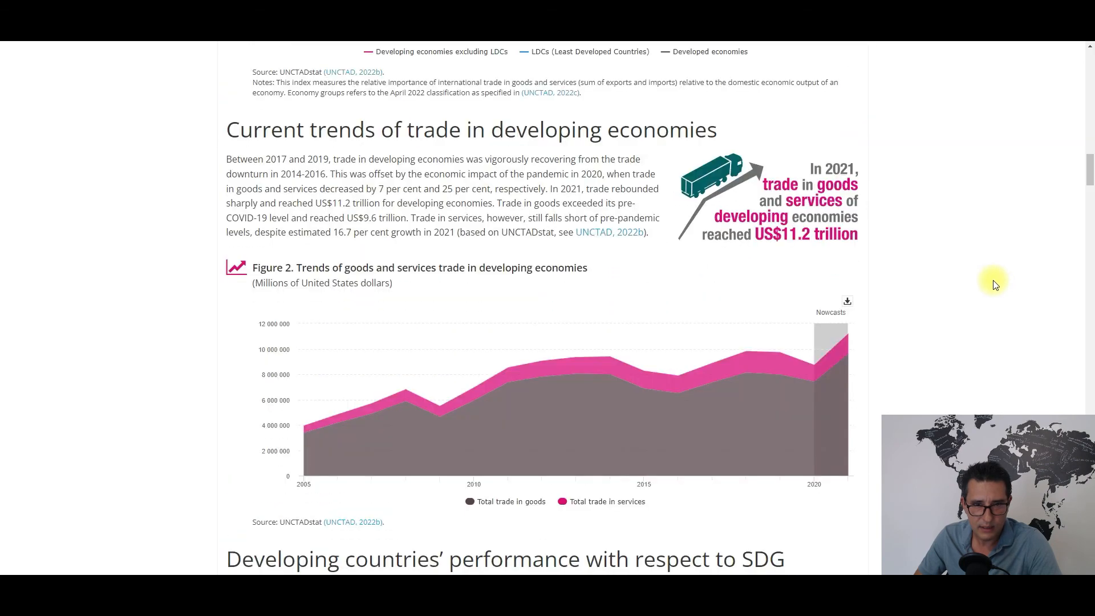
{"action": "scroll", "scroll_direction": "down", "scroll_amount": 3}
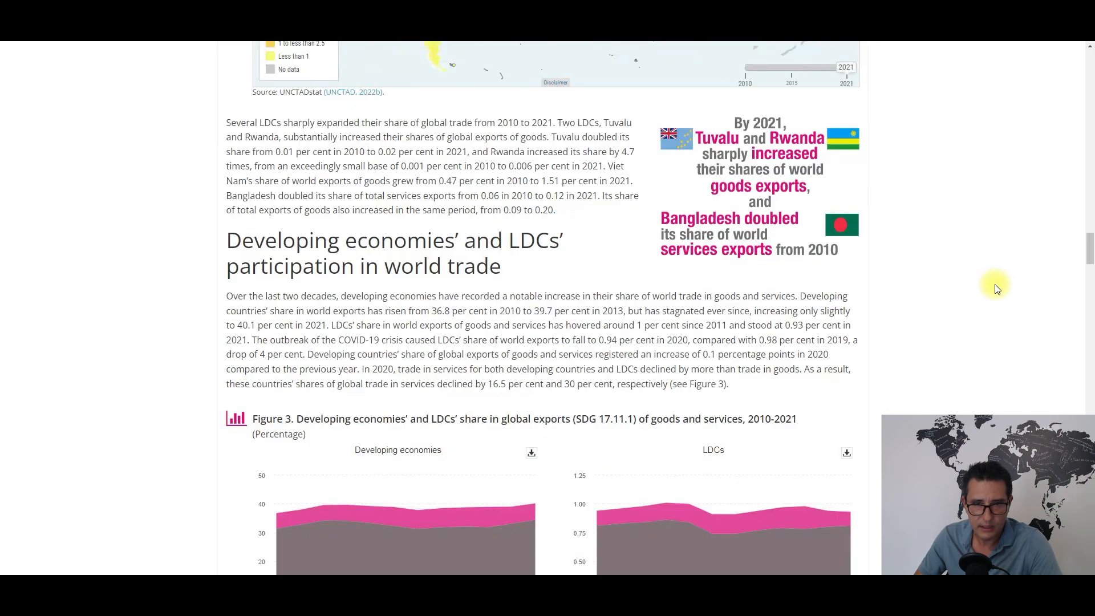
{"action": "scroll", "scroll_direction": "down", "scroll_amount": 3}
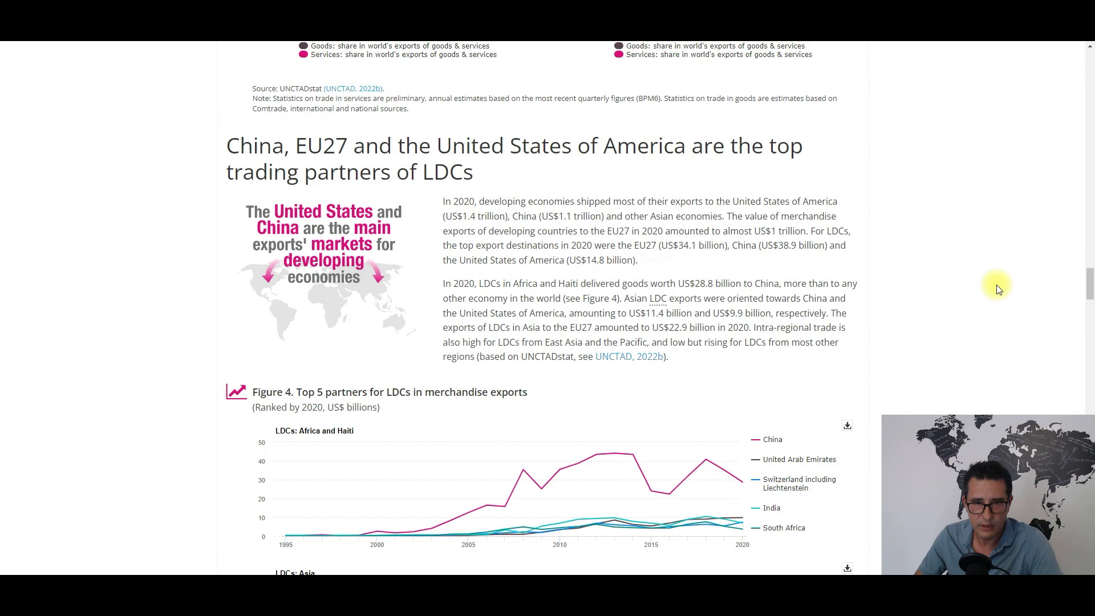
{"action": "mouse_move", "coordinate": [982, 284]}
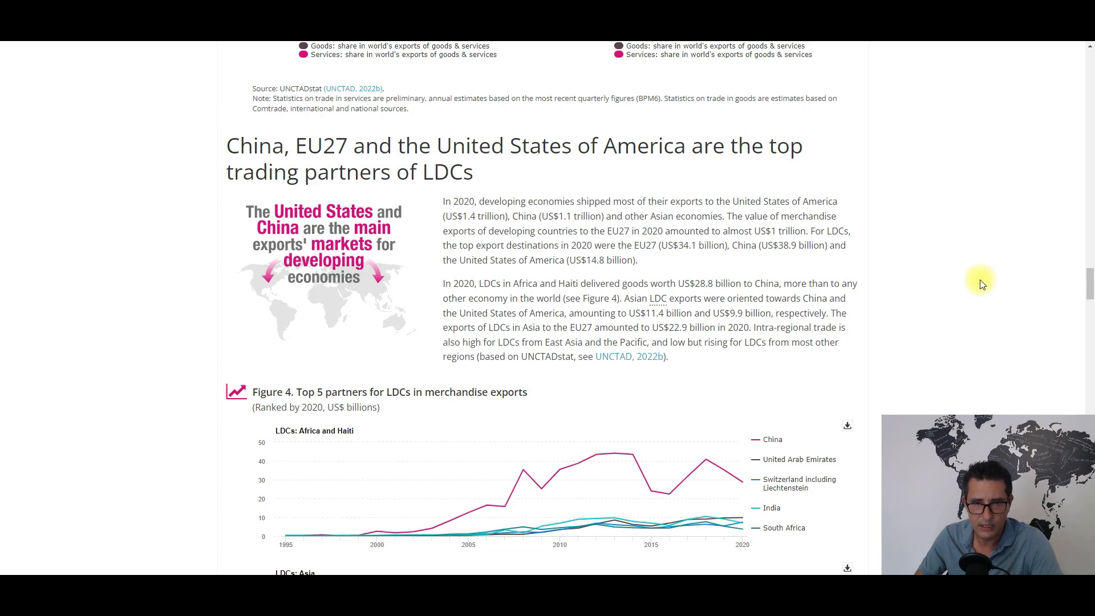
{"action": "scroll", "scroll_direction": "down", "scroll_amount": 3}
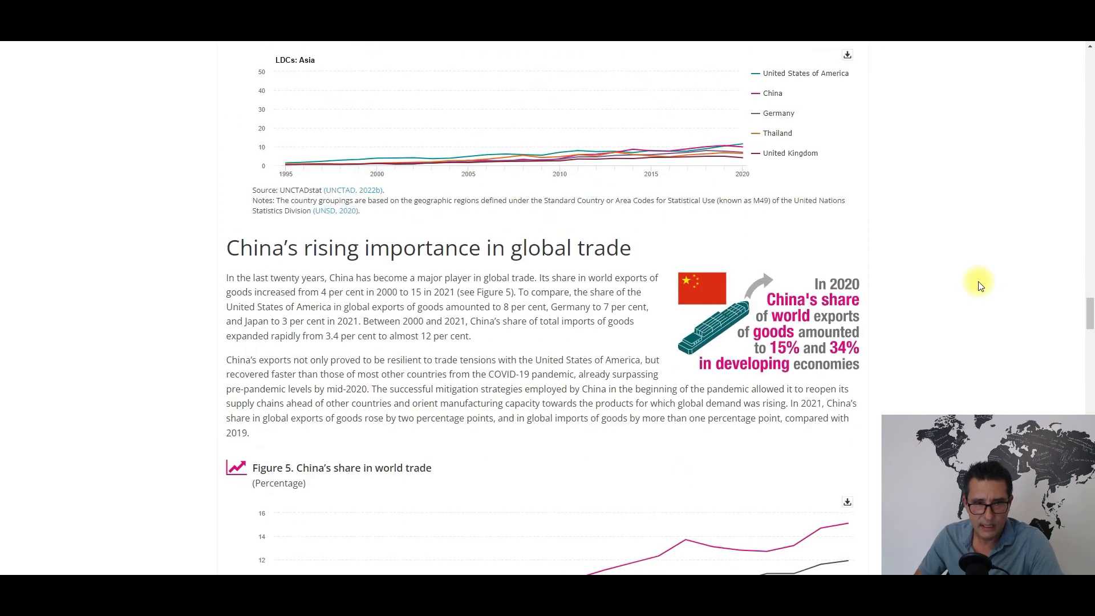
{"action": "scroll", "scroll_direction": "down", "scroll_amount": 3}
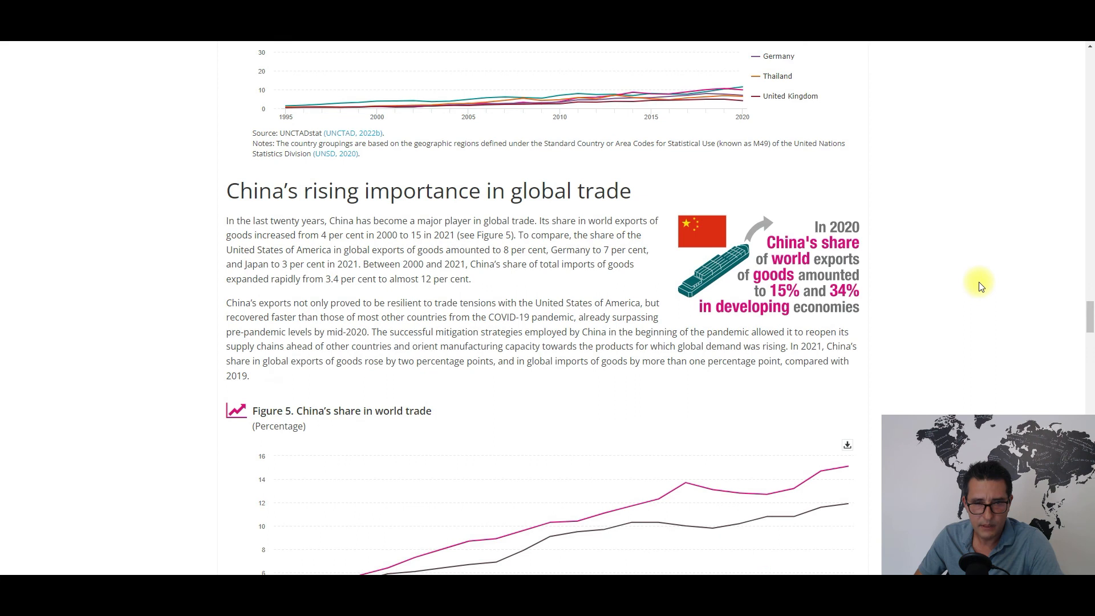
{"action": "mouse_move", "coordinate": [992, 286]}
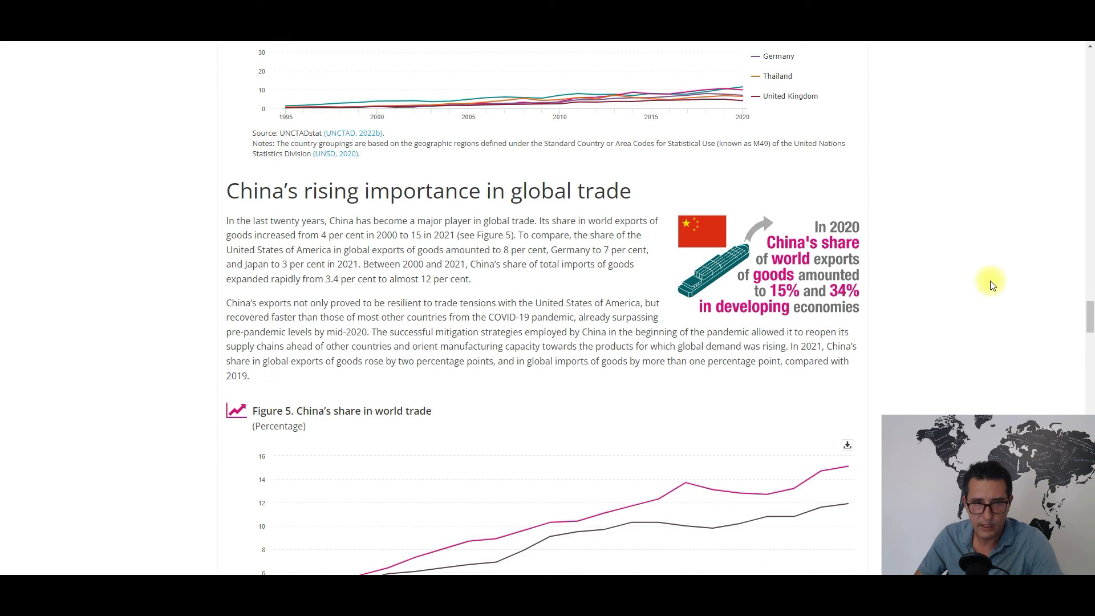
{"action": "mouse_move", "coordinate": [962, 270]}
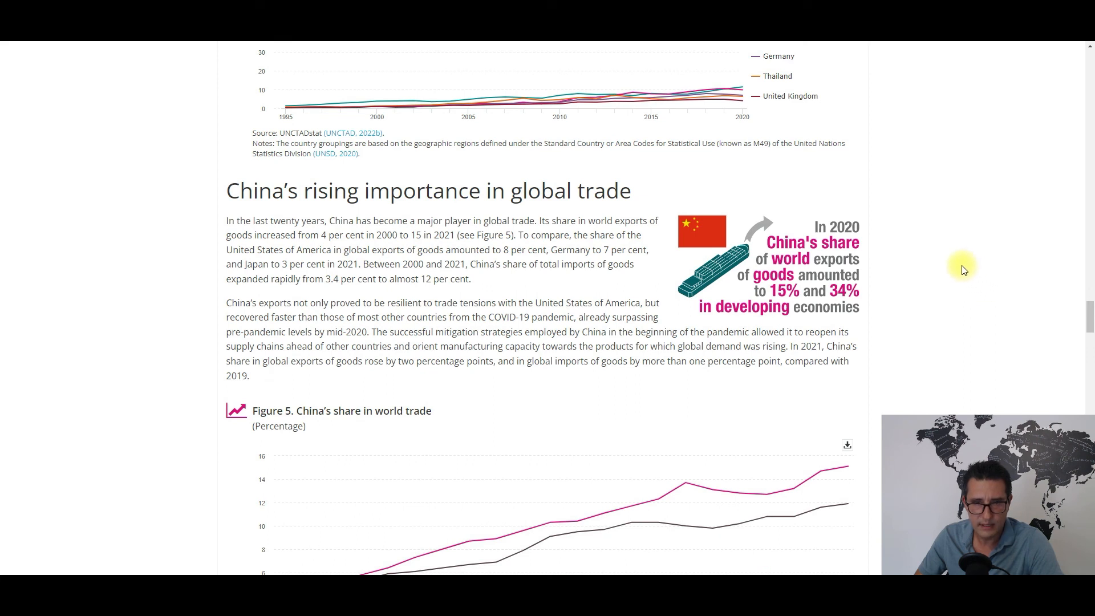
{"action": "mouse_move", "coordinate": [942, 271]}
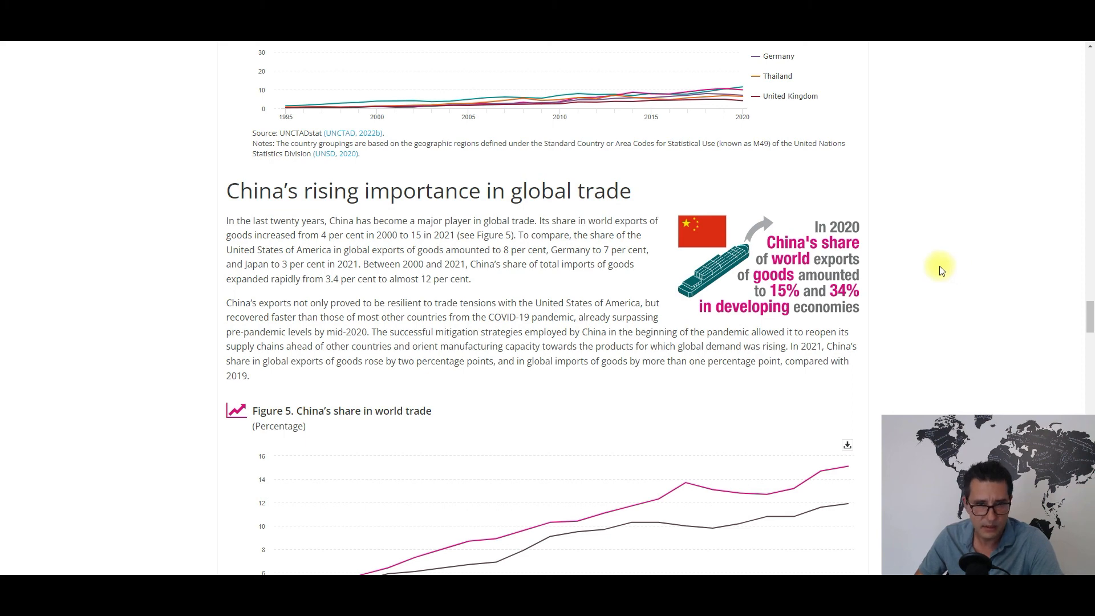
{"action": "mouse_move", "coordinate": [937, 258]}
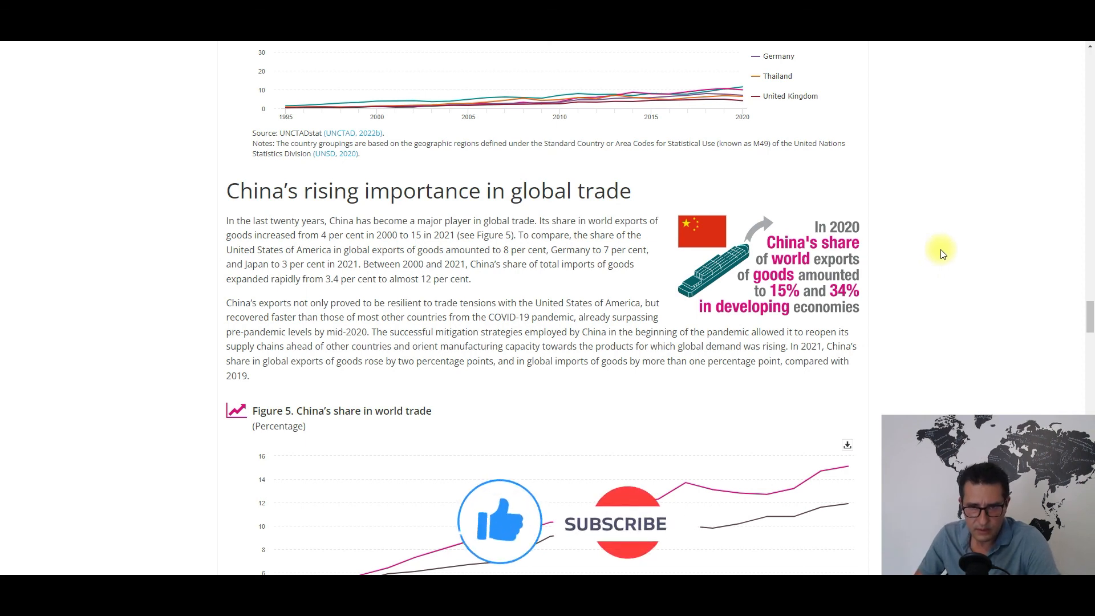
{"action": "mouse_move", "coordinate": [938, 260]}
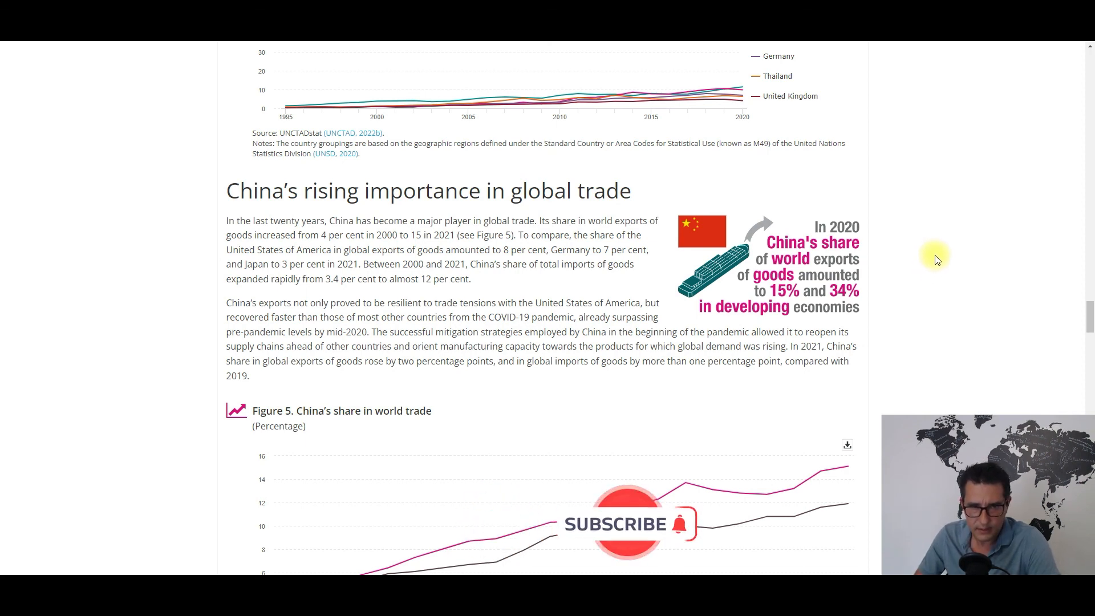
{"action": "mouse_move", "coordinate": [901, 268]}
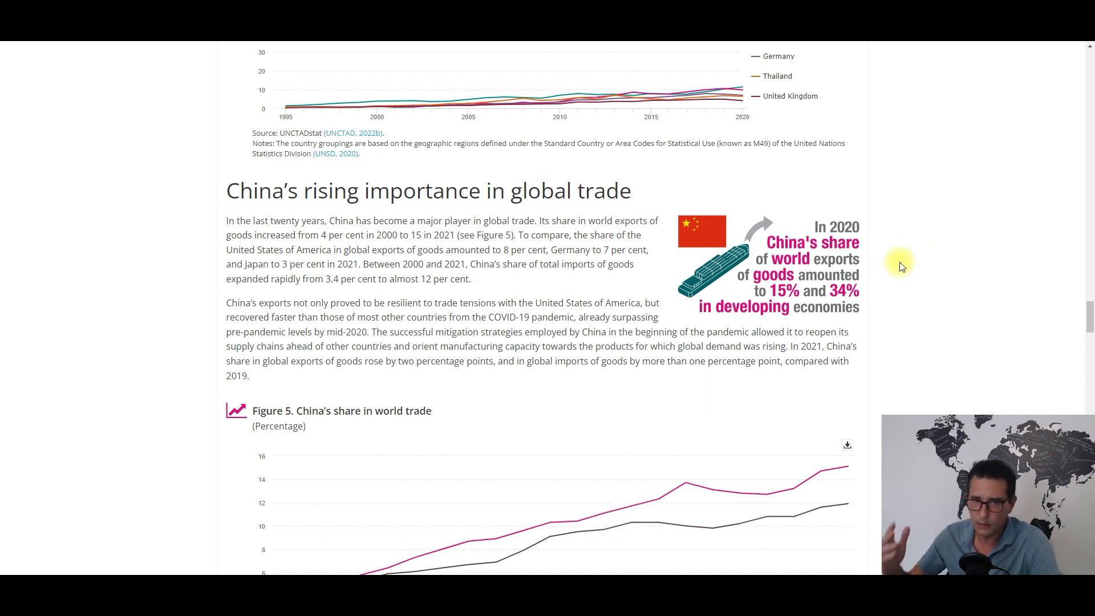
{"action": "mouse_move", "coordinate": [937, 310]}
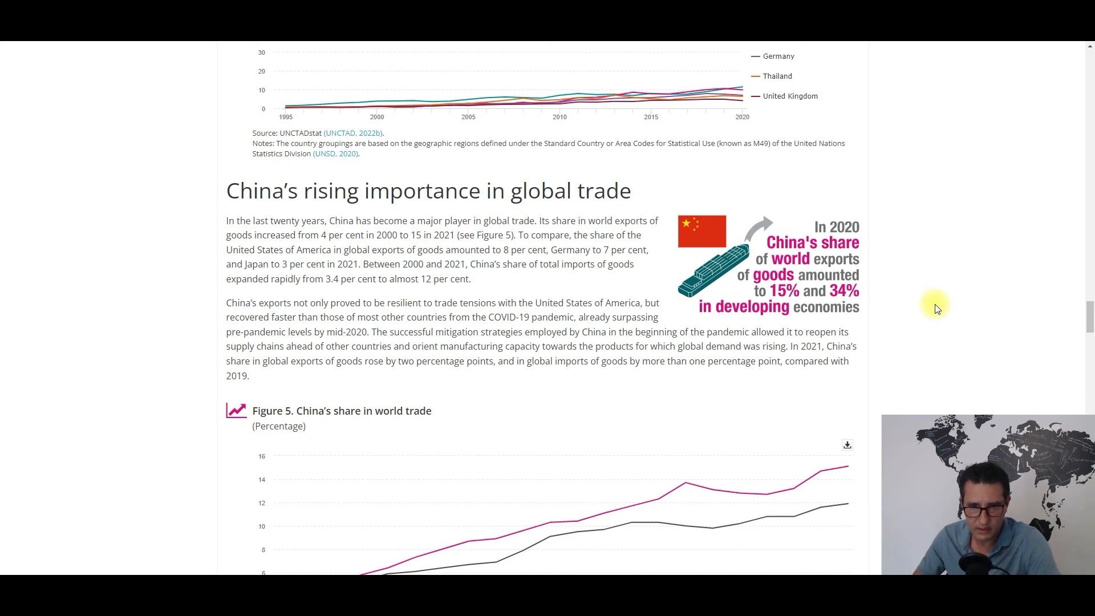
{"action": "mouse_move", "coordinate": [934, 321]}
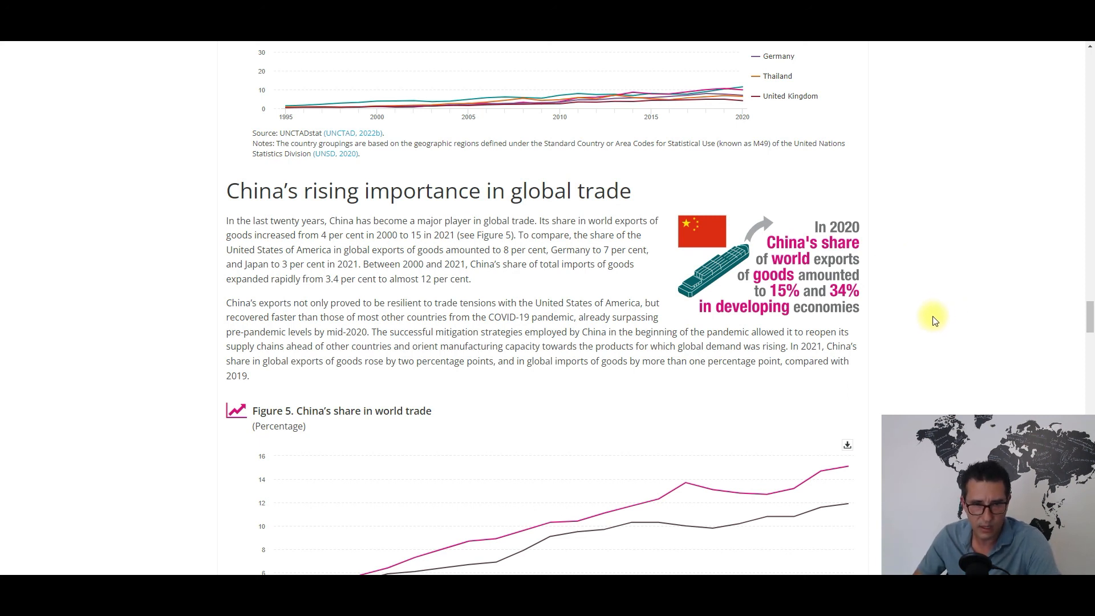
{"action": "mouse_move", "coordinate": [936, 314]}
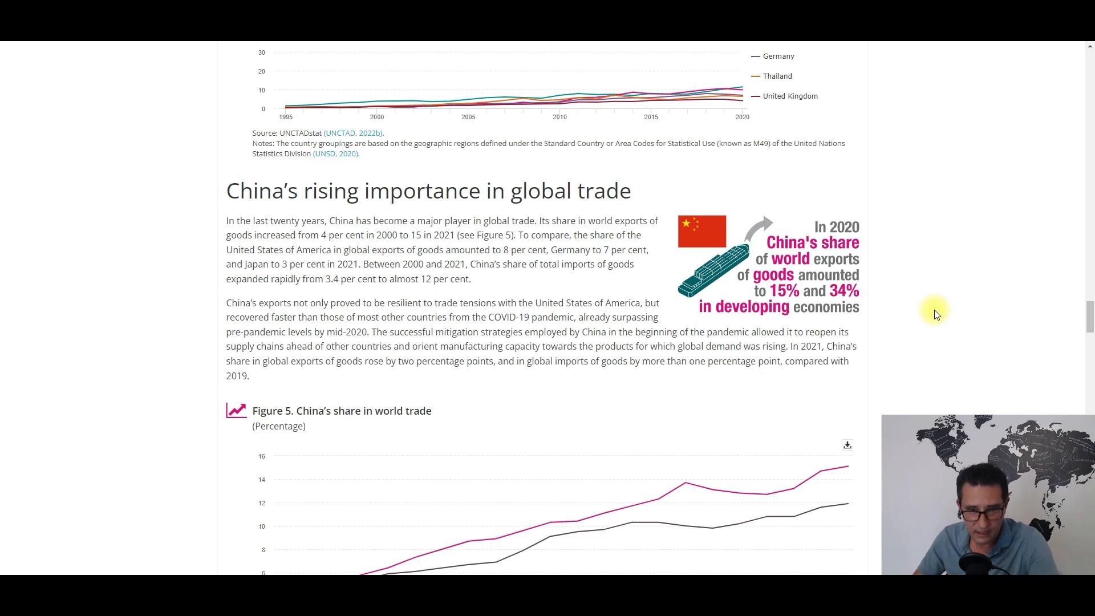
{"action": "mouse_move", "coordinate": [961, 320]}
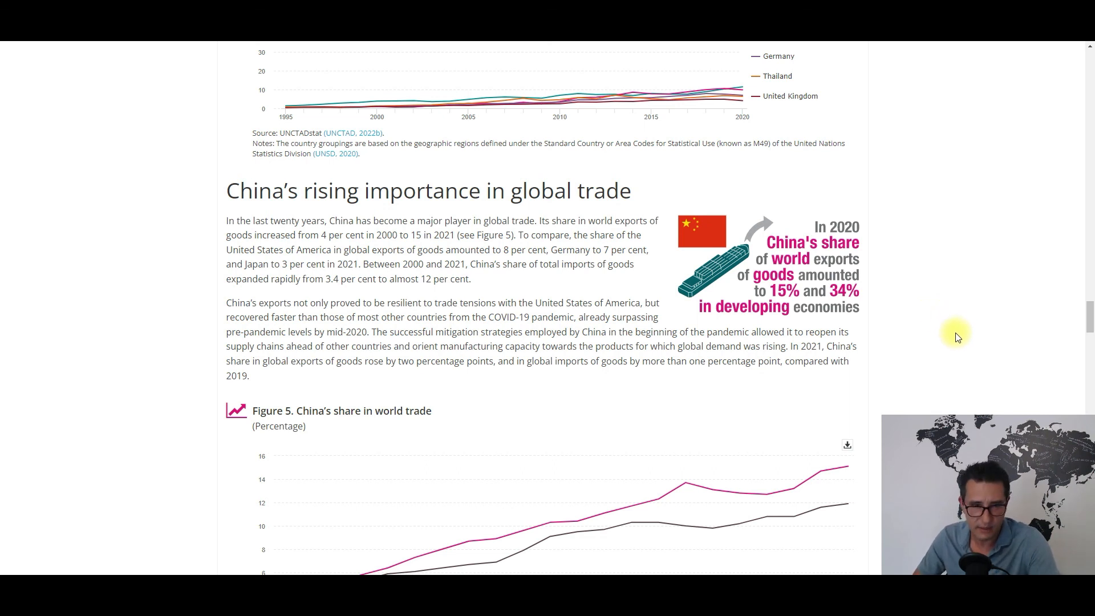
{"action": "mouse_move", "coordinate": [921, 347]}
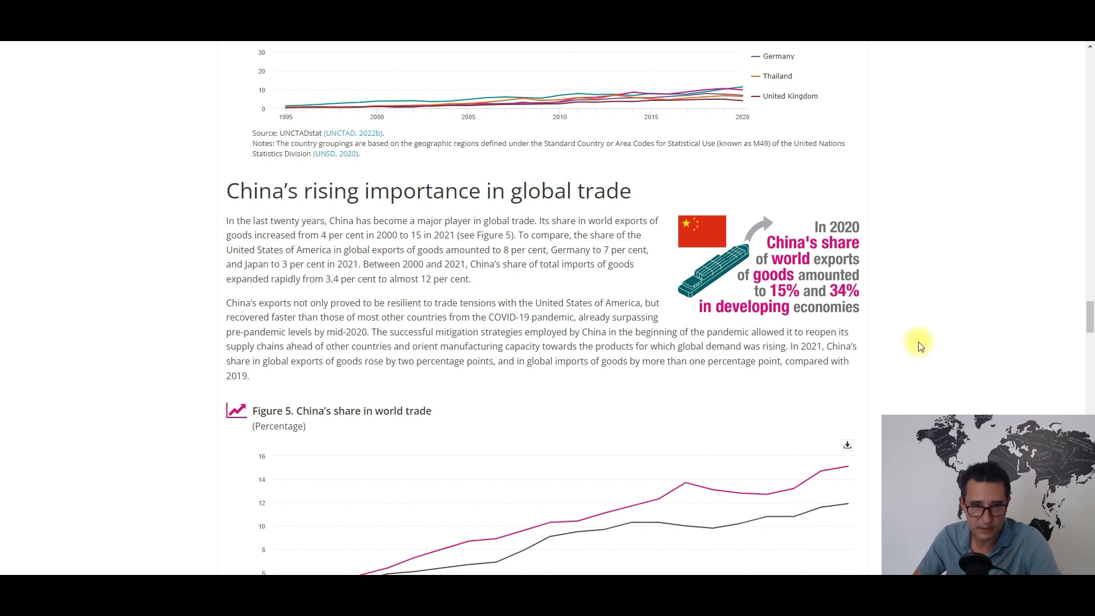
{"action": "scroll", "scroll_direction": "up", "scroll_amount": 3}
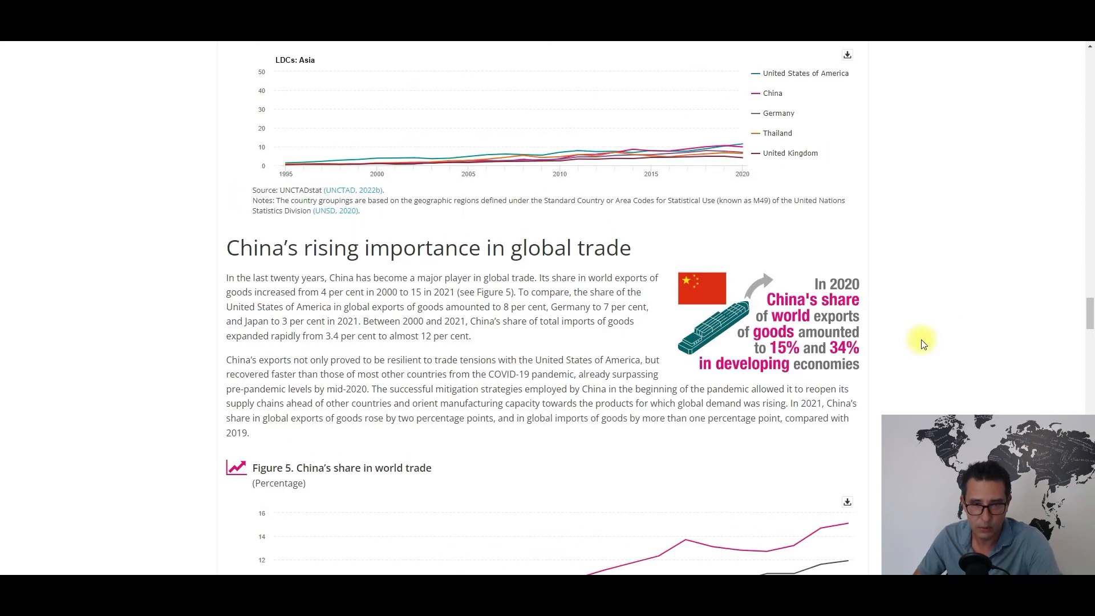
{"action": "scroll", "scroll_direction": "down", "scroll_amount": 3}
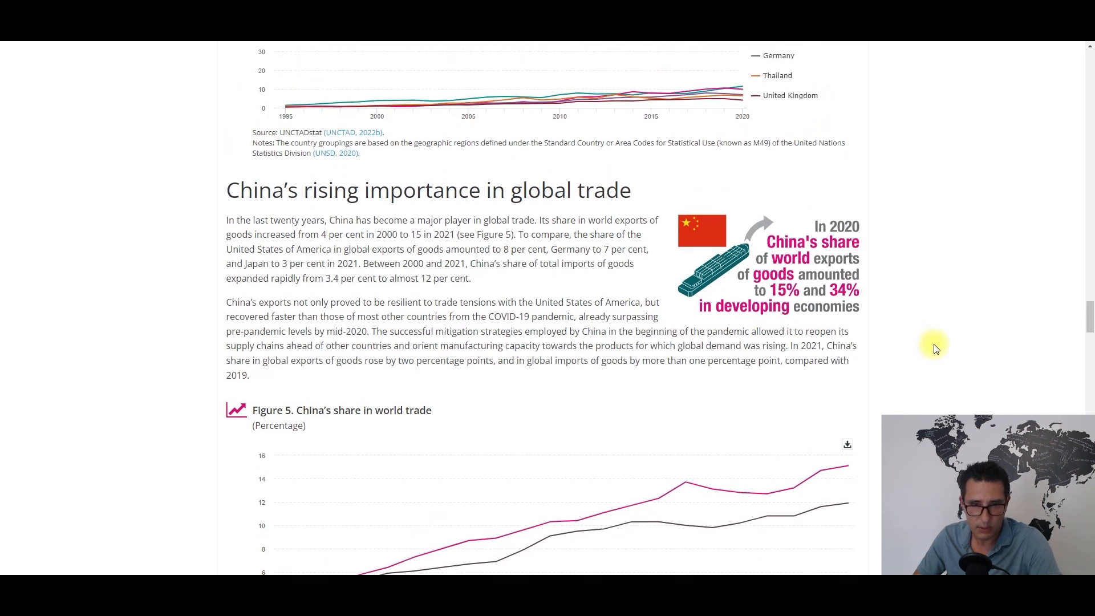
{"action": "scroll", "scroll_direction": "down", "scroll_amount": 3}
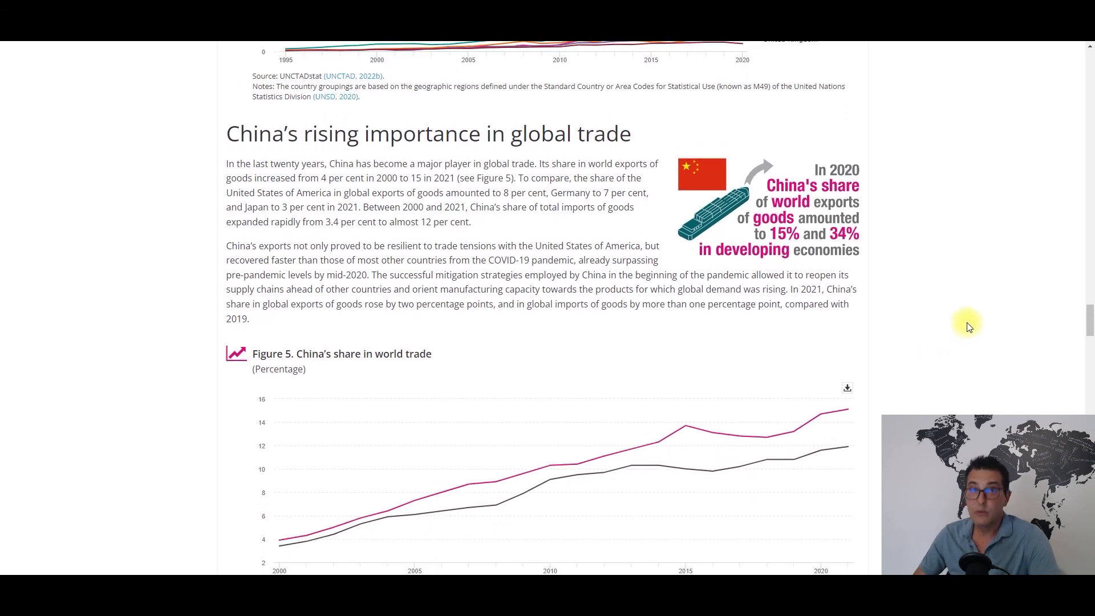